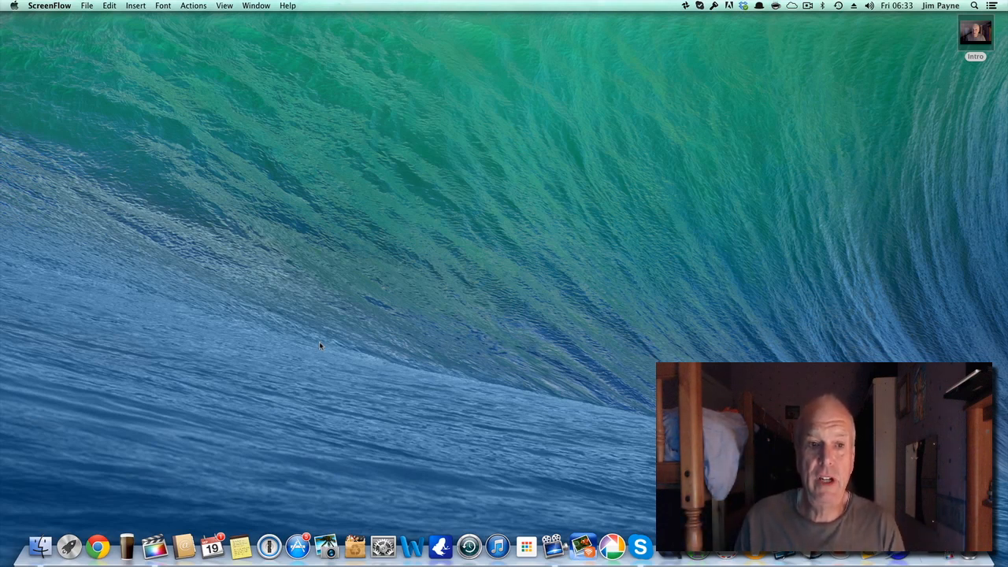
mouse_move(643, 211)
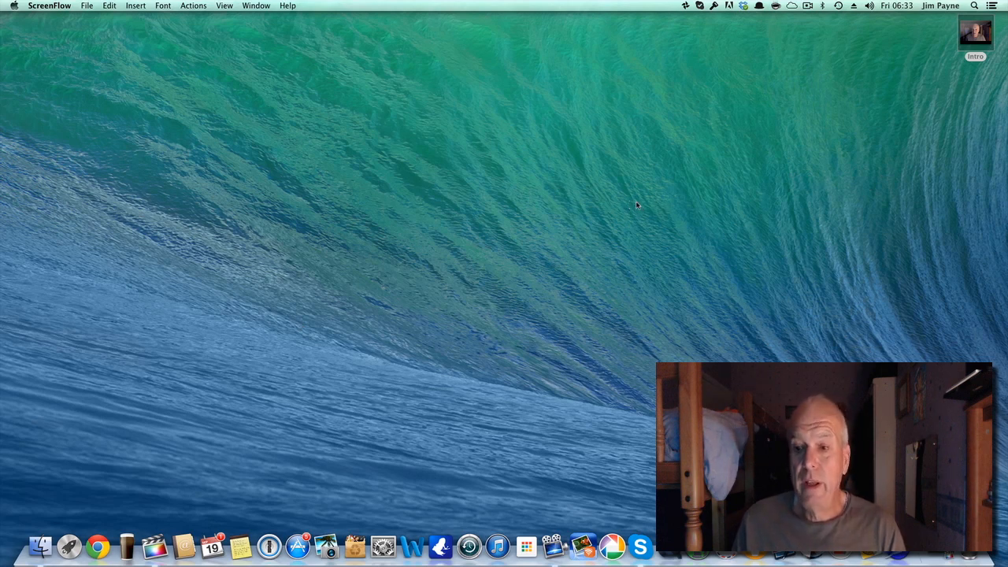
mouse_move(807, 306)
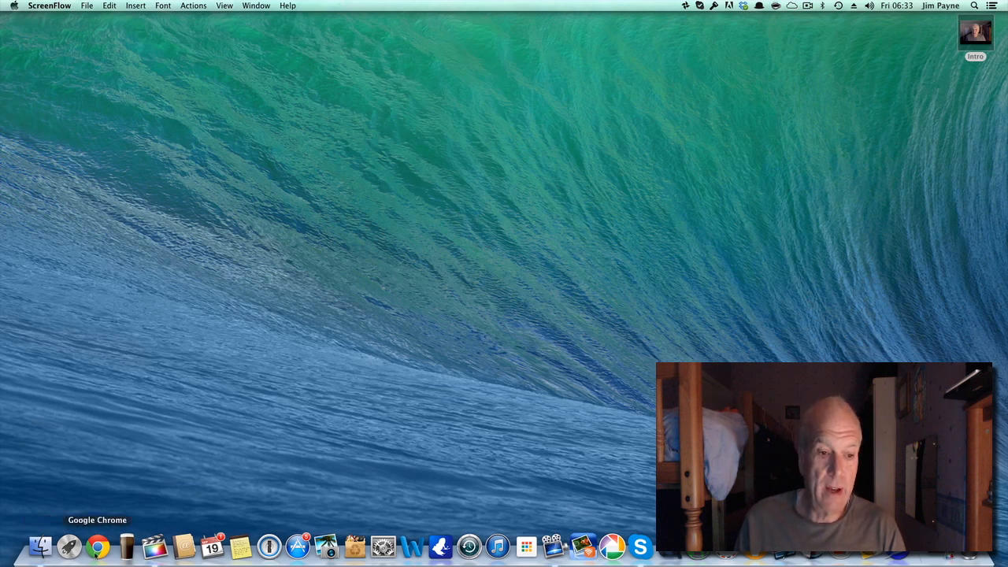
Search Google in Chrome for 'sea monkey'.
click(98, 545)
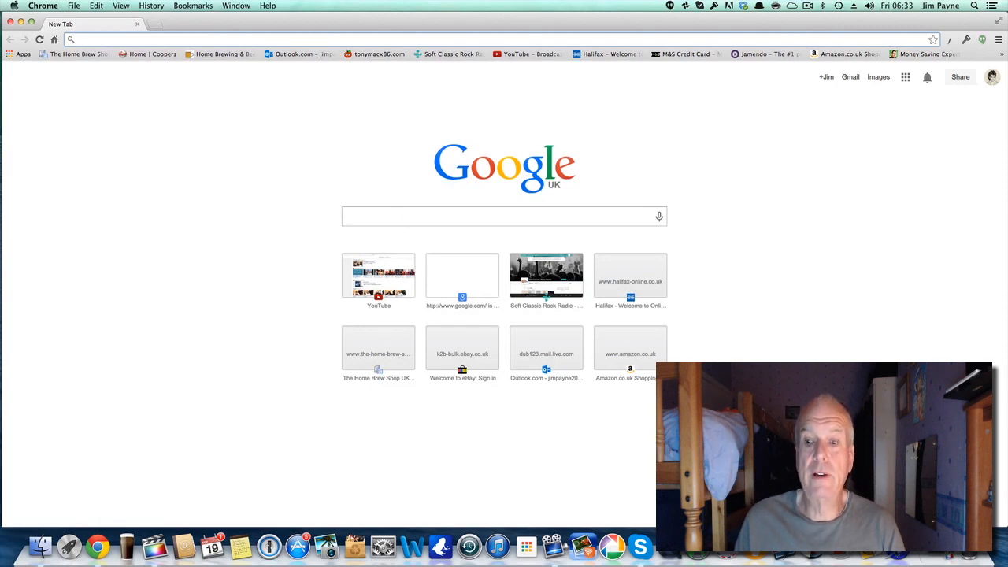
click(504, 217)
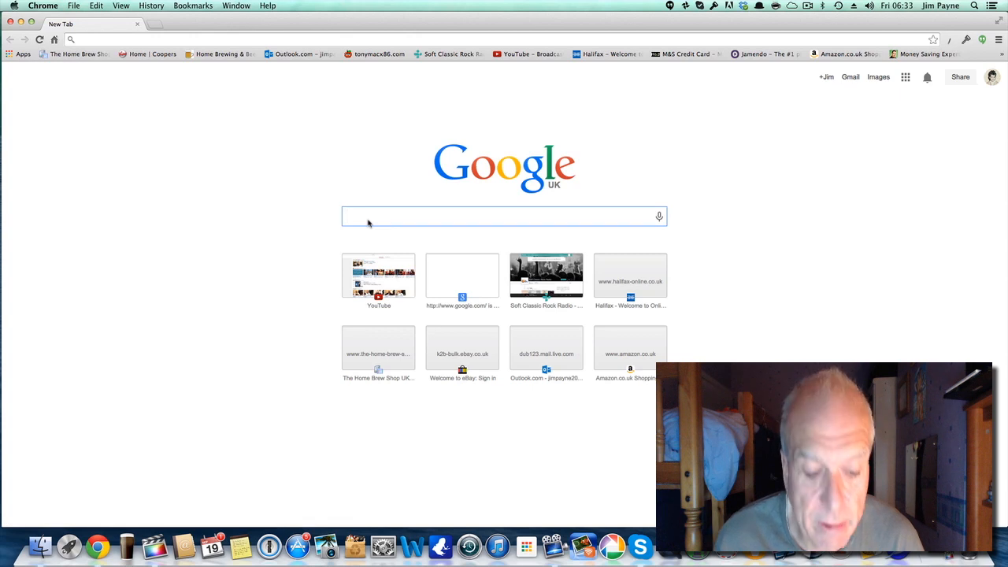
text(sea monkey)
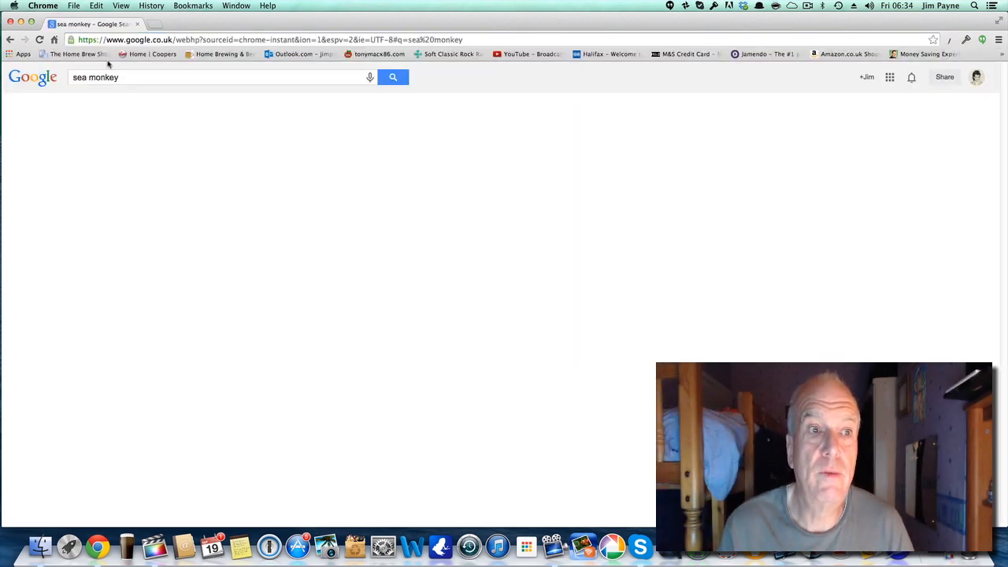
click(392, 78)
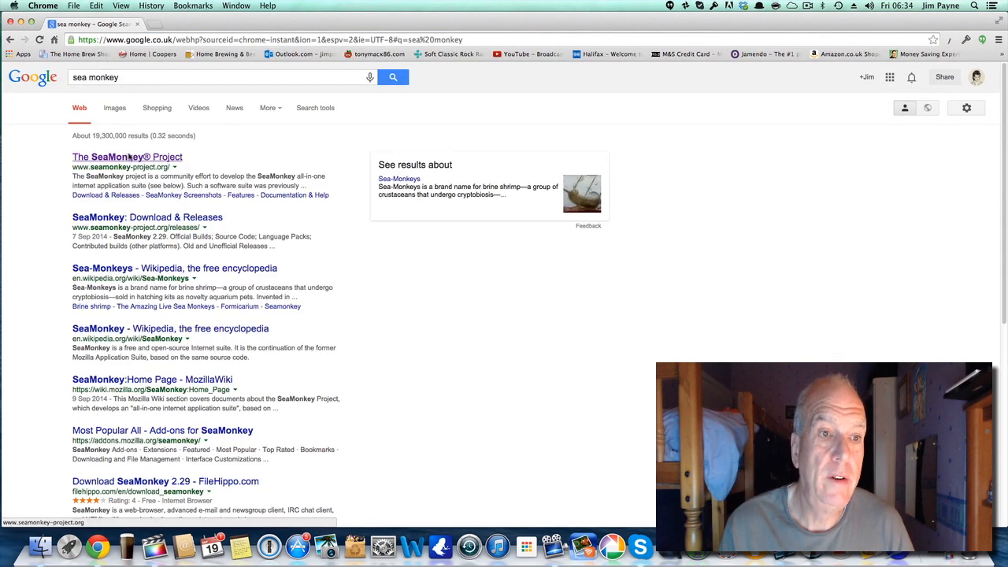
Open The SeaMonkey Project website and its downloads and releases page.
click(126, 158)
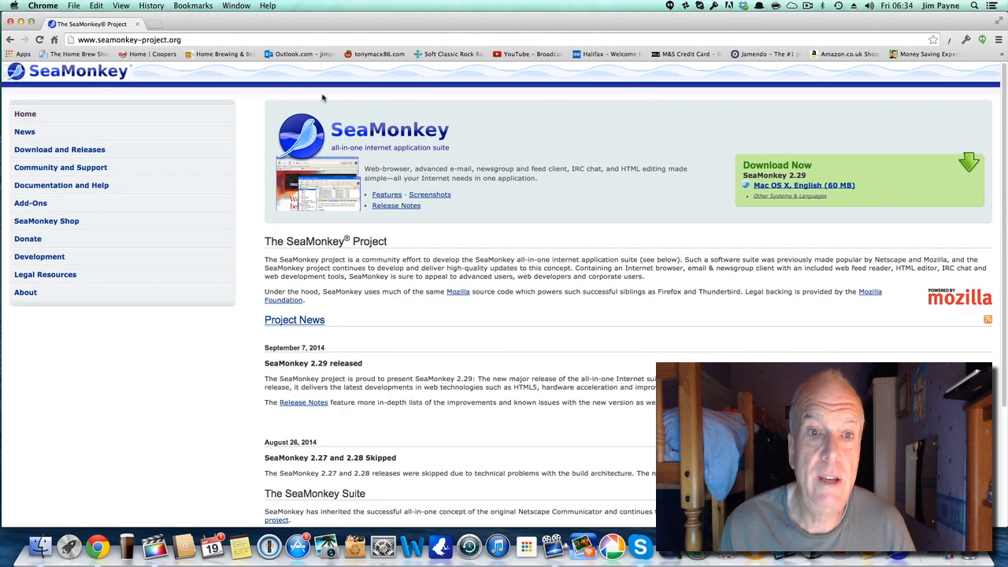
mouse_move(60, 167)
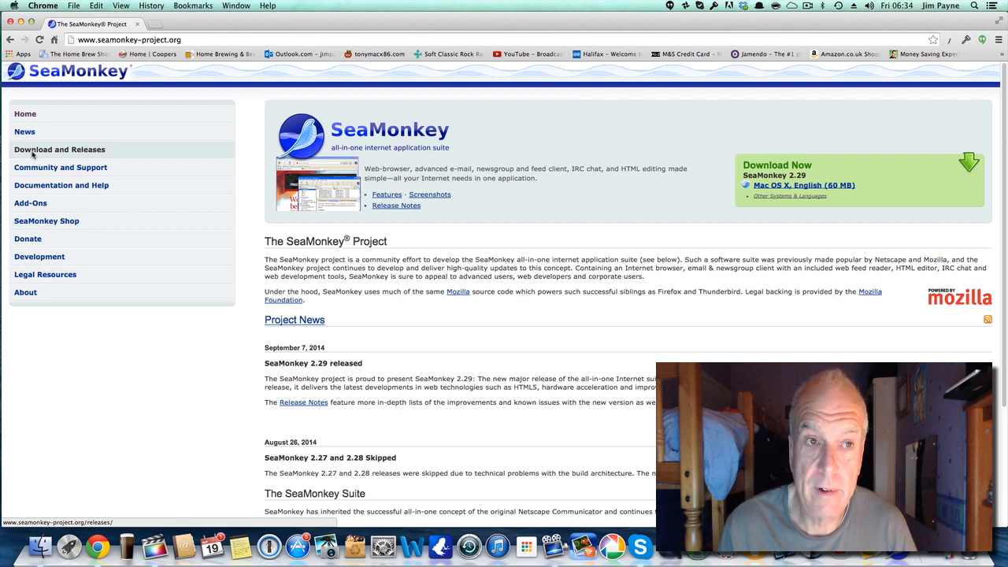
click(43, 6)
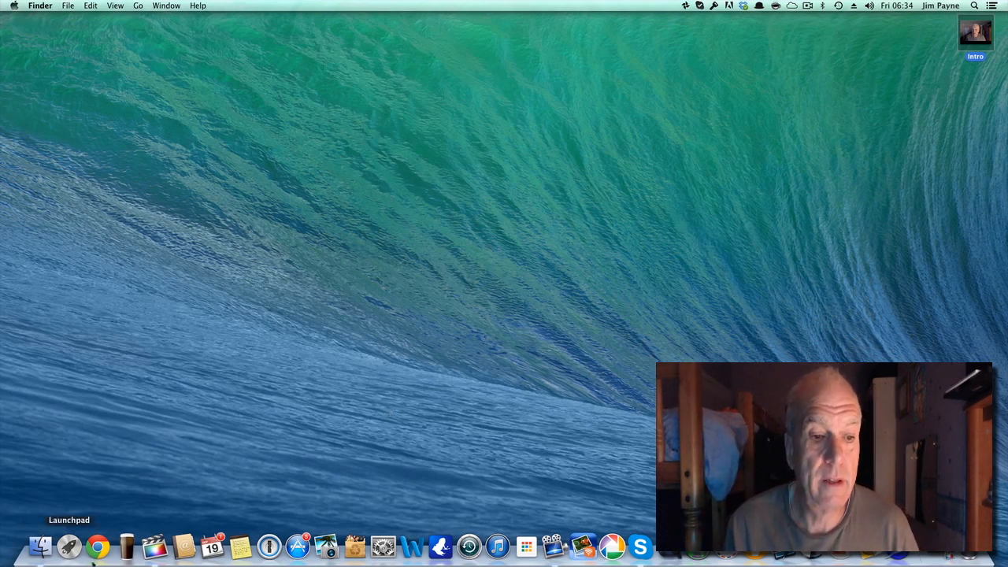
Start BeerSmith 2 from Launchpad so My Recipes opens with an empty Brew Log.
click(126, 545)
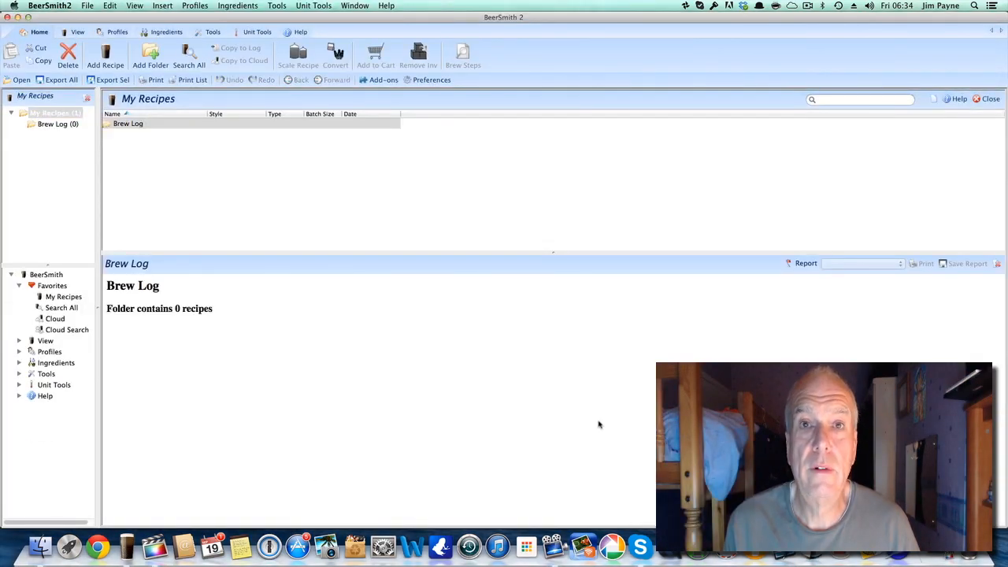
mouse_move(599, 425)
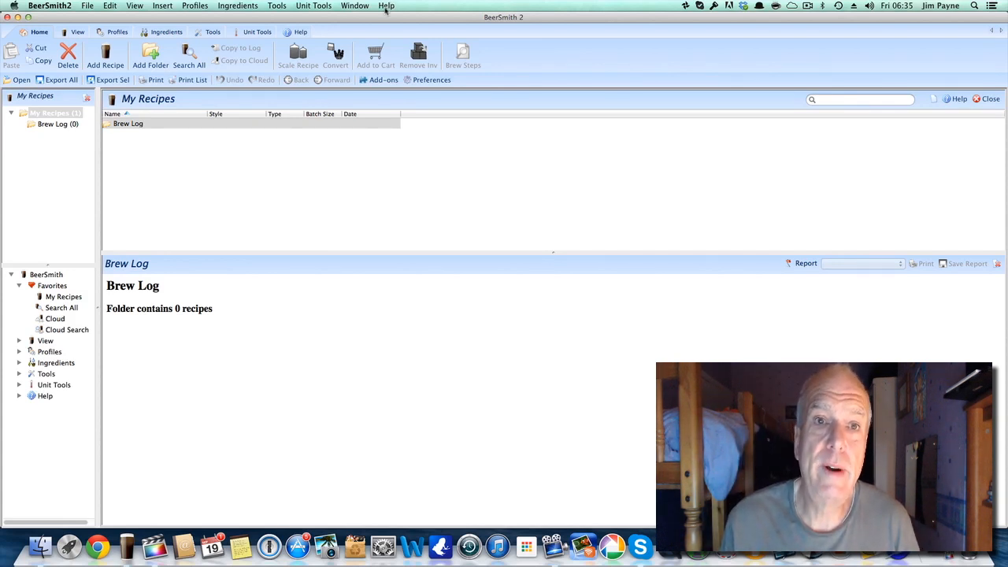
Bring up BeerSmith's help documentation in Chrome and show its table of contents.
click(386, 6)
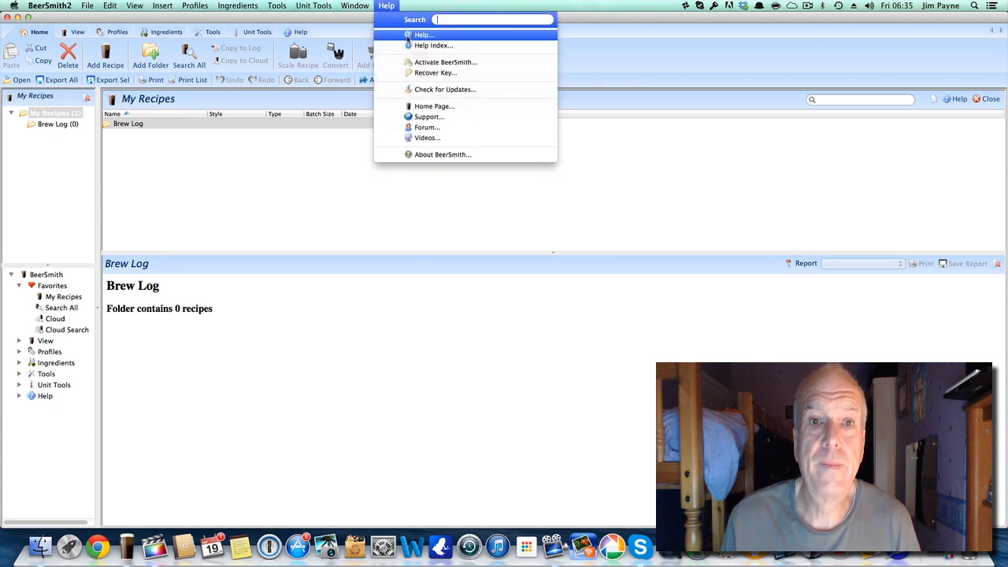
click(423, 35)
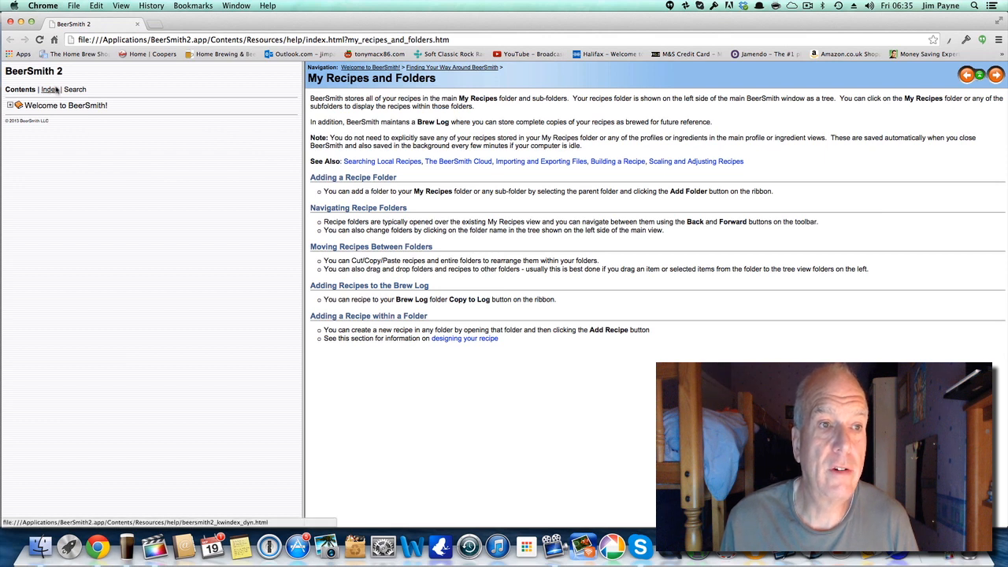
click(49, 88)
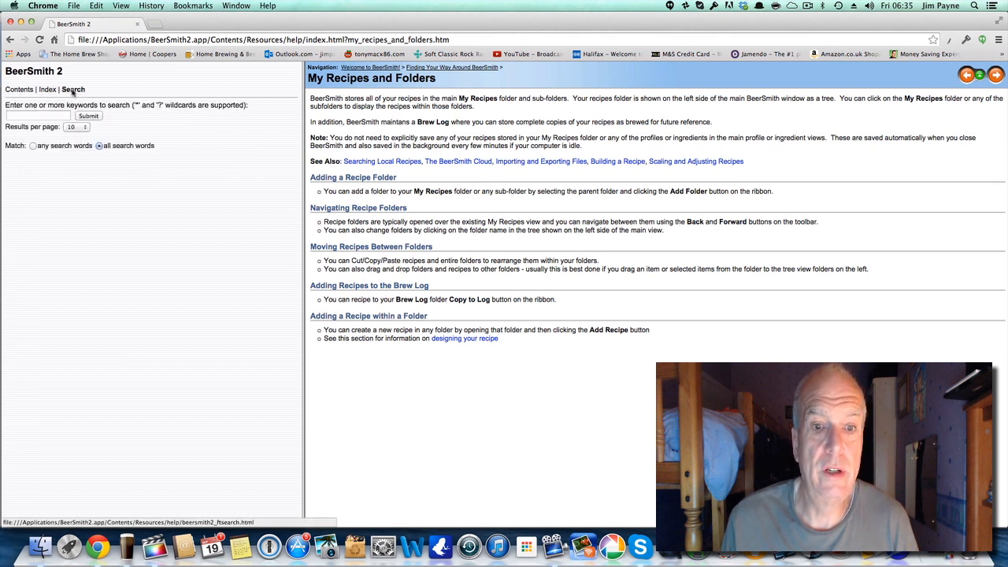
click(19, 88)
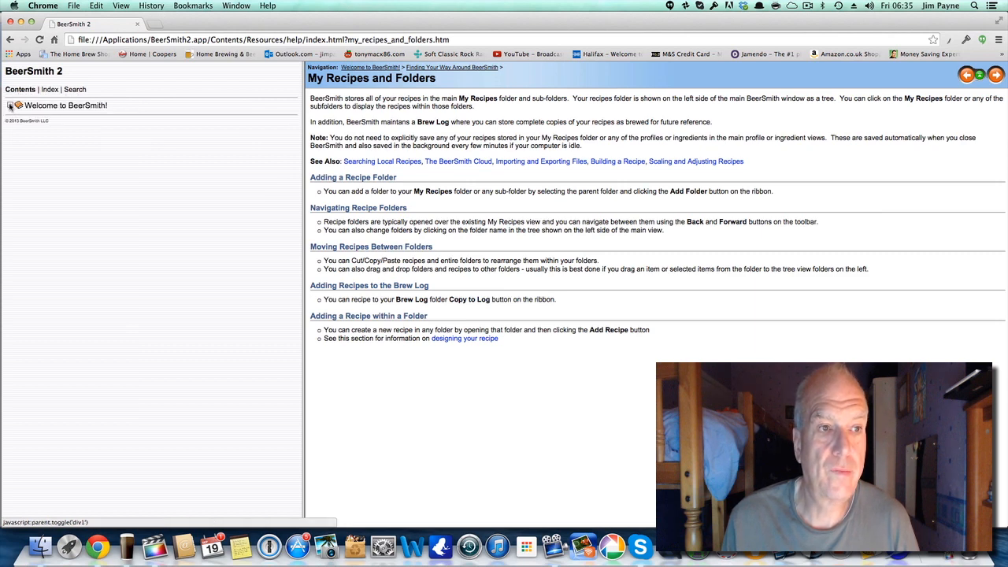
Navigate from Welcome to BeerSmith to the Custom Reports help topic.
click(967, 74)
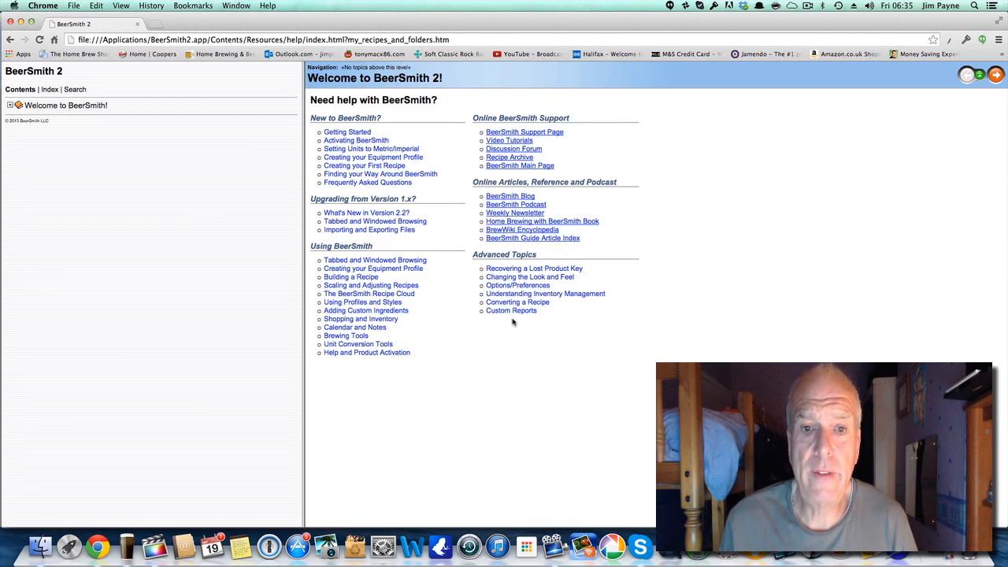
mouse_move(510, 310)
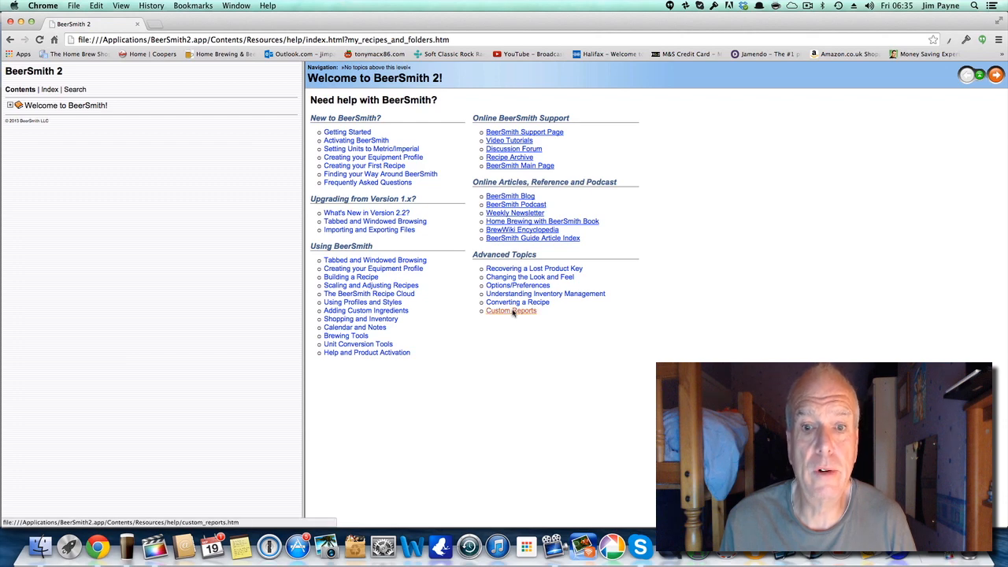
click(511, 310)
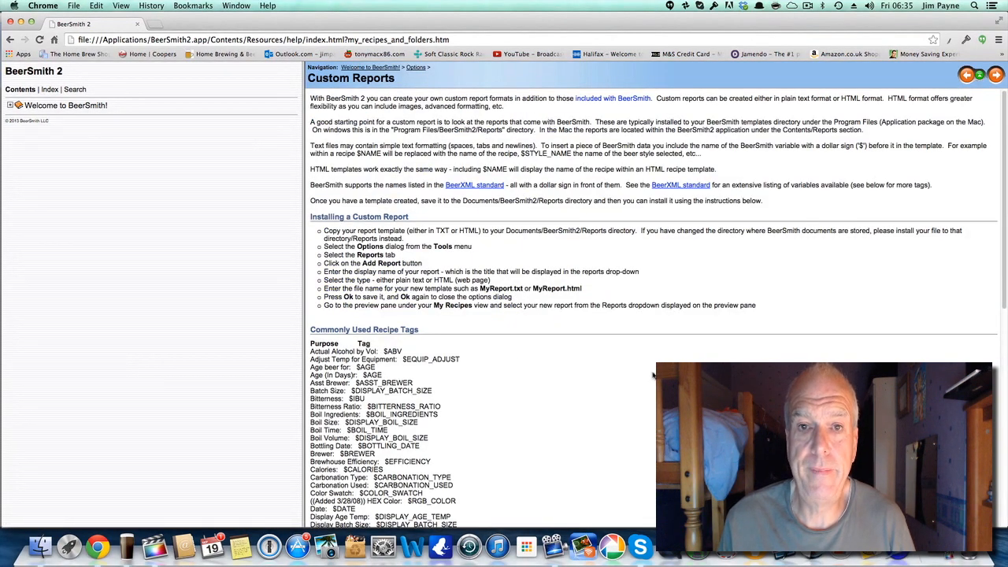
scroll(down, 3)
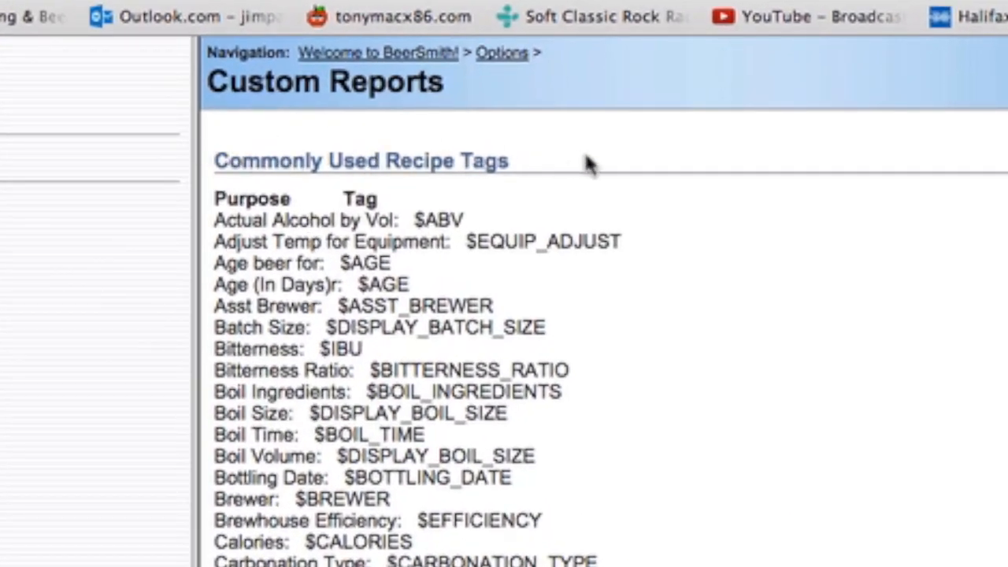
mouse_move(281, 166)
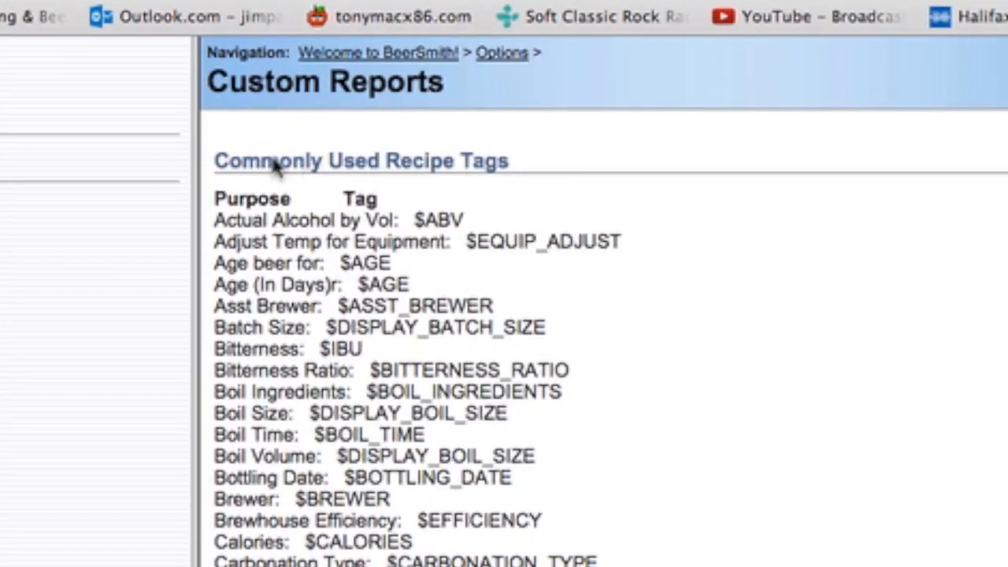
mouse_move(489, 149)
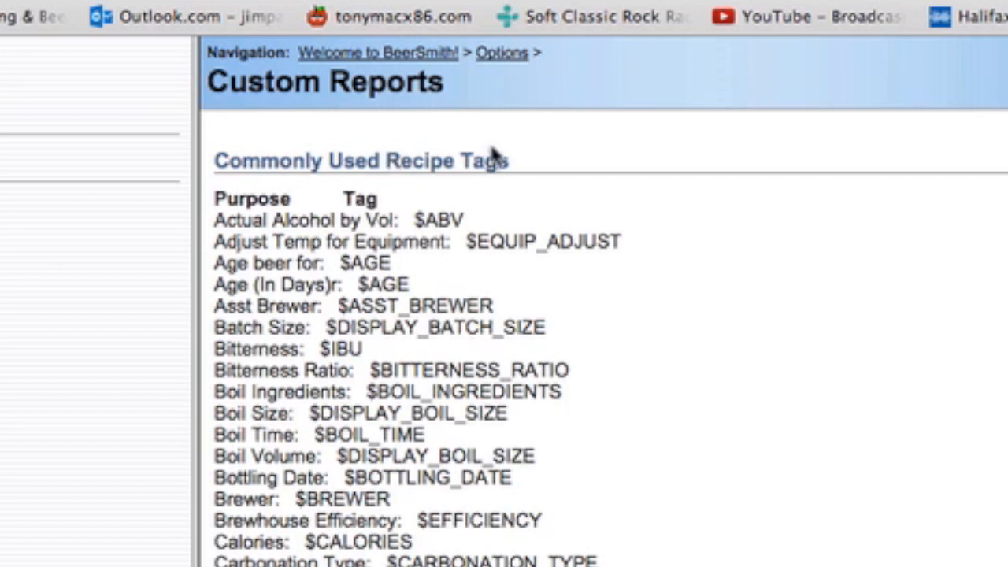
mouse_move(221, 244)
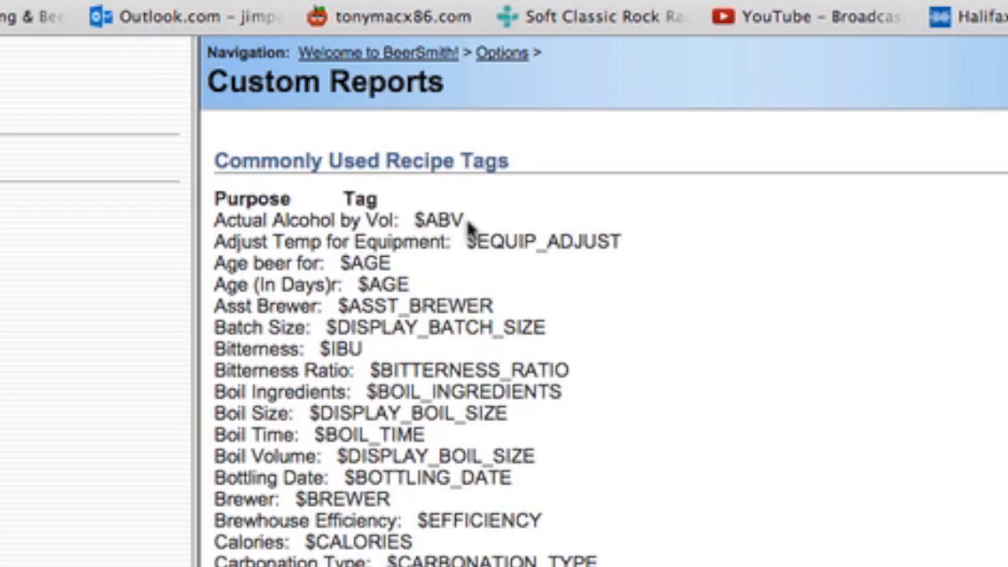
mouse_move(412, 229)
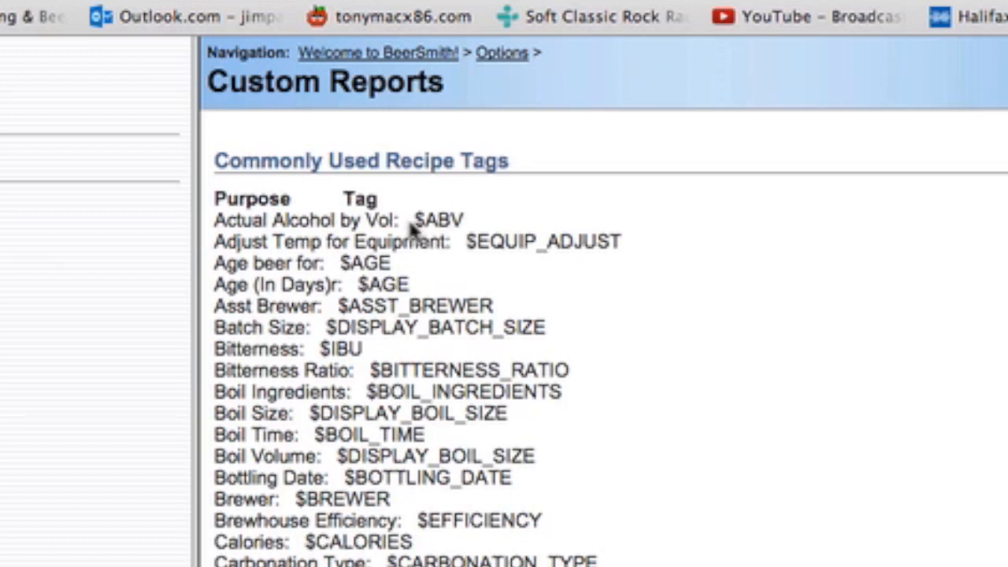
mouse_move(444, 224)
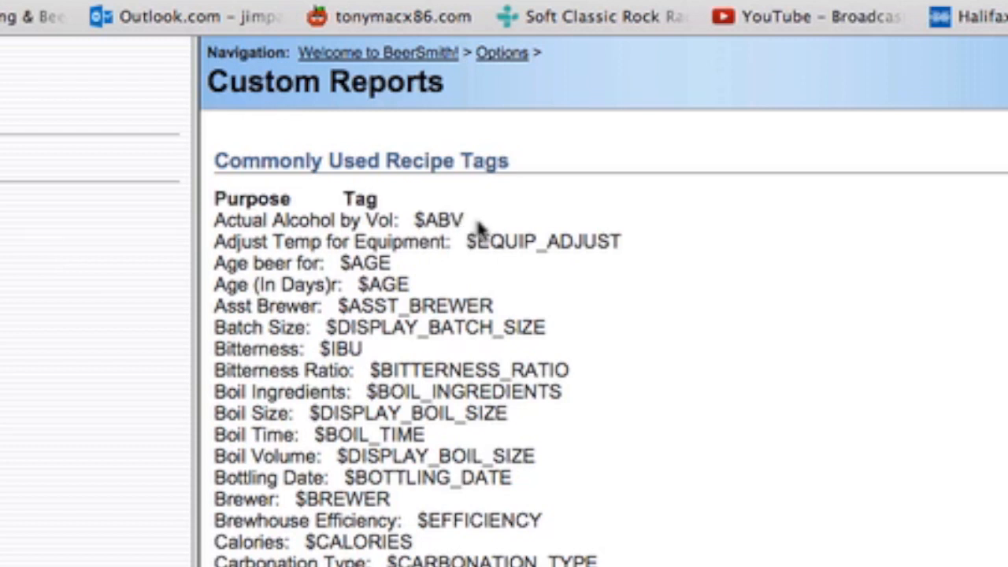
mouse_move(491, 268)
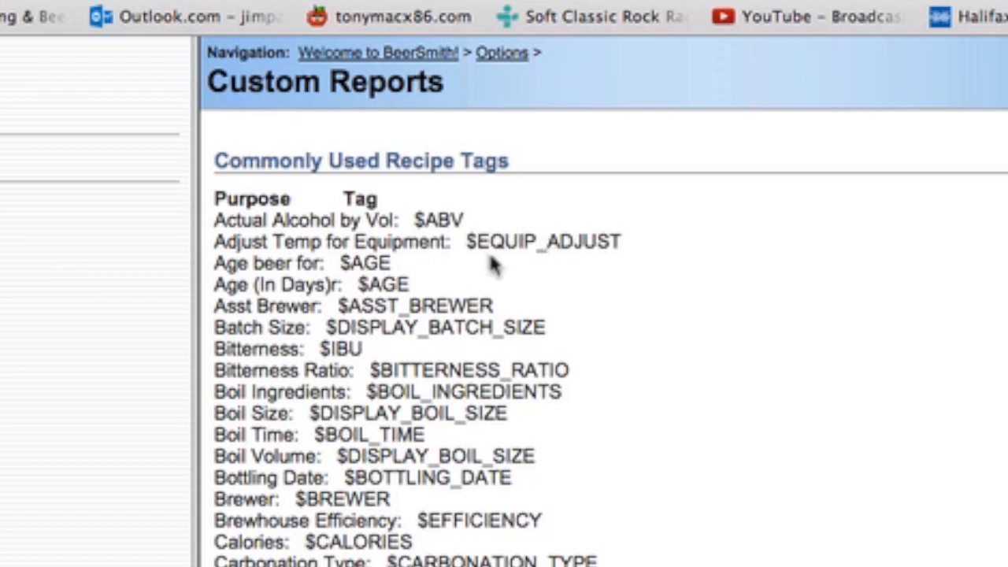
mouse_move(614, 227)
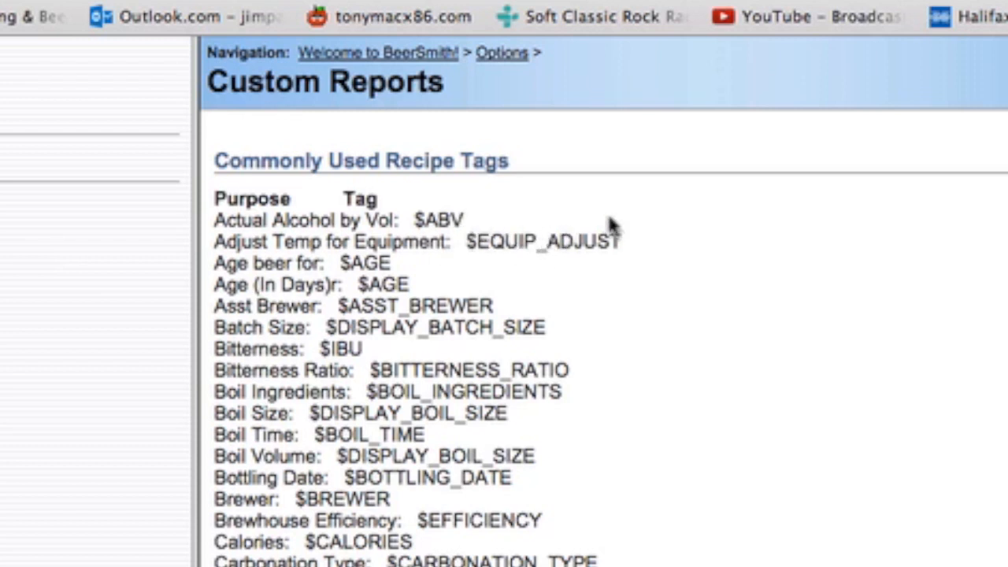
mouse_move(265, 217)
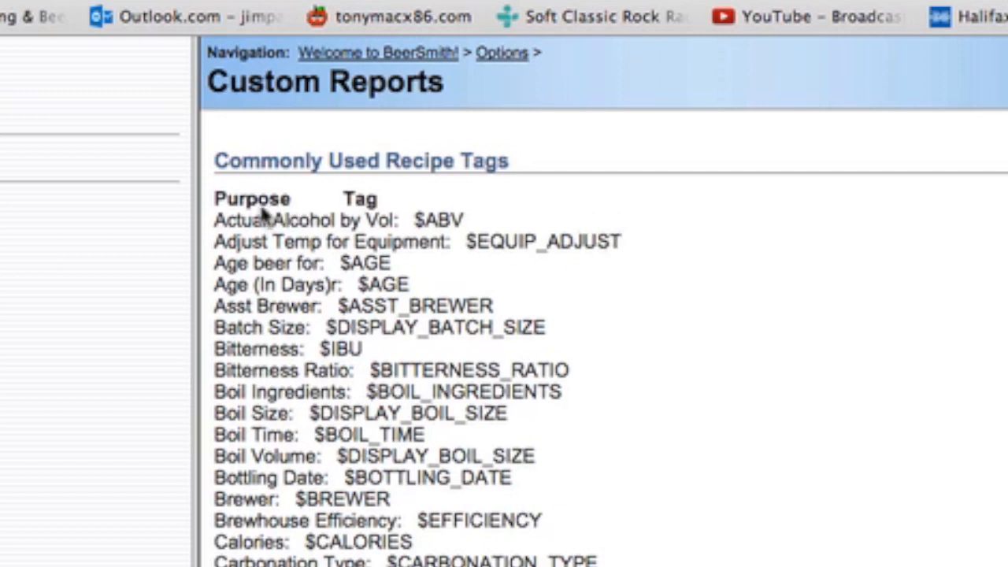
mouse_move(349, 362)
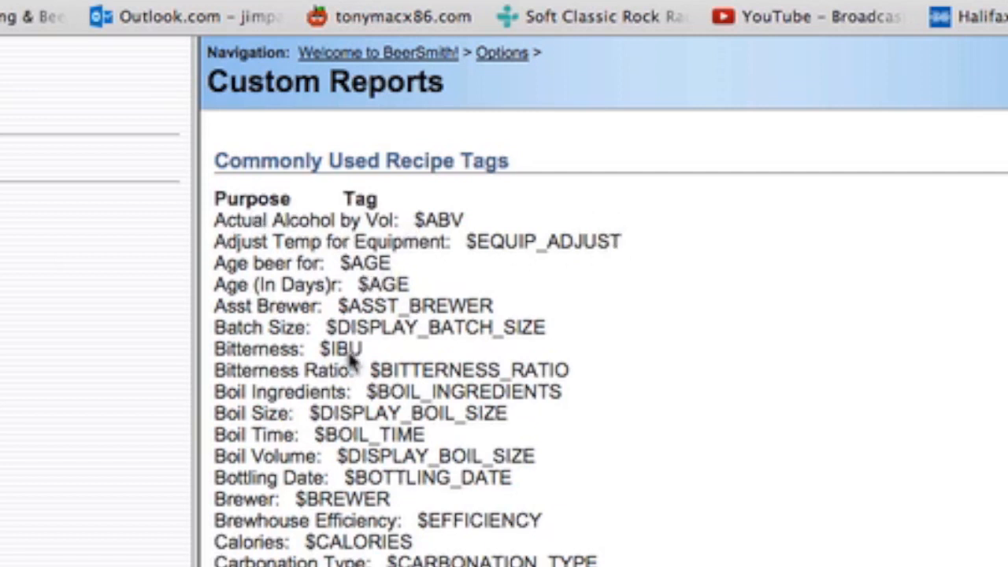
mouse_move(281, 228)
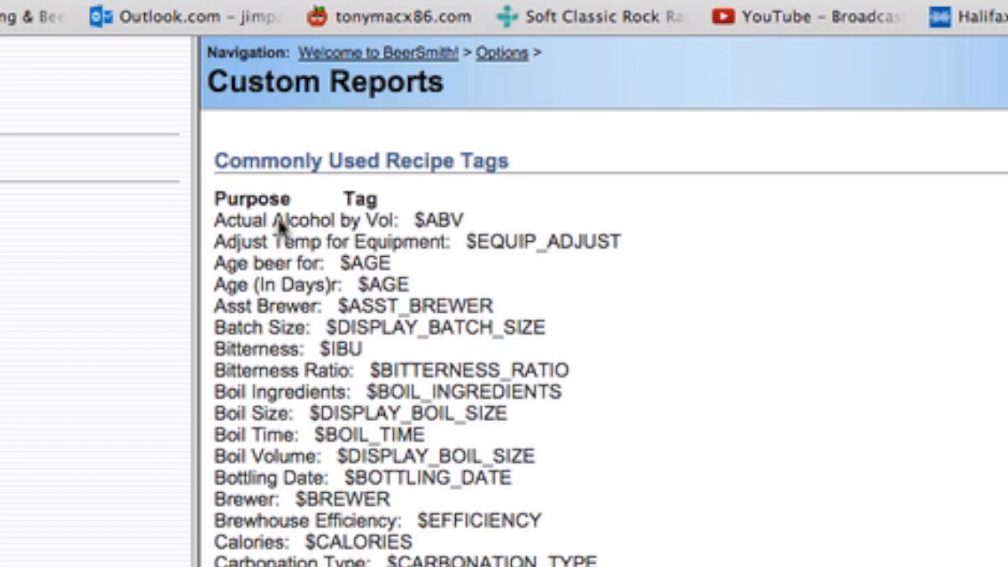
mouse_move(331, 233)
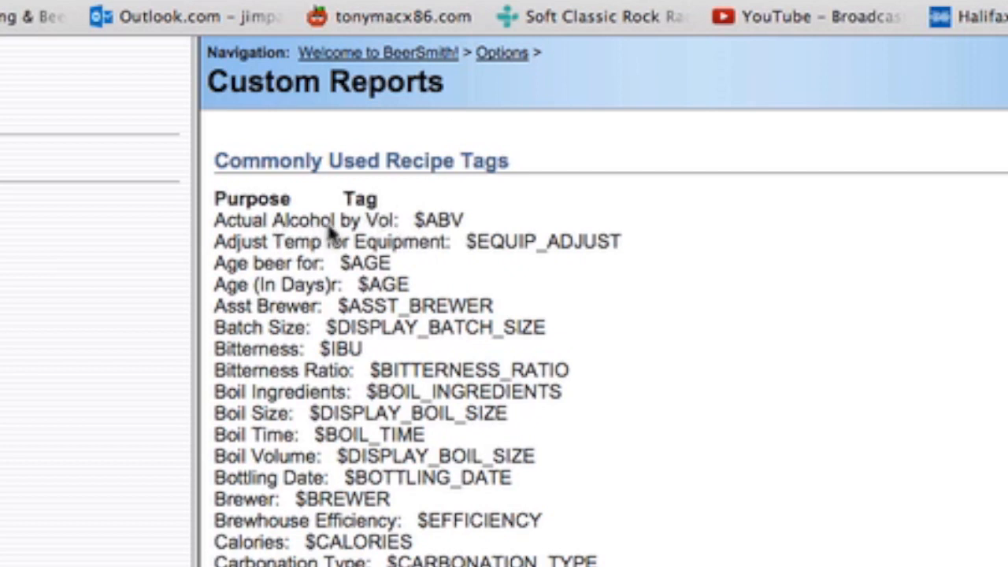
mouse_move(197, 363)
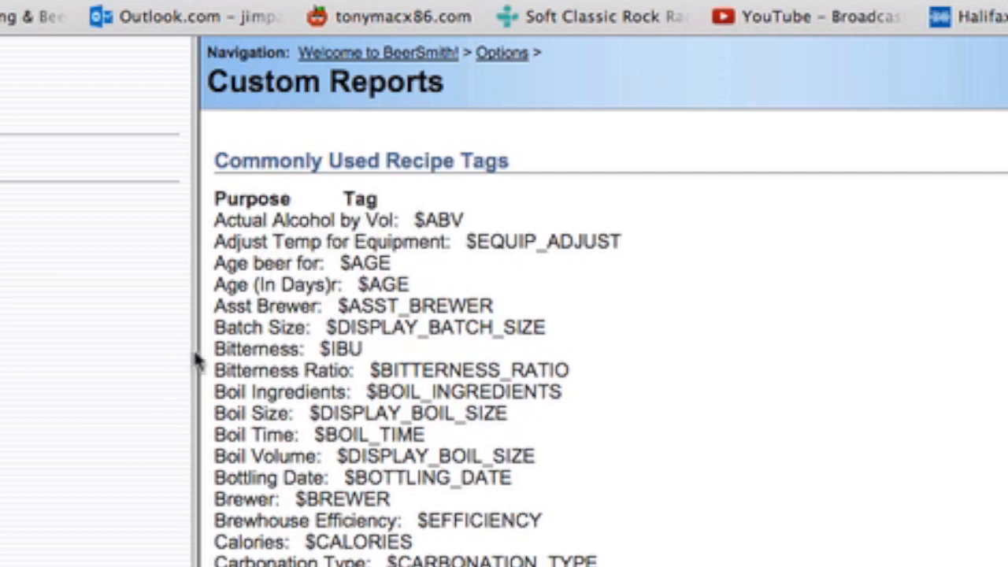
mouse_move(280, 457)
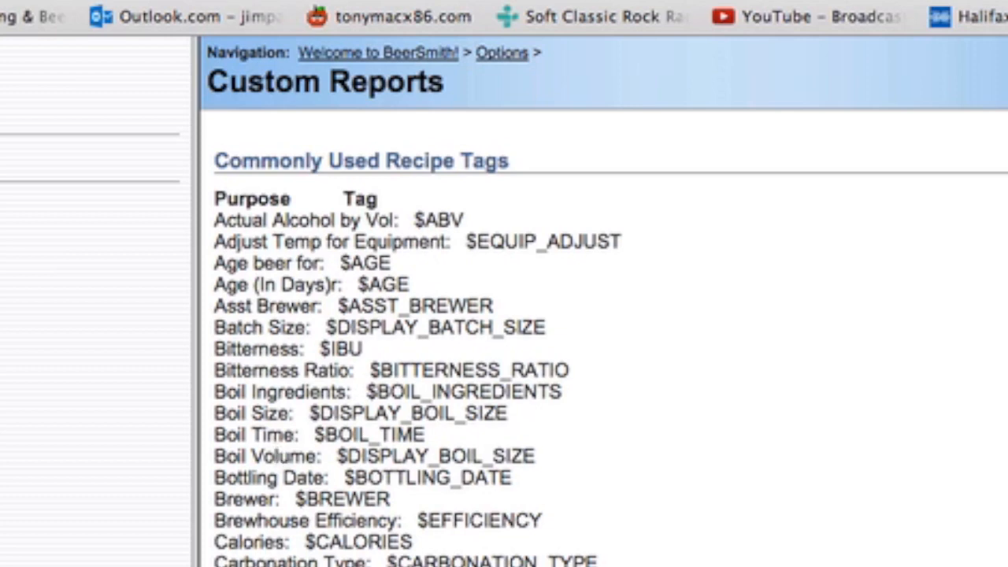
scroll(down, 3)
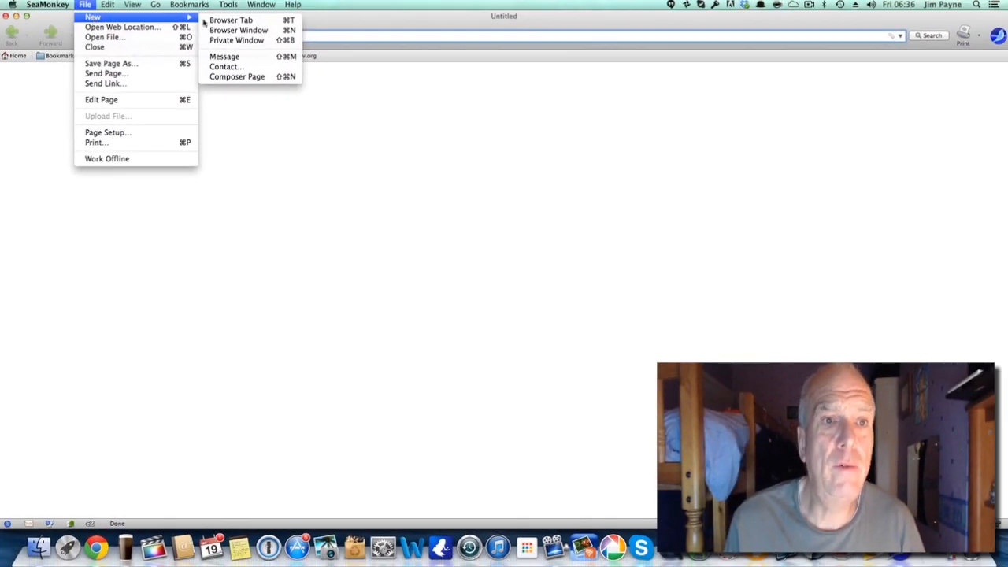
mouse_move(236, 75)
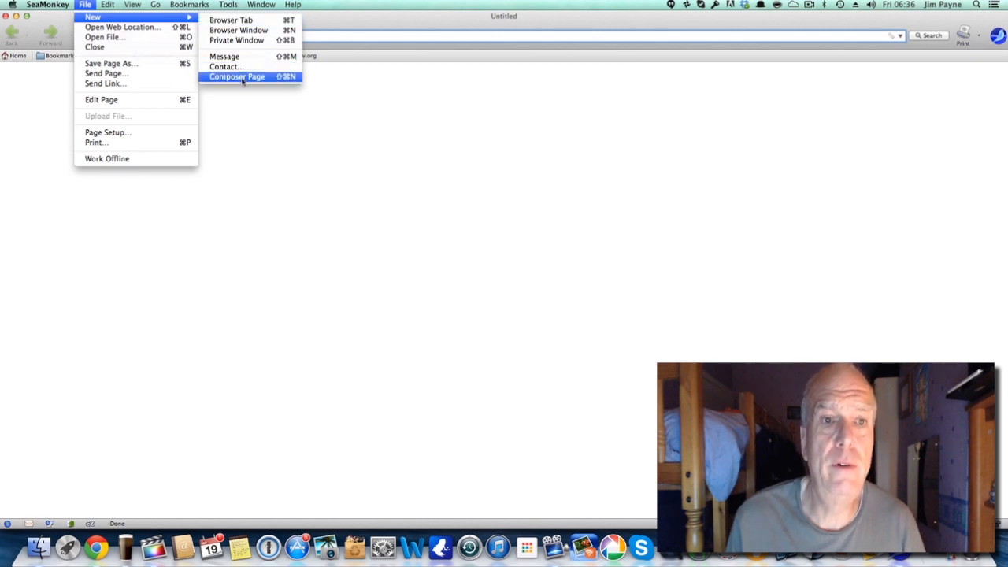
Create a new blank Composer page (untitled-1) for editing.
click(236, 75)
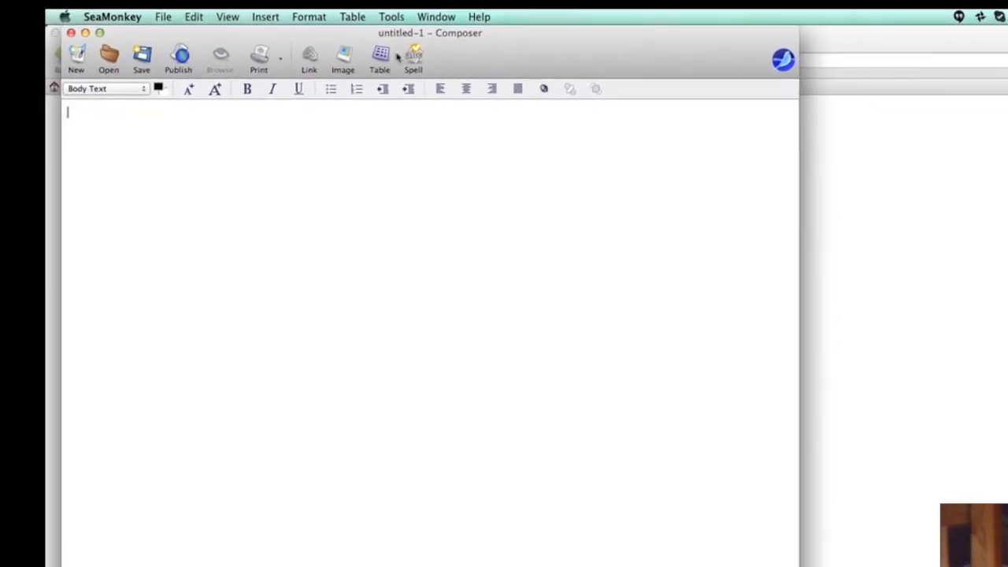
mouse_move(378, 47)
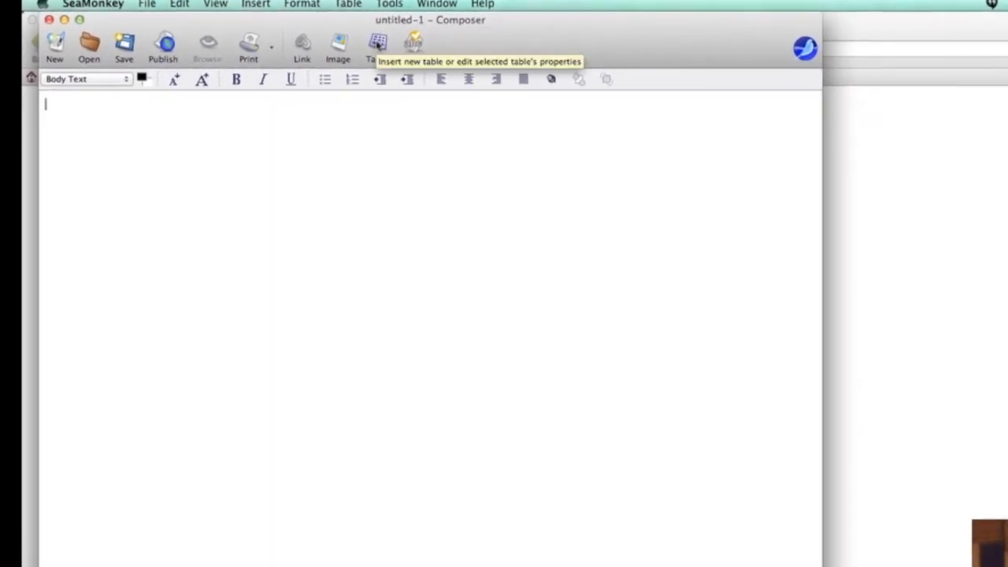
mouse_move(377, 47)
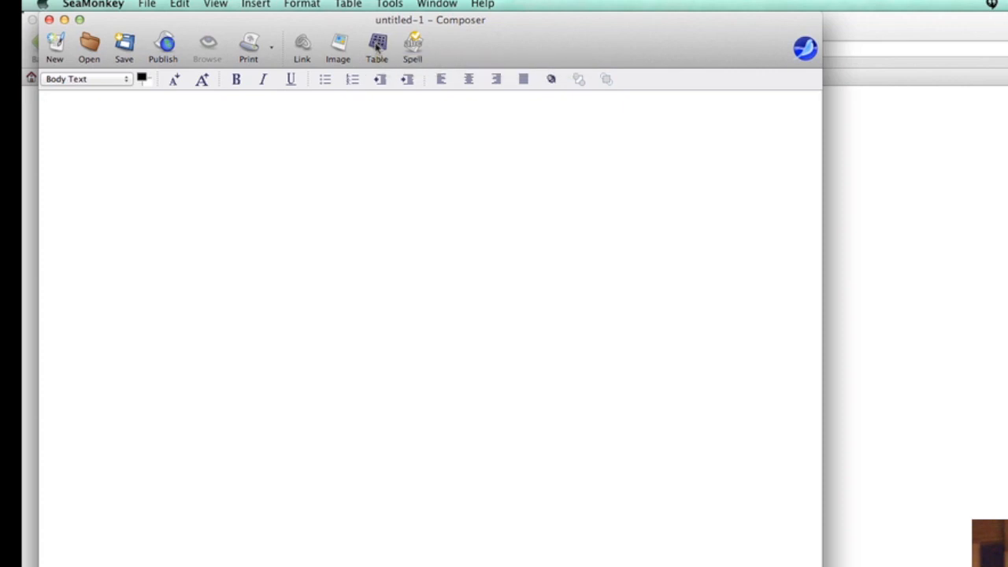
Insert a table with 10 rows, 2 columns and 100% width.
click(376, 47)
text(10)
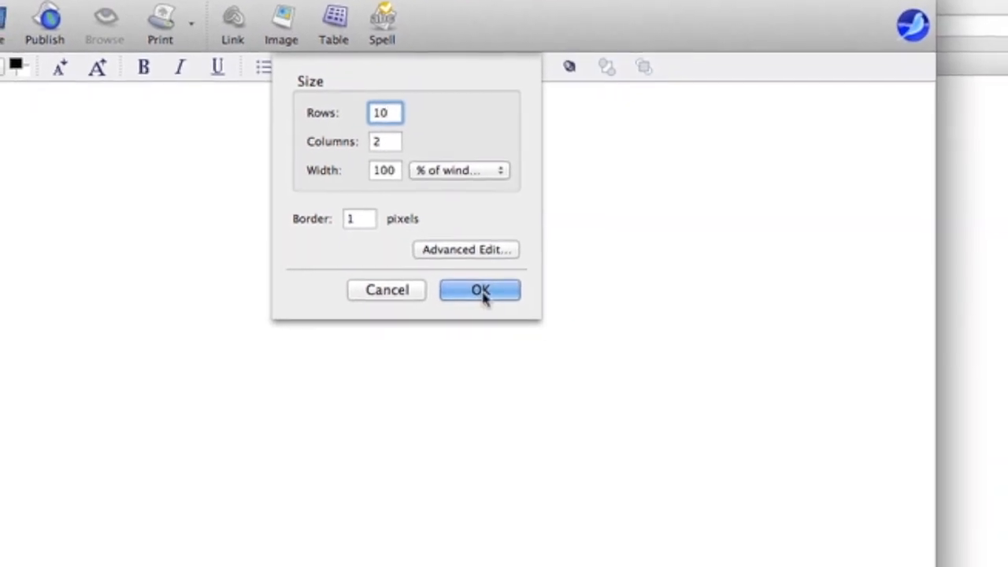
click(480, 290)
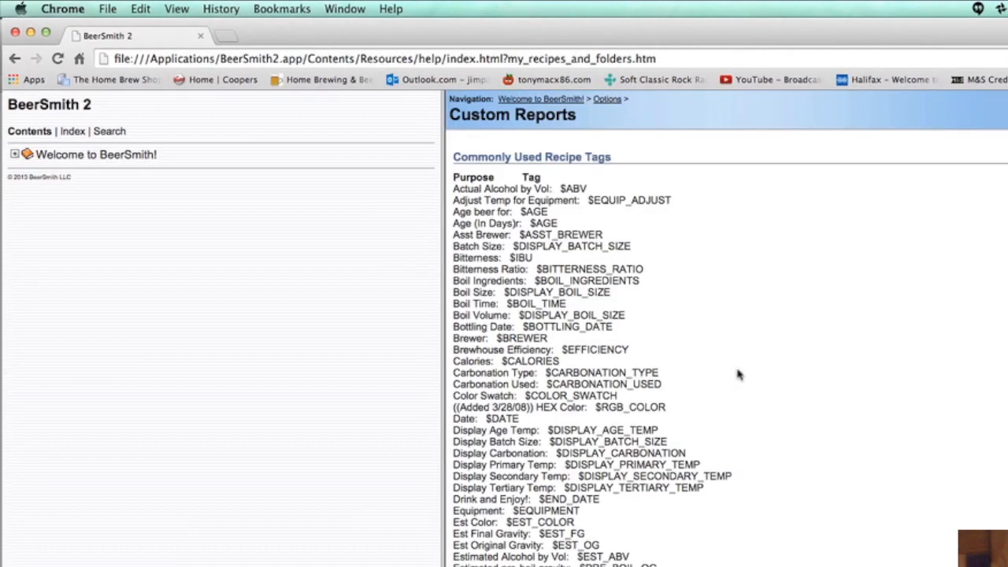
mouse_move(829, 278)
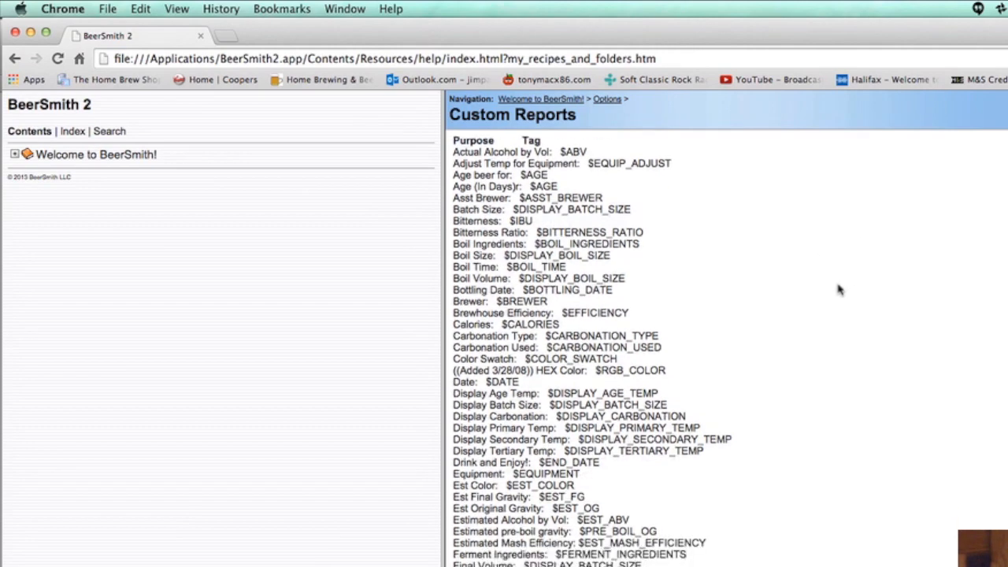
Locate and copy the 'Name: $NAME' tag line from the recipe tags list.
scroll(down, 3)
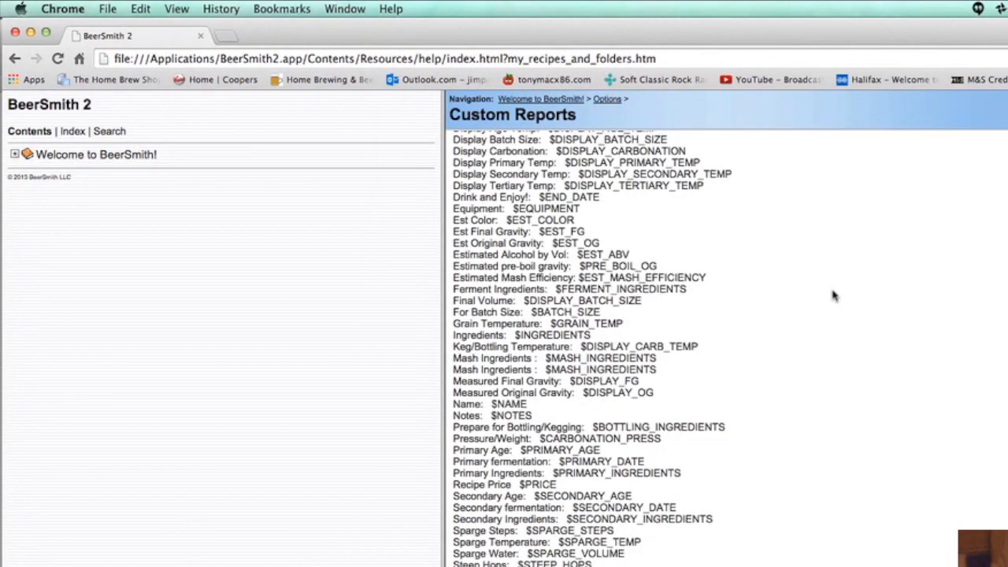
scroll(up, 3)
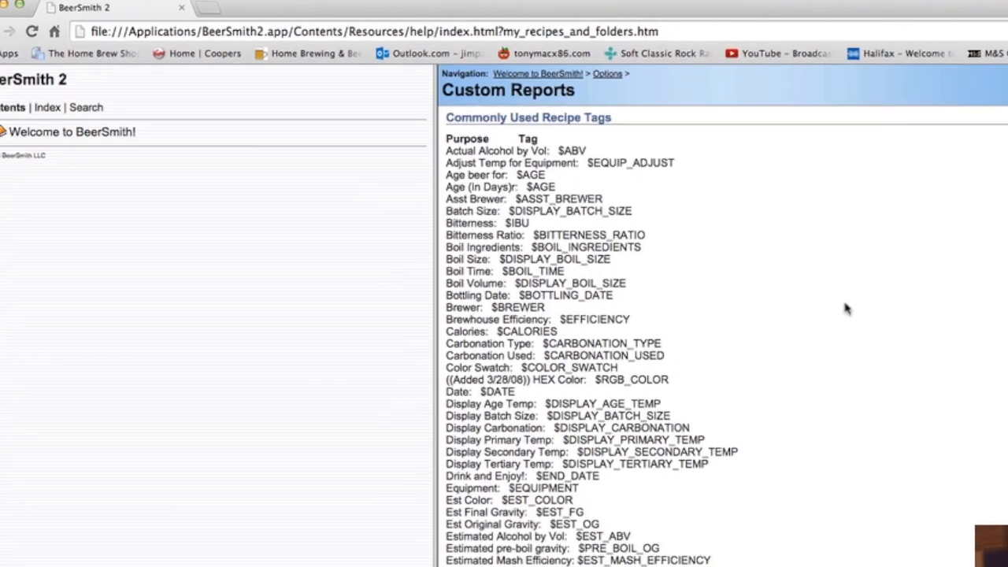
scroll(down, 3)
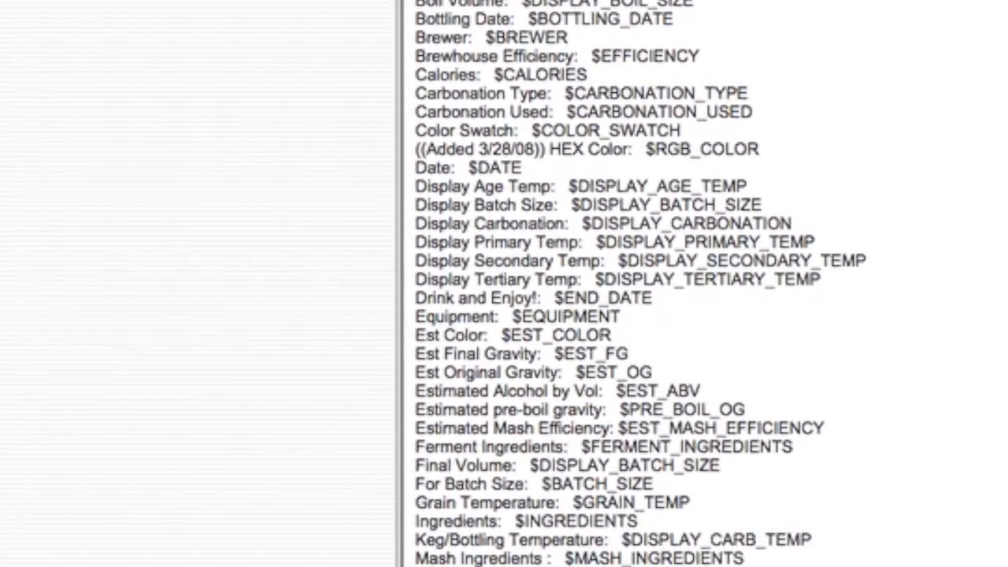
scroll(down, 3)
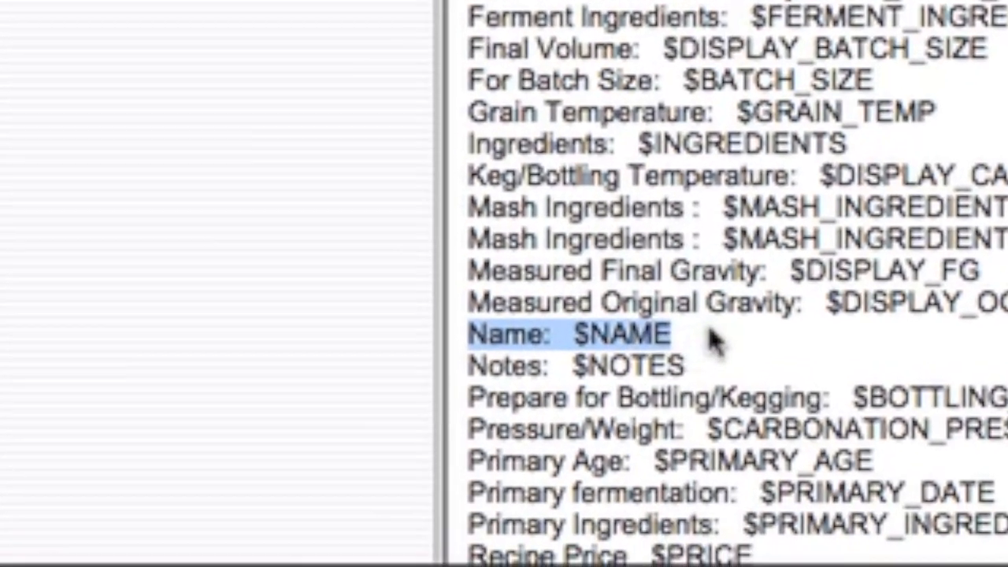
scroll(down, 3)
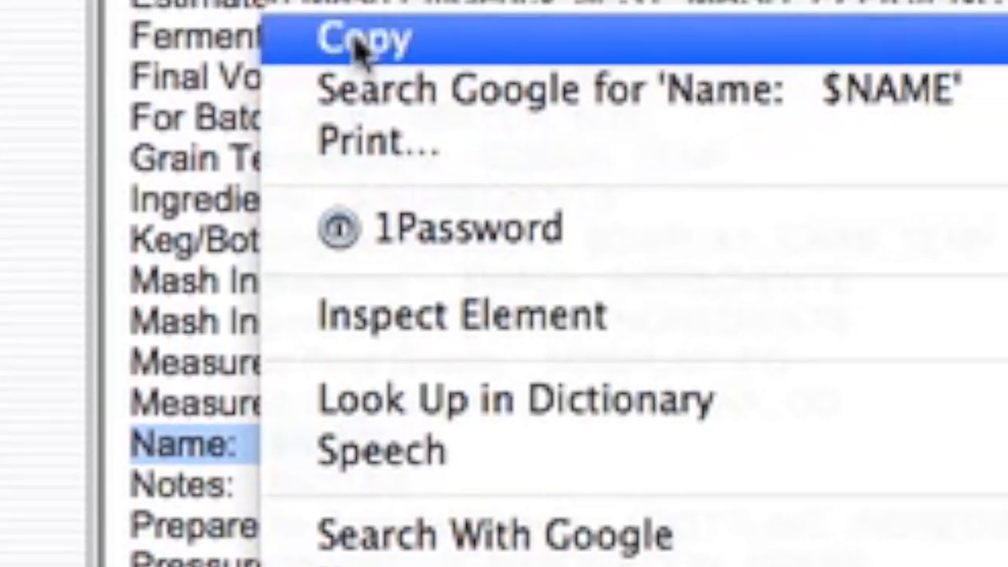
click(362, 39)
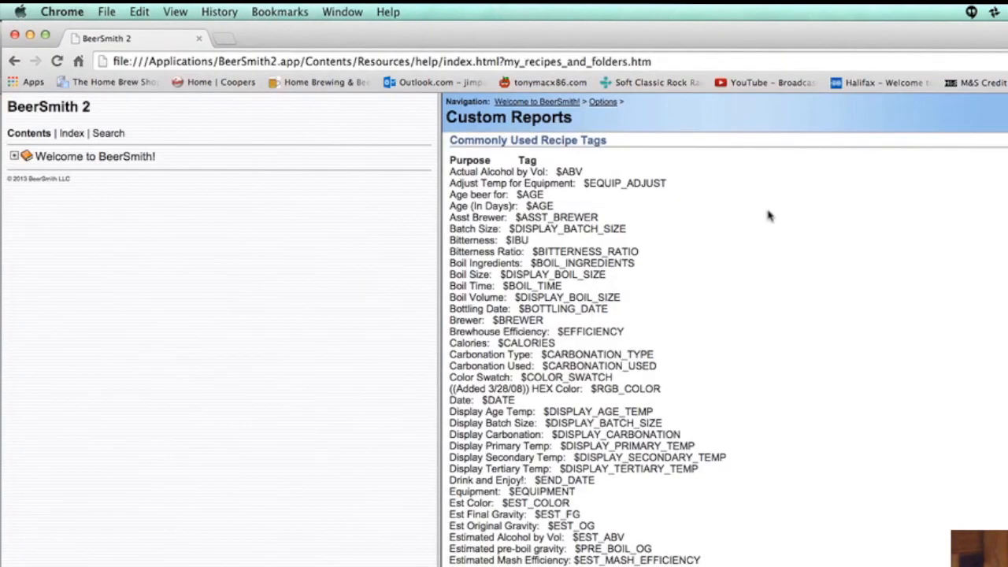
mouse_move(898, 308)
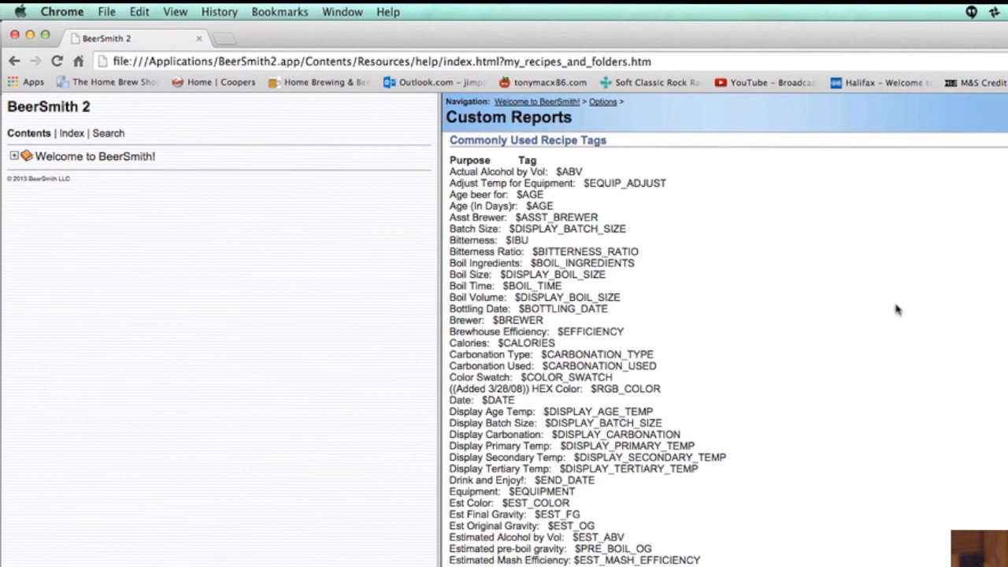
mouse_move(923, 307)
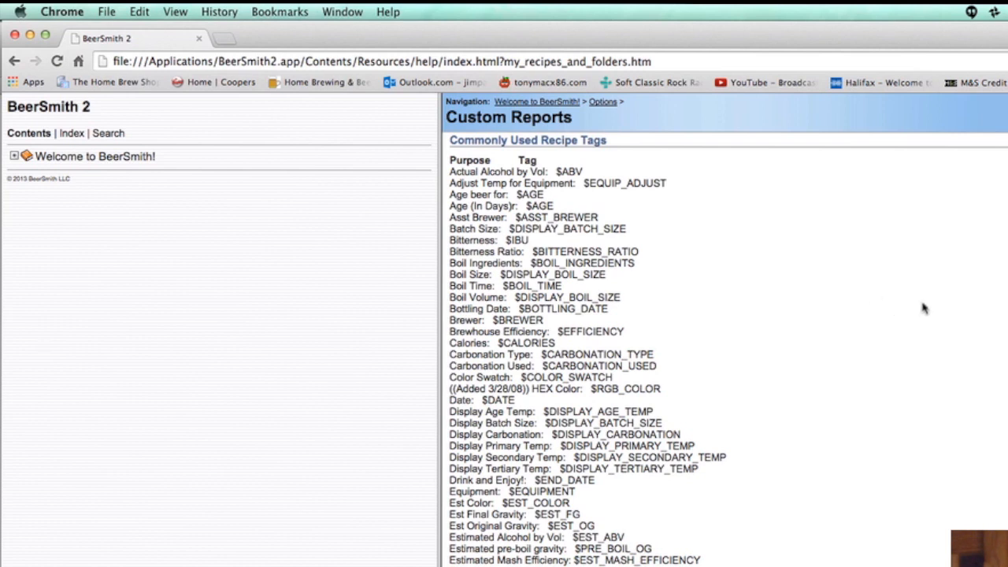
mouse_move(476, 313)
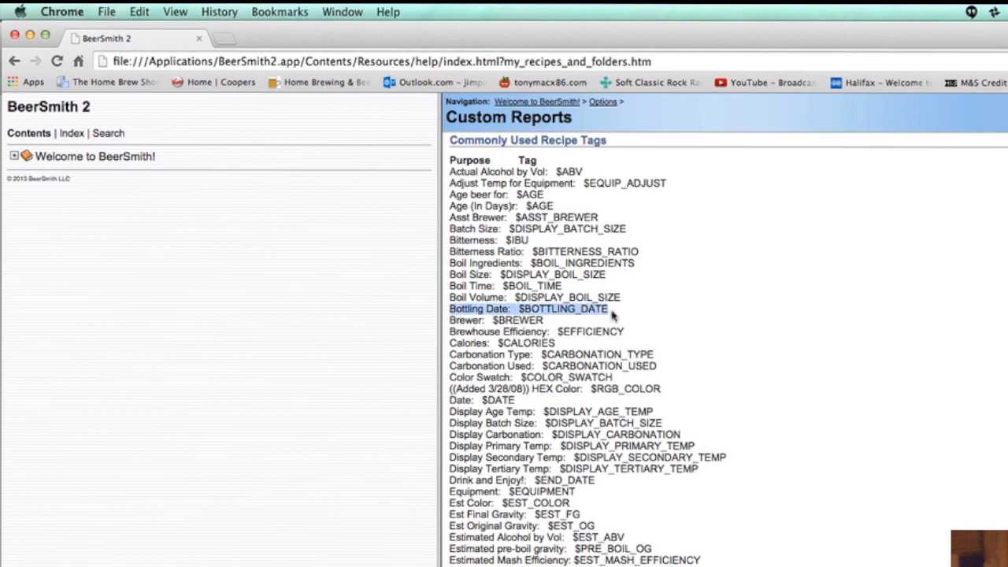
mouse_move(616, 323)
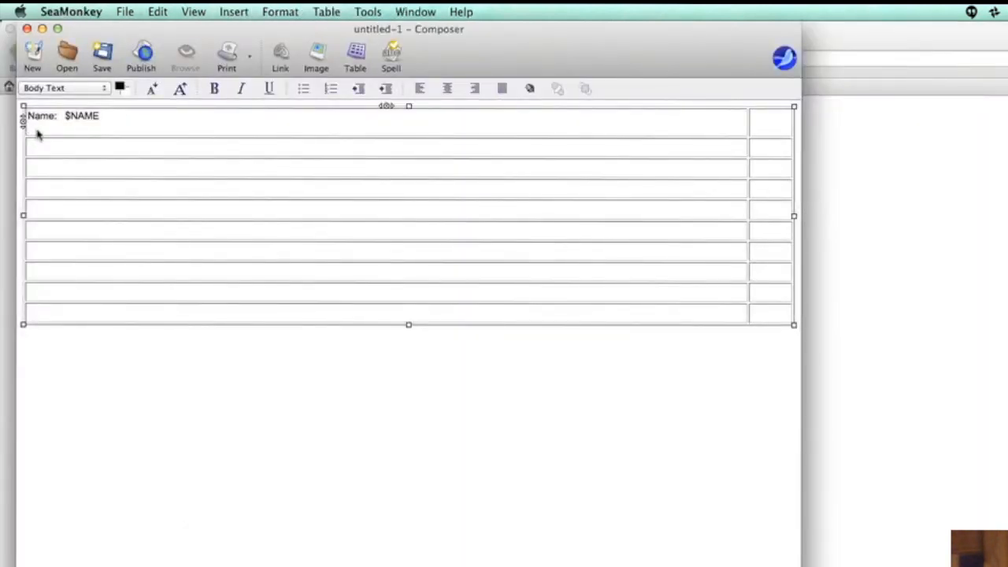
Add 'Bottling Date: $BOTTLING_DATE' under Name and select the Actual Alcohol by Vol tag line.
text(Bottling Date:  $BOTTLING_DATE)
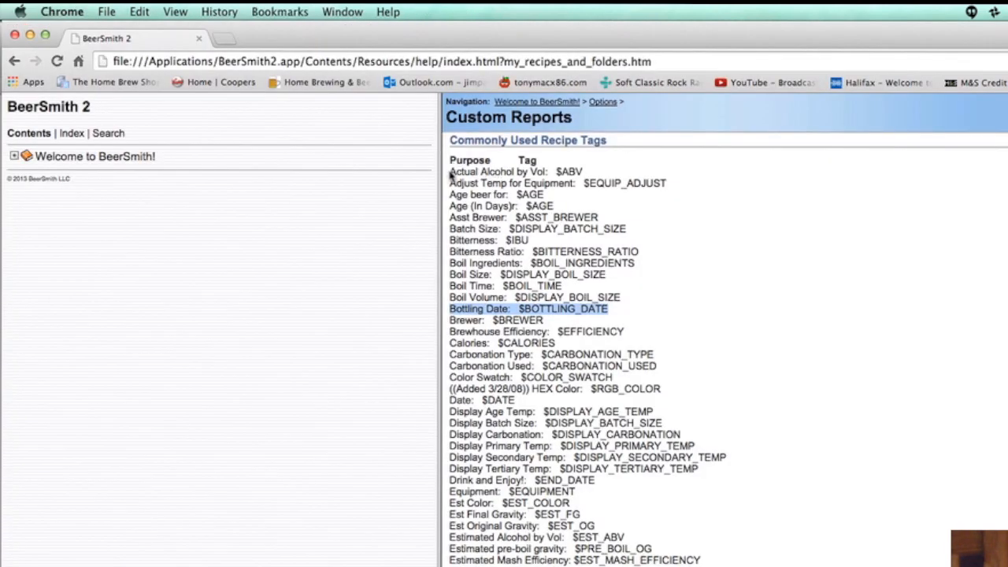
click(515, 172)
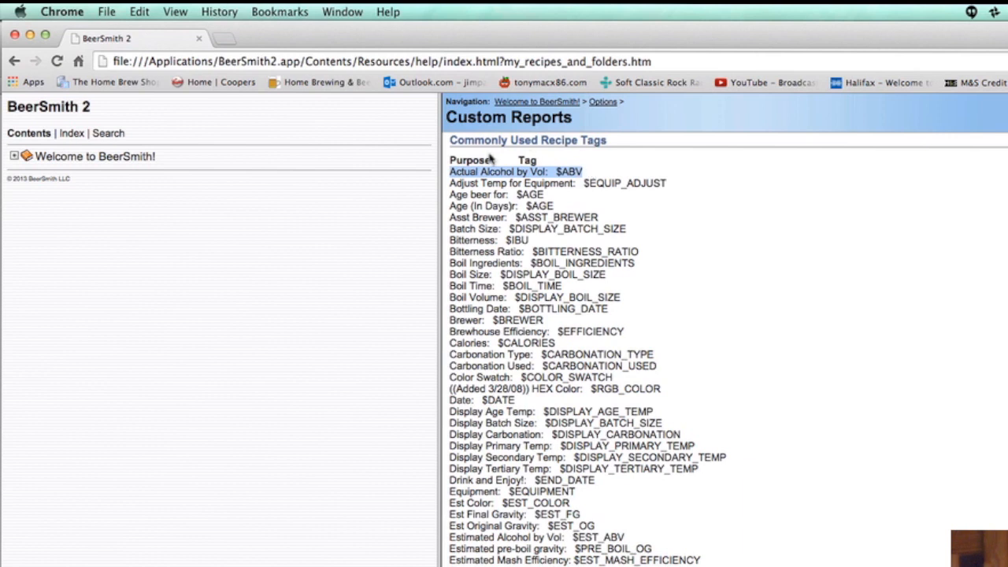
mouse_move(538, 177)
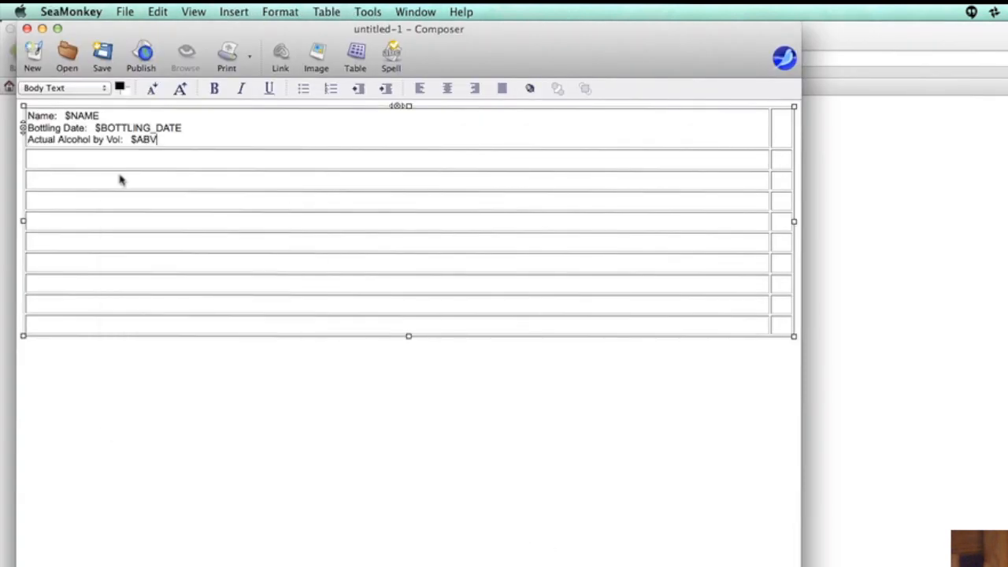
mouse_move(19, 123)
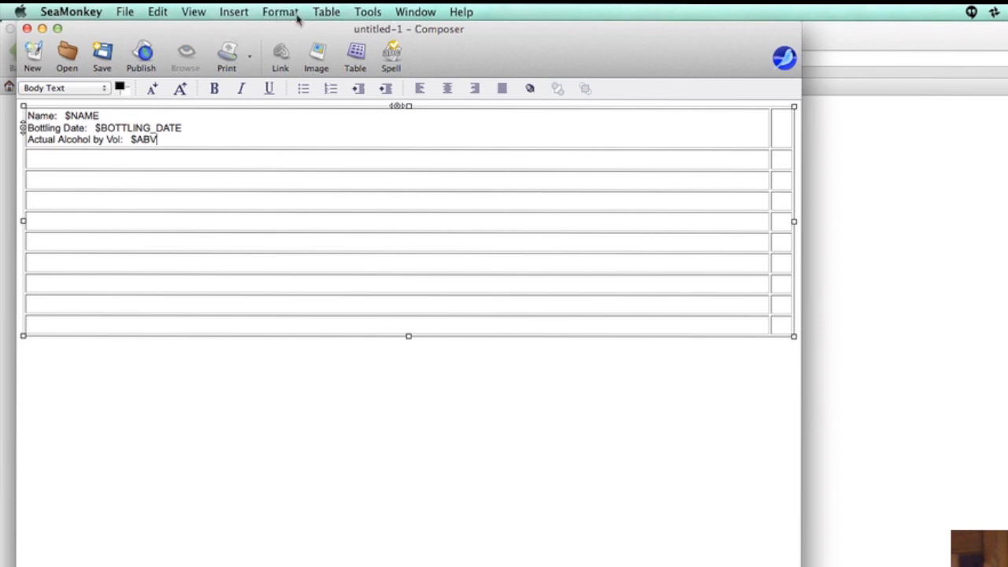
mouse_move(269, 135)
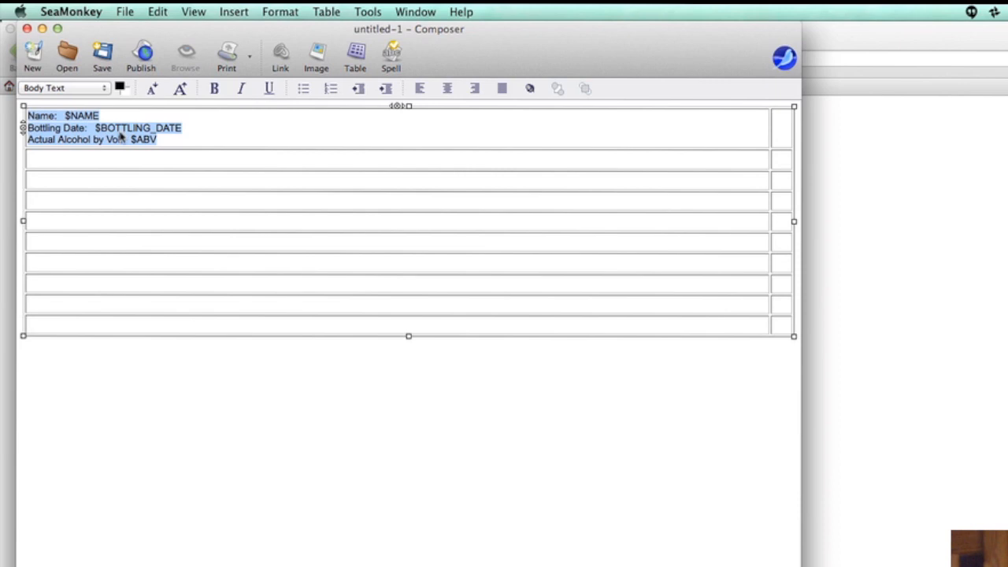
Copy the first cell's three tag lines and paste them into the remaining cells.
right_click(118, 139)
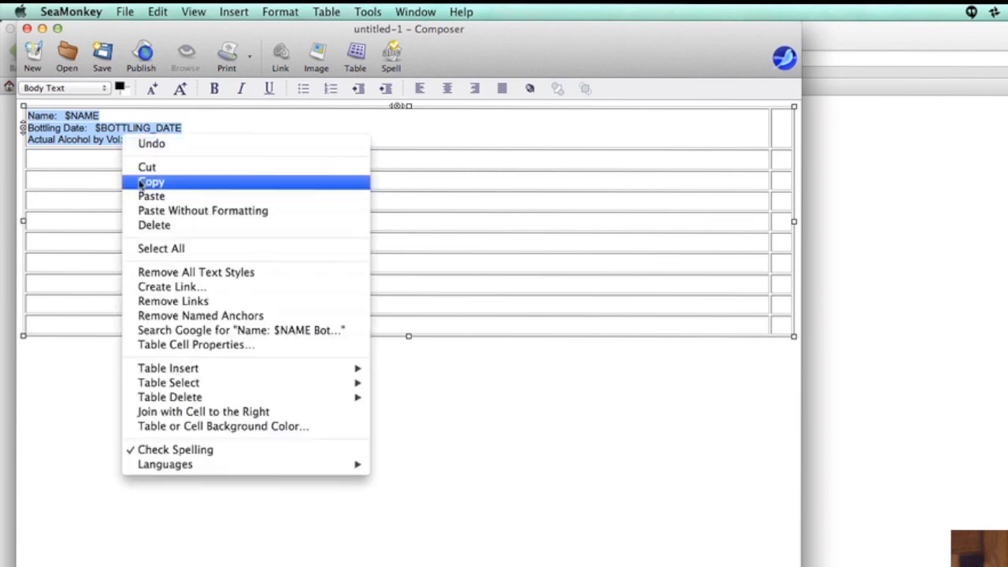
click(151, 183)
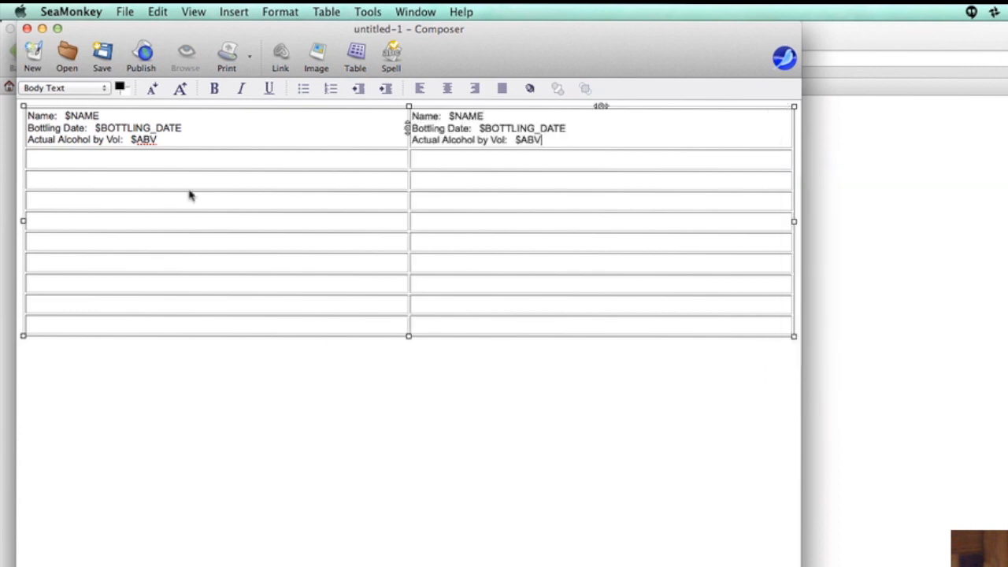
right_click(189, 196)
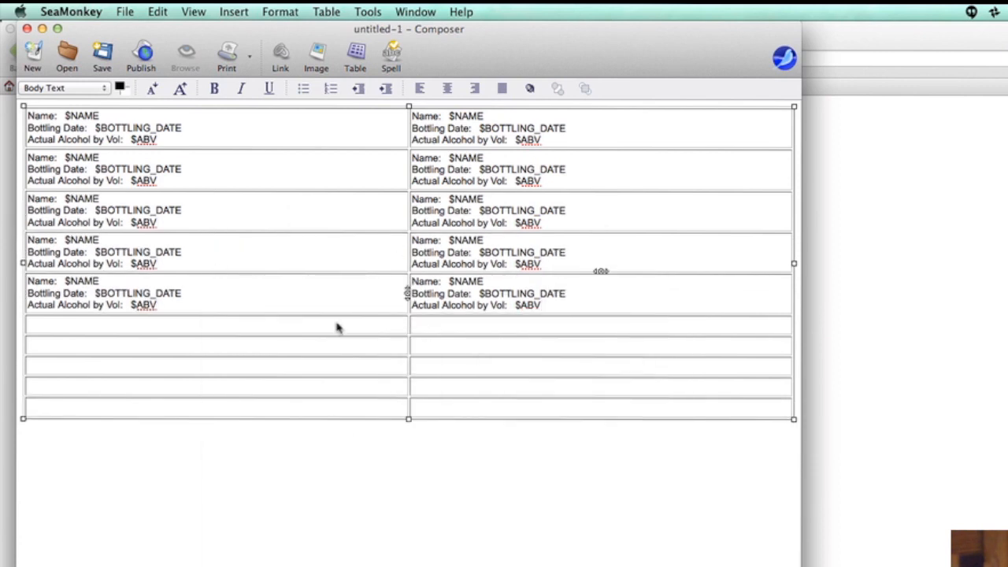
right_click(337, 327)
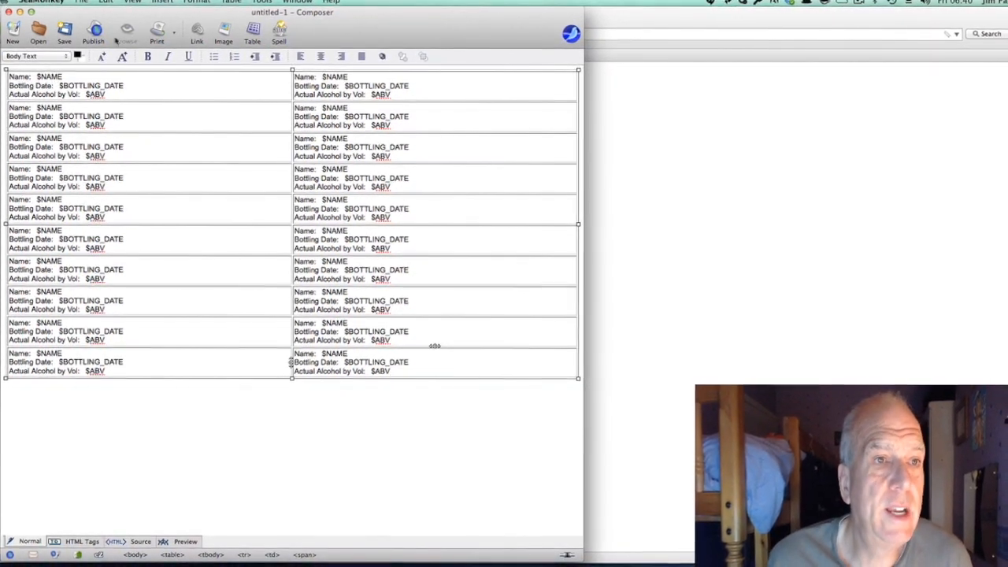
Begin saving the template and enter 'Bottling Labels' as the page title.
click(81, 3)
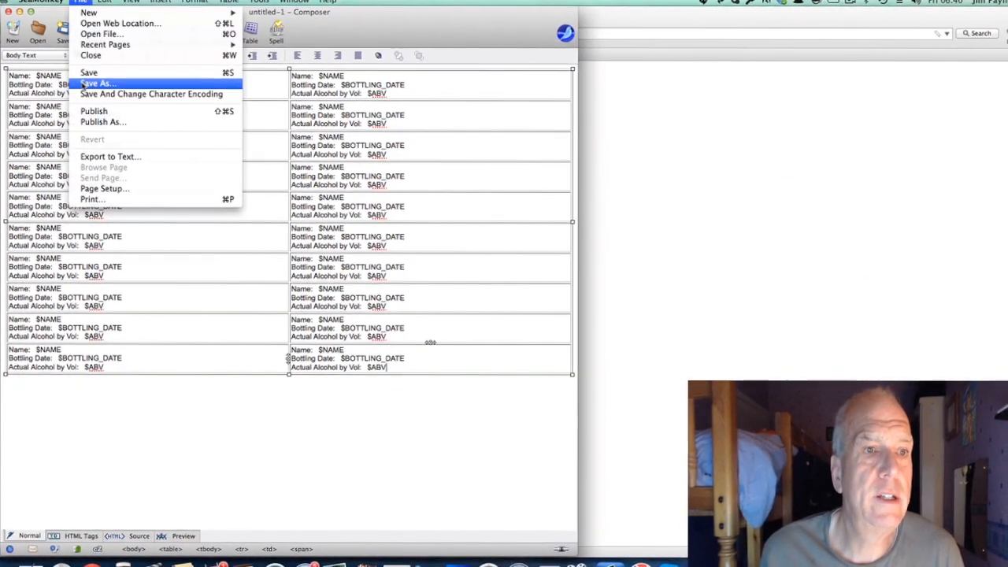
click(97, 83)
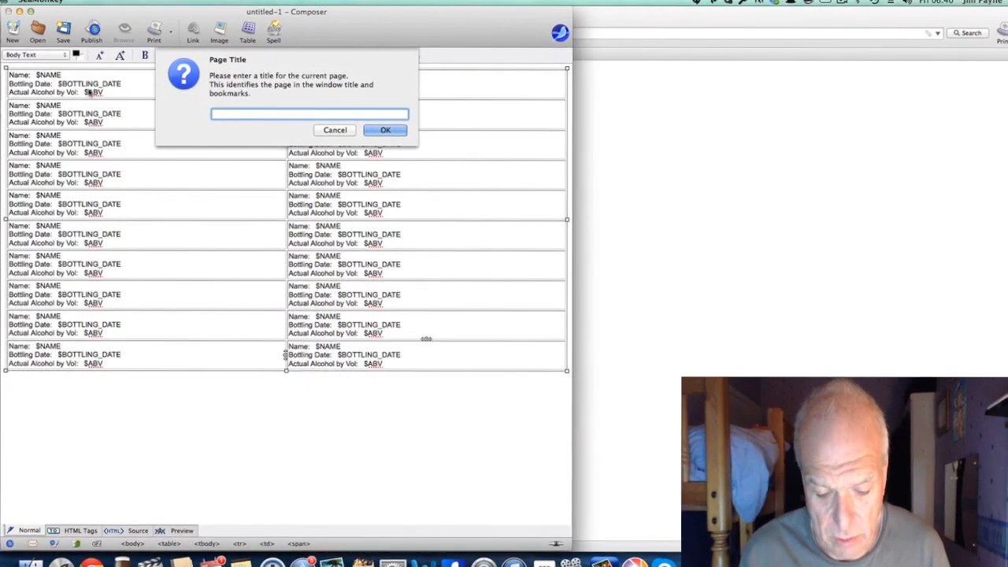
text(Bottling L)
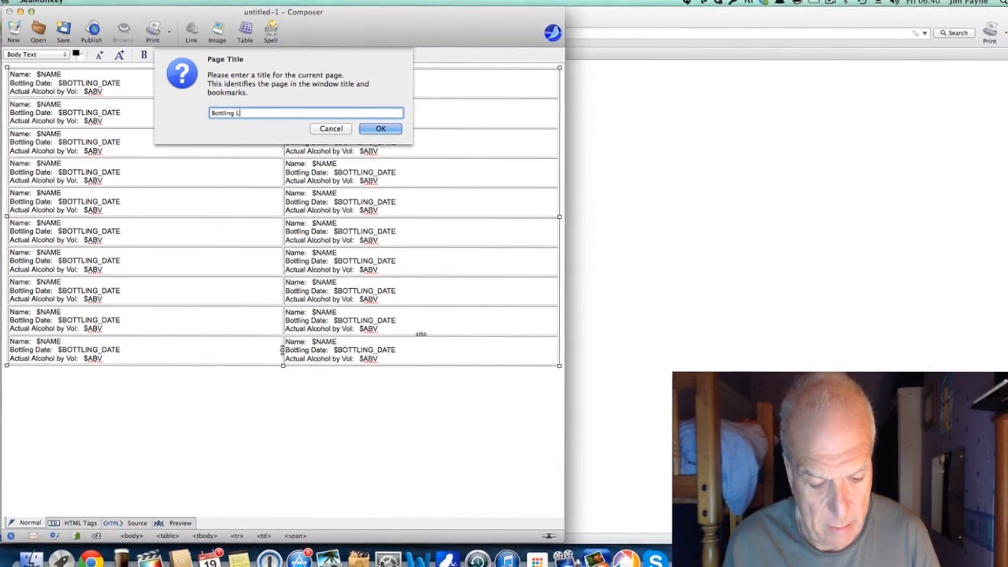
text(abels)
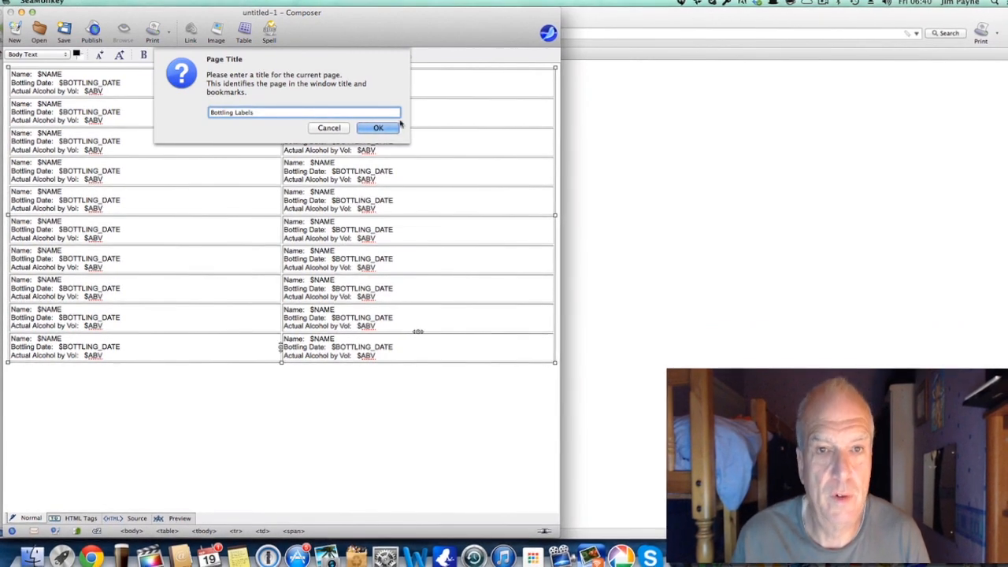
Confirm the Bottling Labels title and bring up the Save Page As file browser.
click(378, 127)
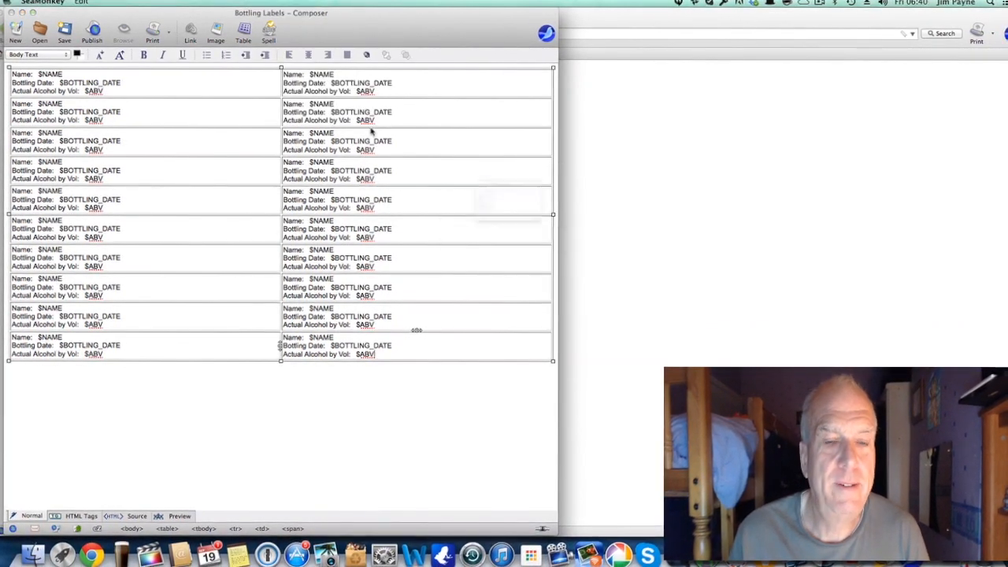
click(63, 31)
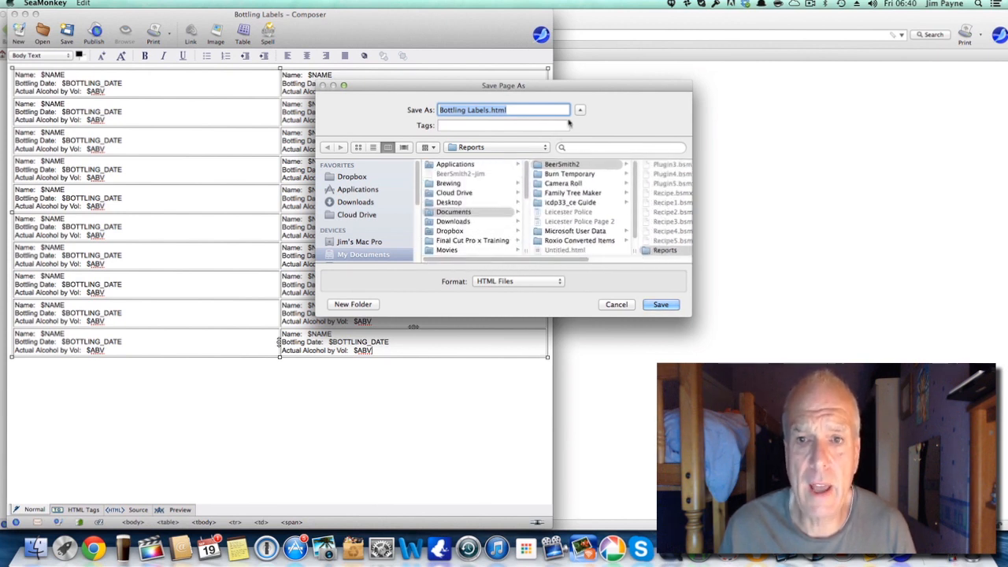
click(580, 110)
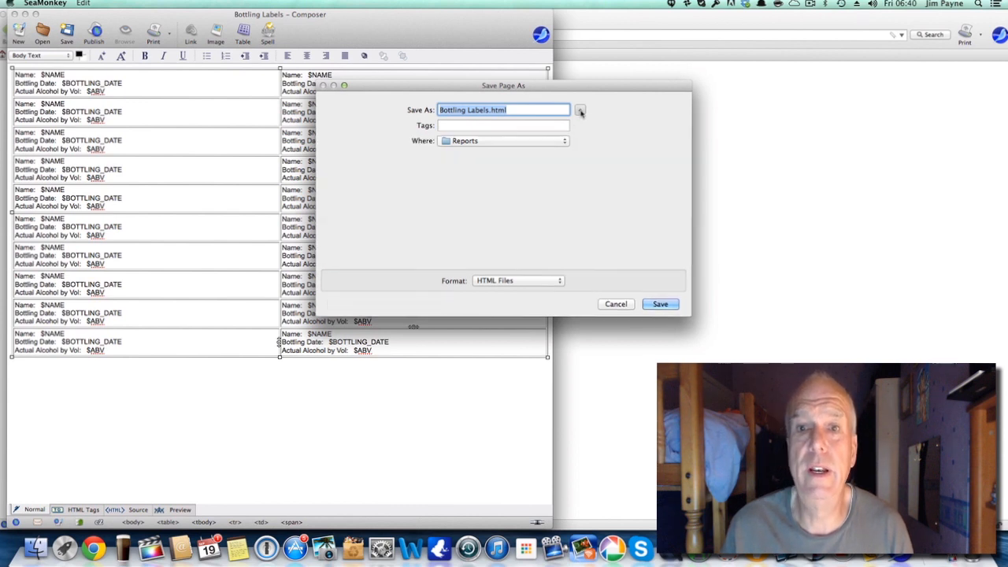
click(580, 110)
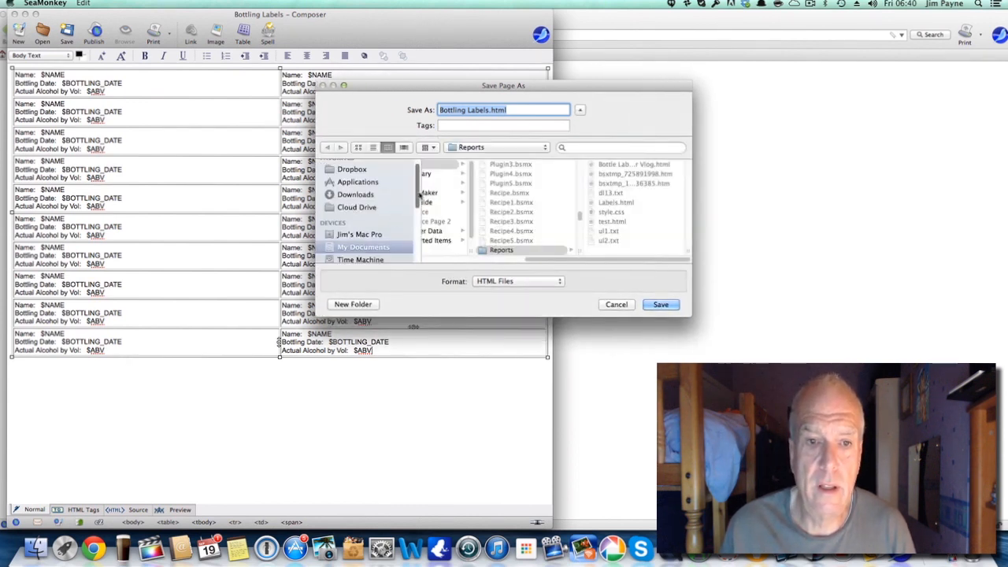
Save the page as Bottling Labels.html on the Desktop.
click(362, 245)
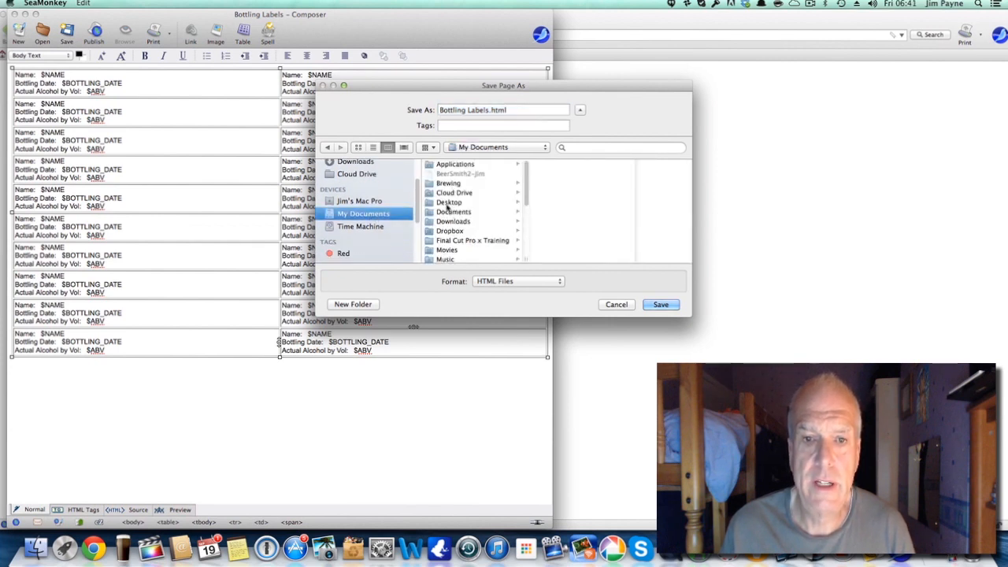
click(448, 202)
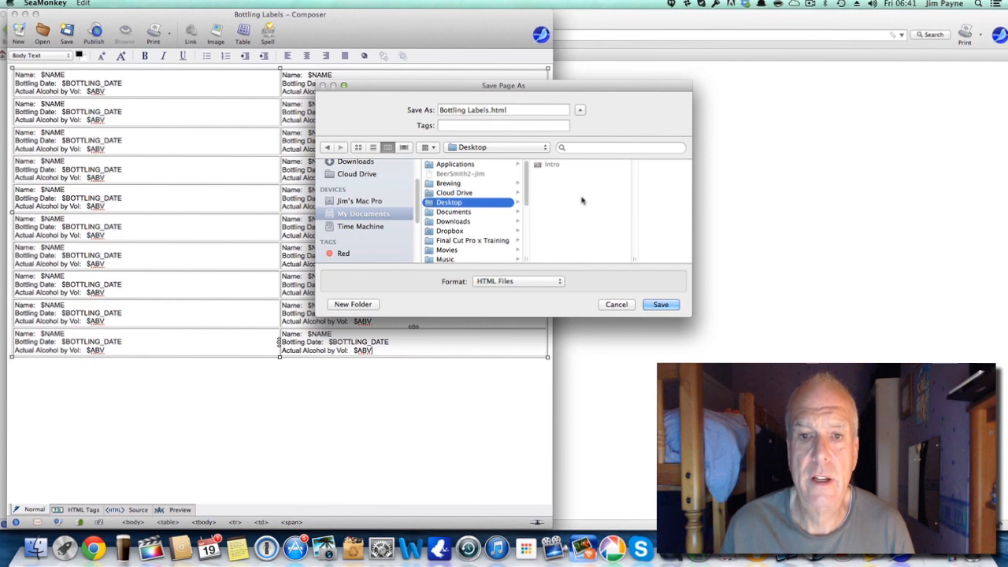
mouse_move(653, 357)
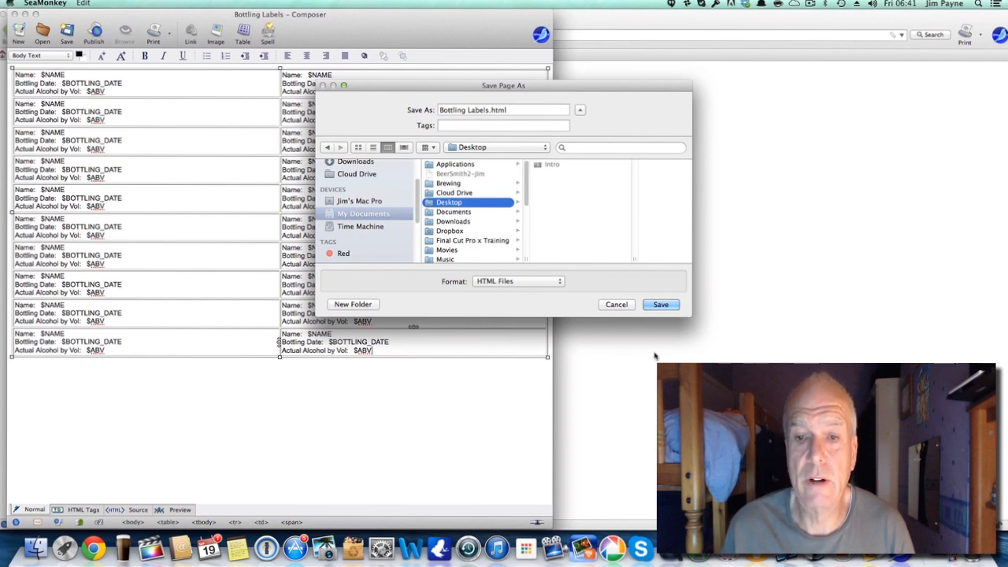
mouse_move(658, 356)
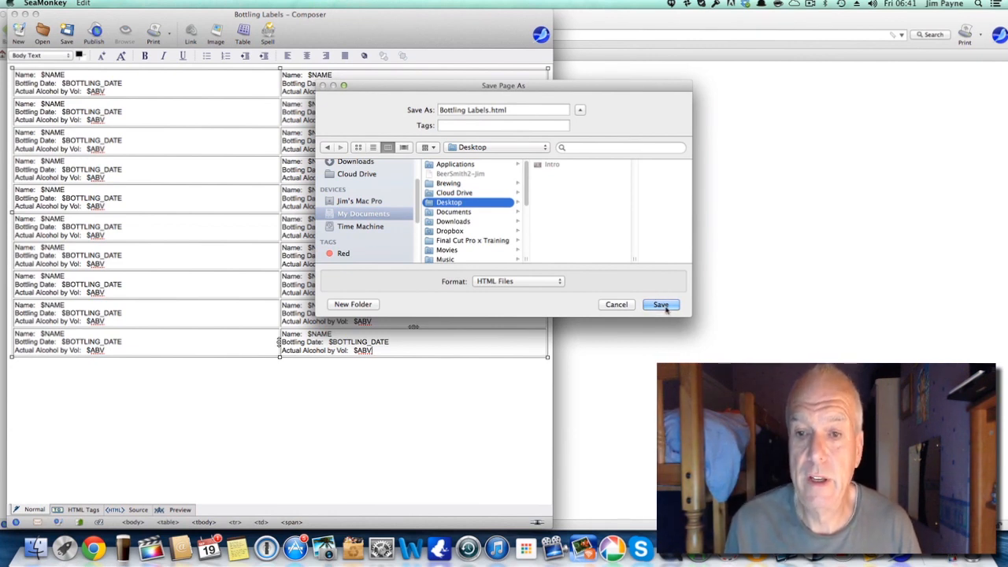
click(661, 306)
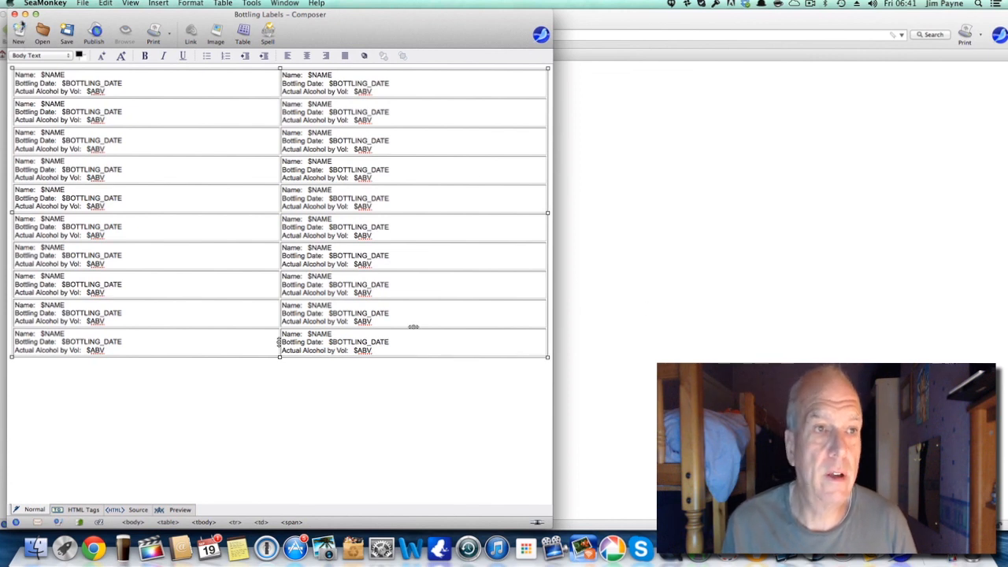
Leave Composer and hide the open windows so Bottling Labels.html shows on the desktop.
click(44, 3)
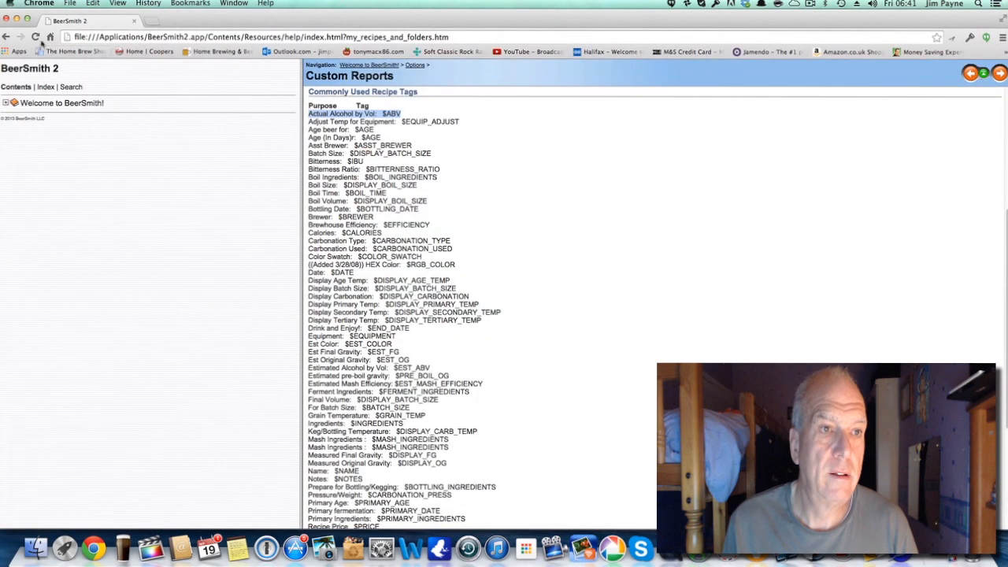
click(38, 3)
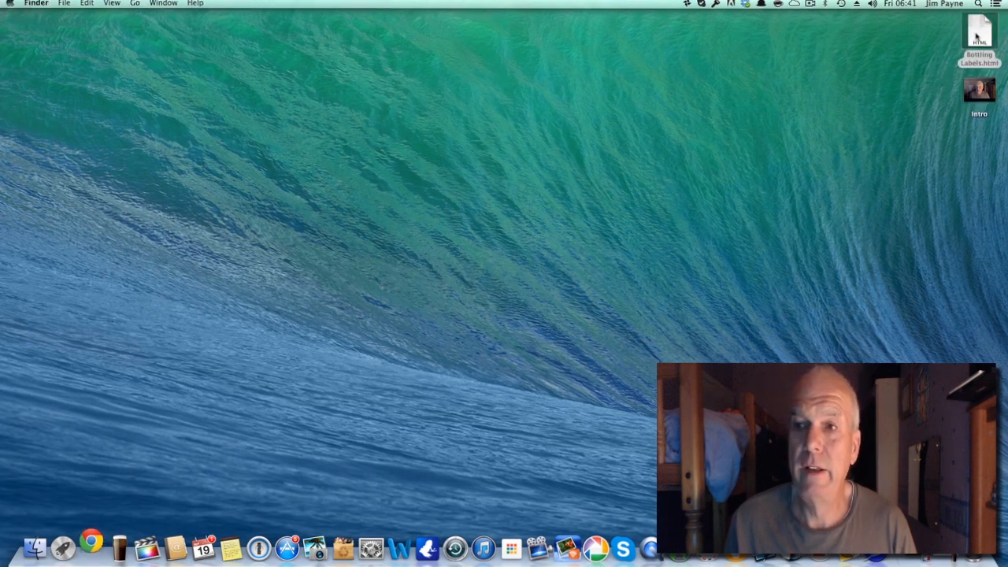
View Bottling Labels.html in Chrome to confirm the two-column label grid, then close it.
double_click(980, 30)
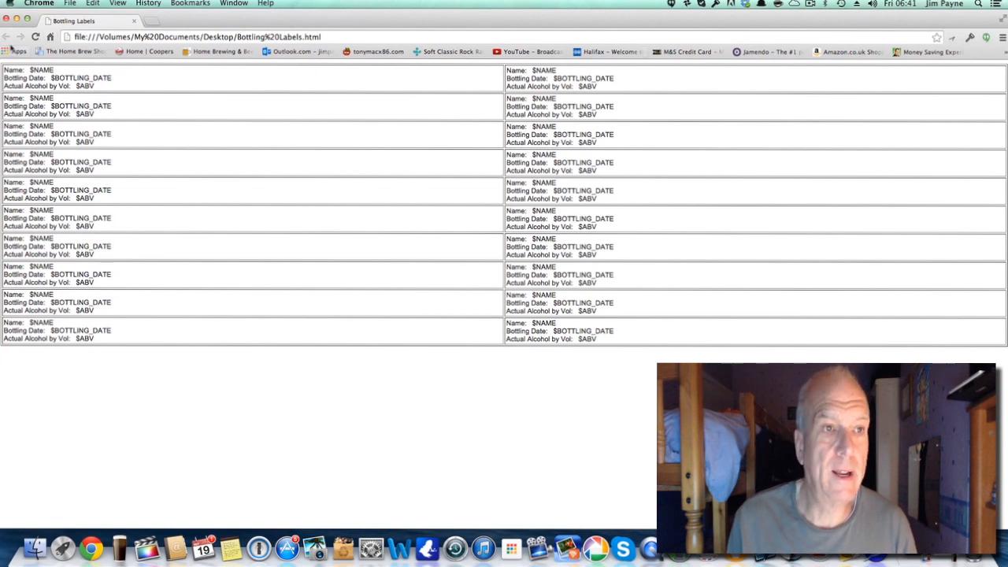
click(37, 3)
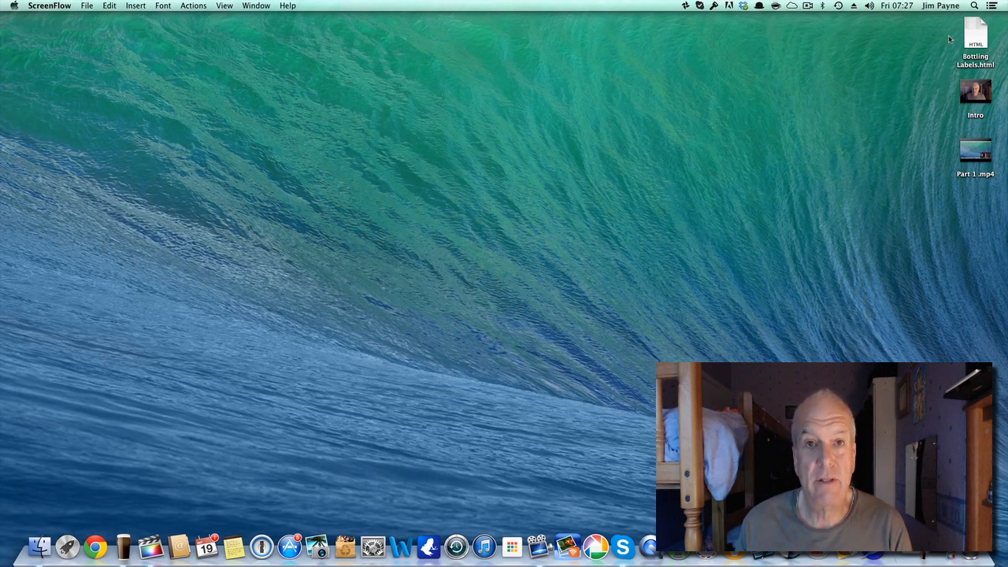
mouse_move(290, 258)
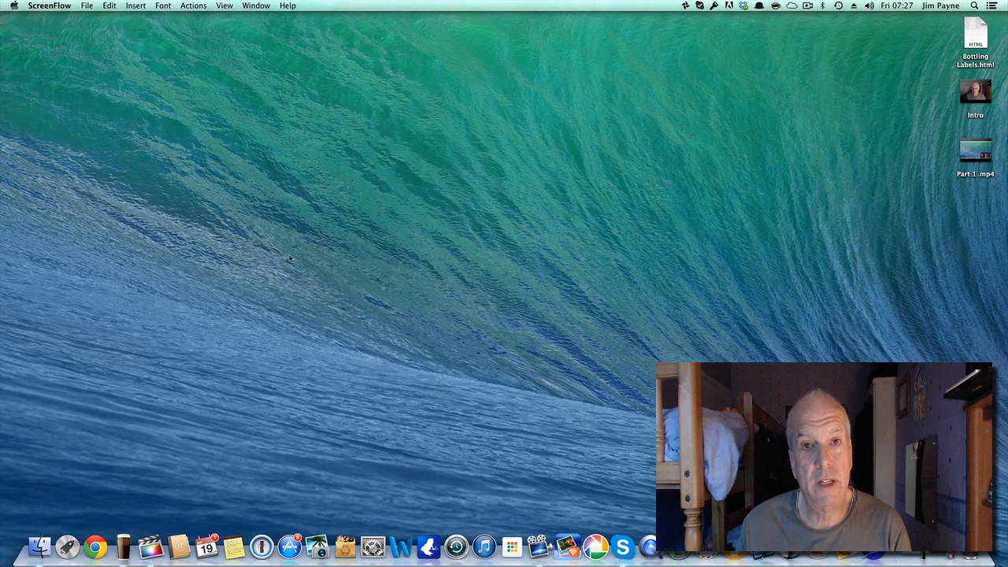
mouse_move(334, 254)
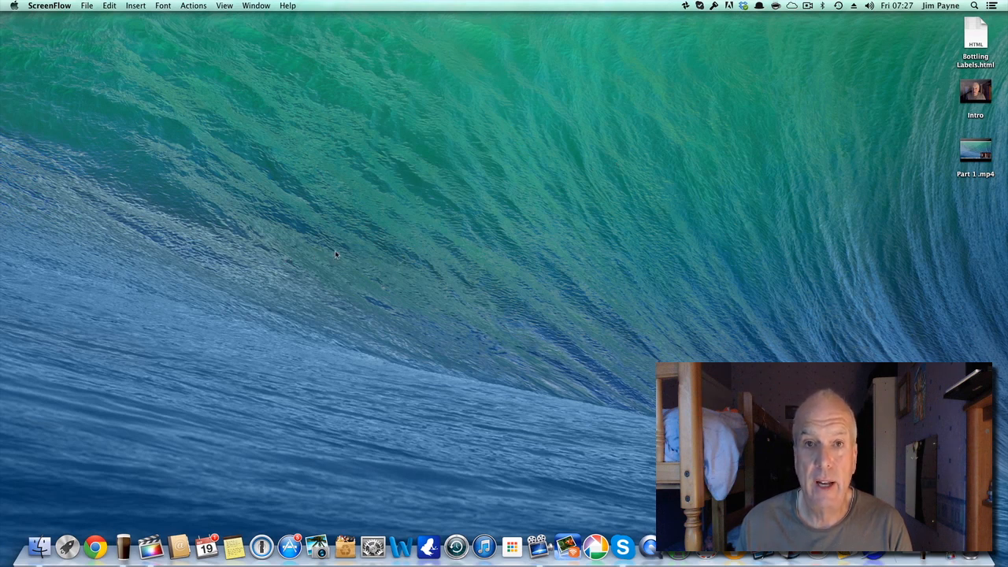
mouse_move(422, 261)
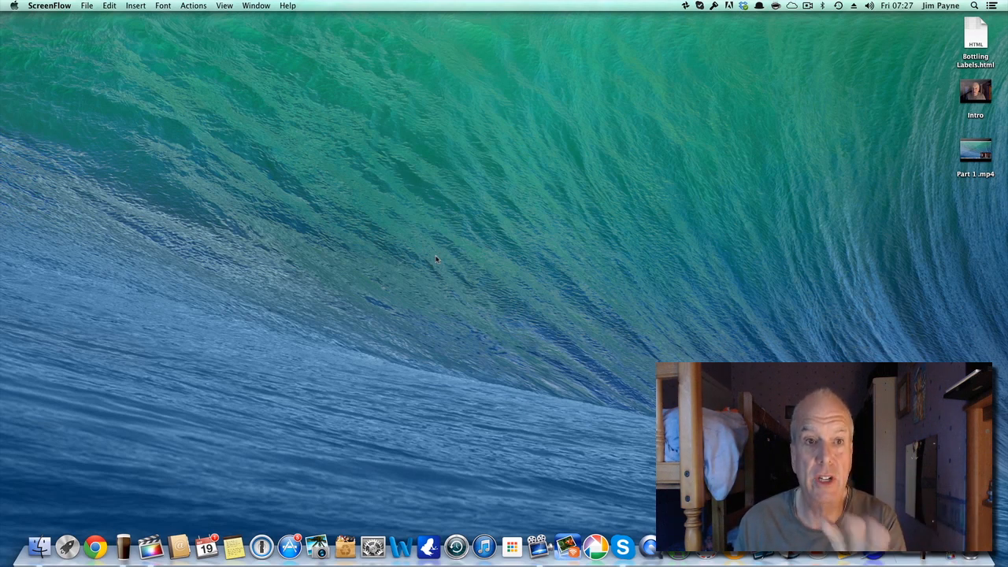
mouse_move(252, 479)
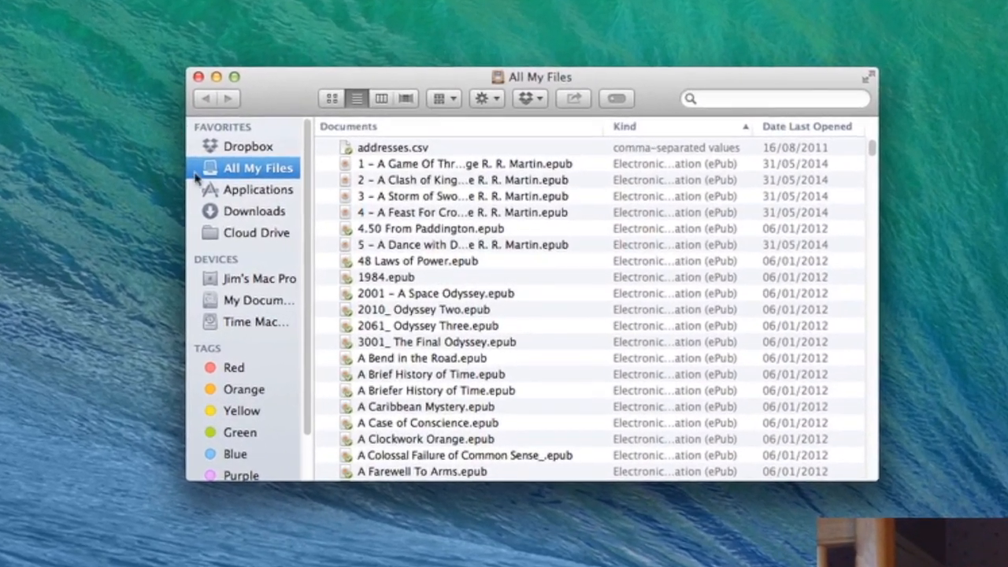
Move Bottling Labels.html from the desktop into Documents > BeerSmith2 > Reports.
click(237, 299)
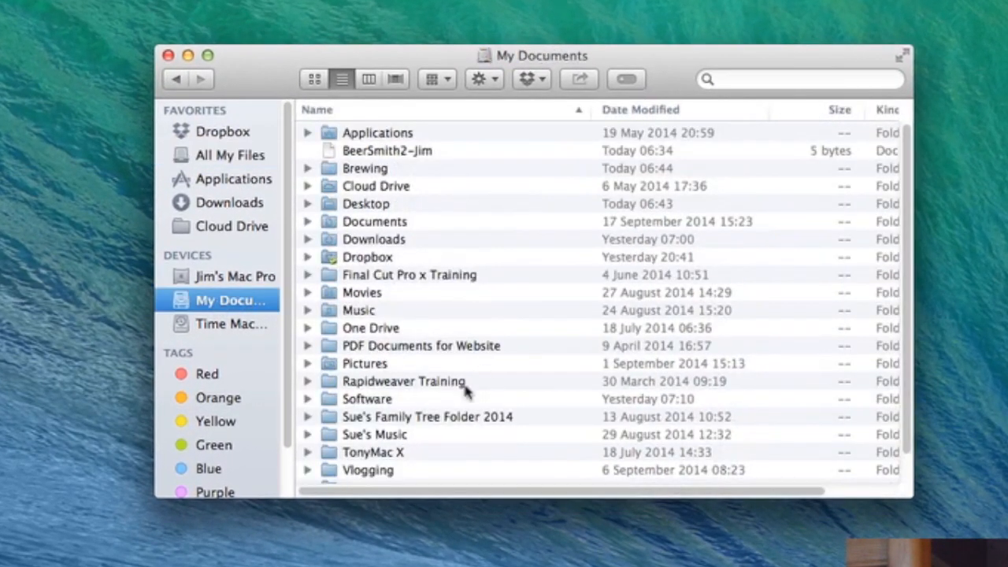
mouse_move(365, 229)
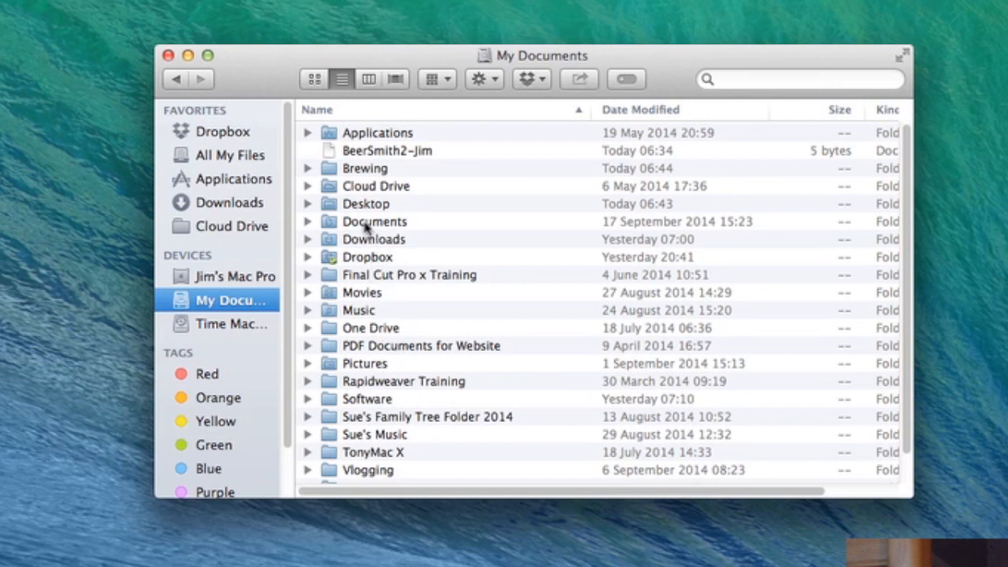
click(309, 221)
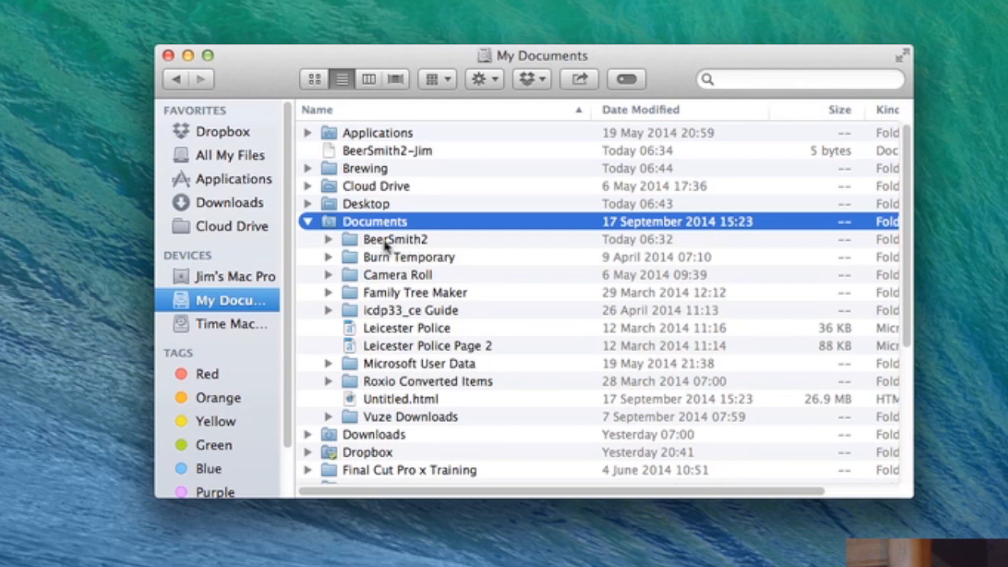
mouse_move(329, 245)
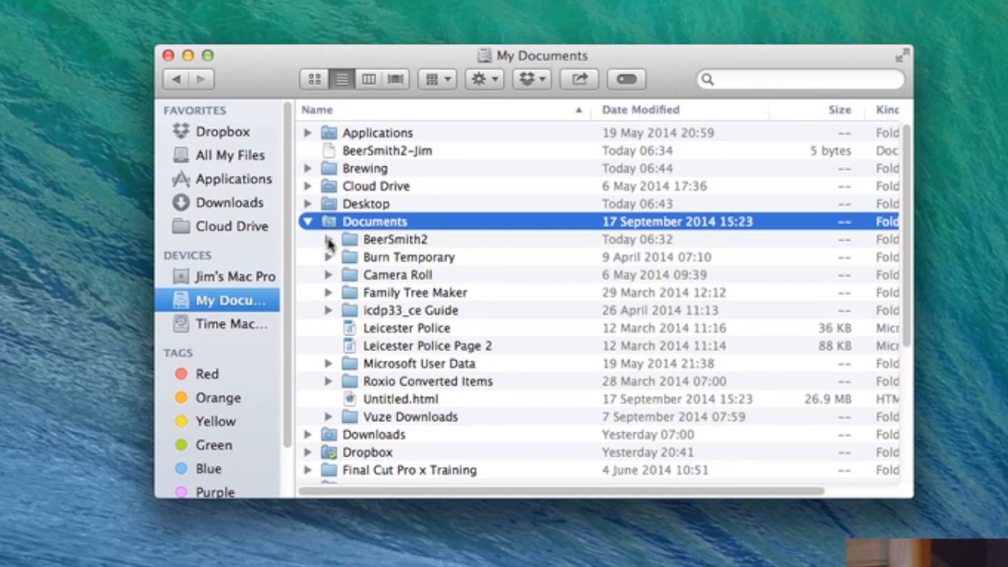
click(328, 240)
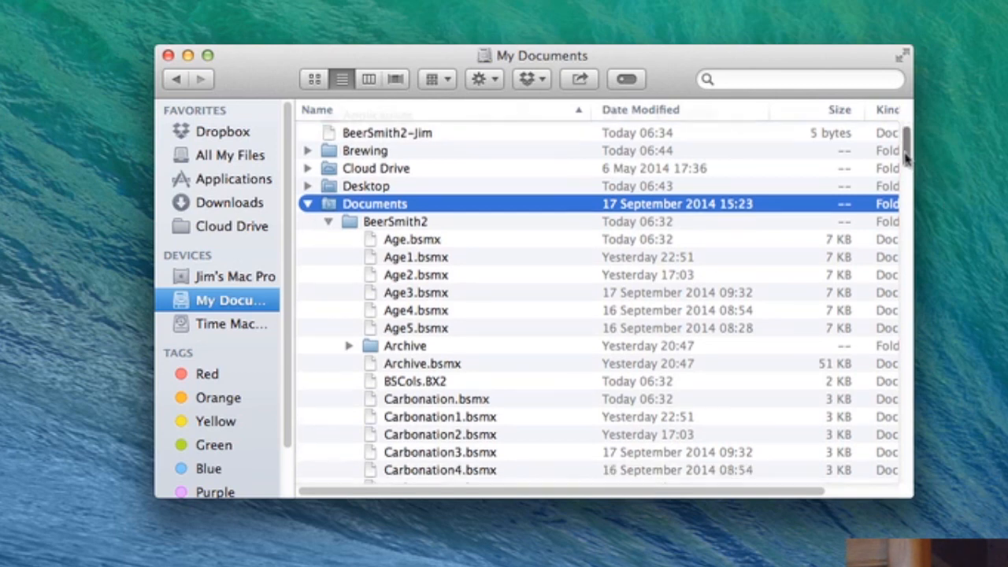
scroll(down, 3)
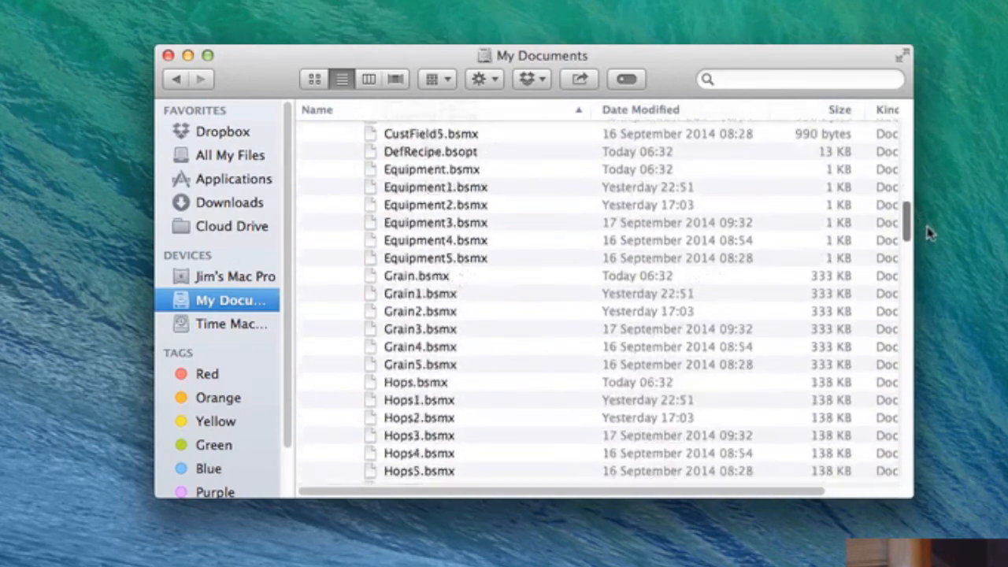
scroll(down, 3)
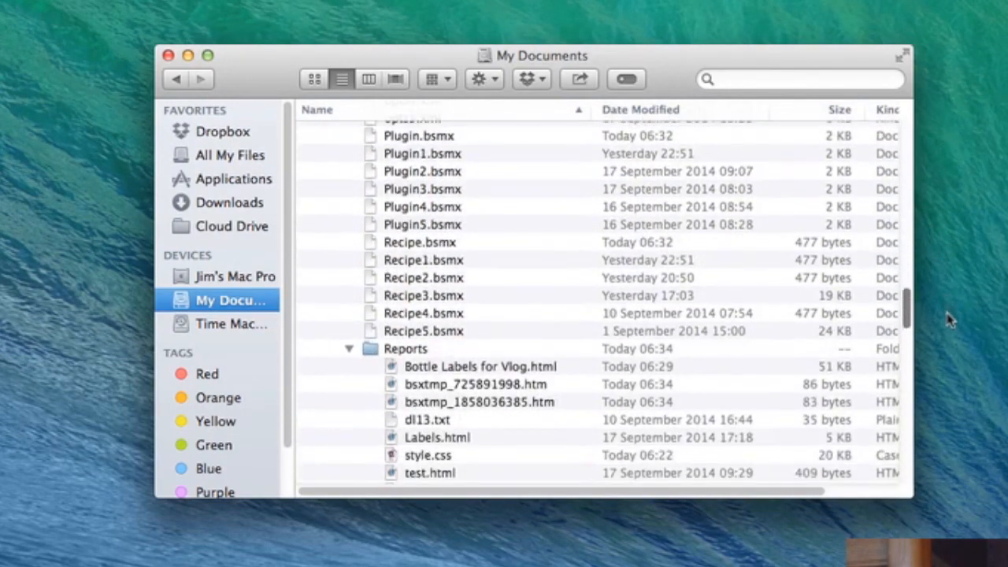
scroll(down, 3)
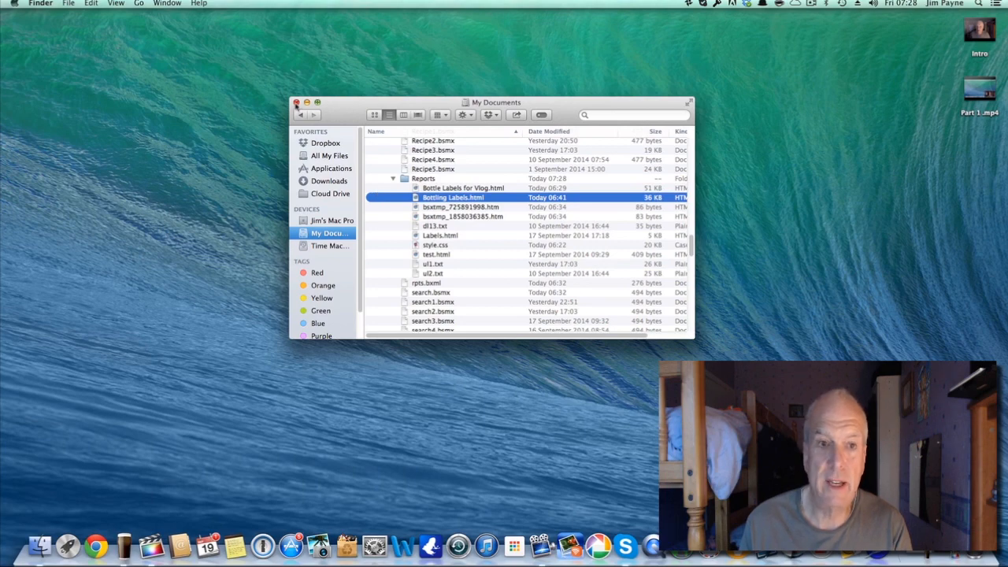
click(296, 102)
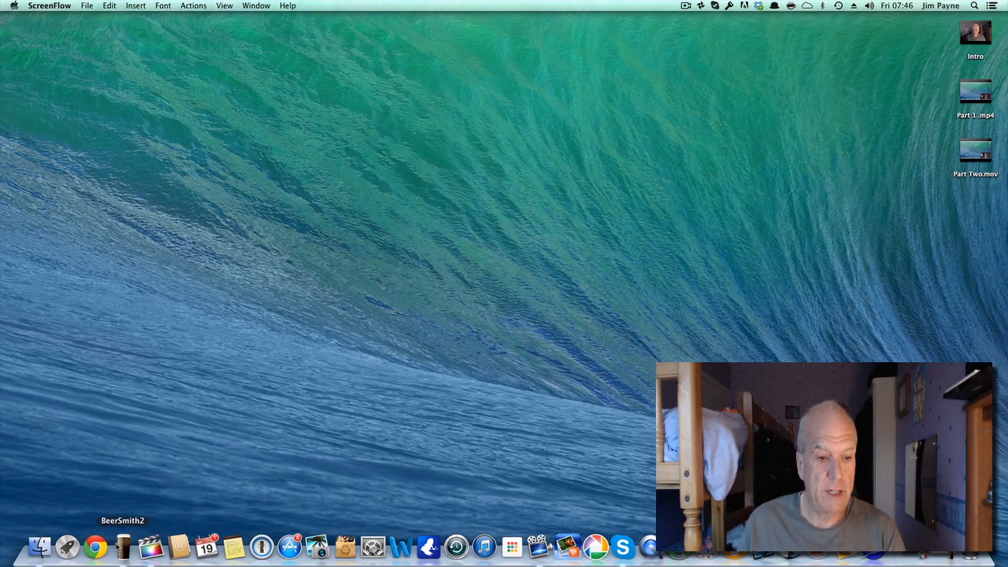
Launch BeerSmith 2 and show the Reports section of its Options.
click(126, 545)
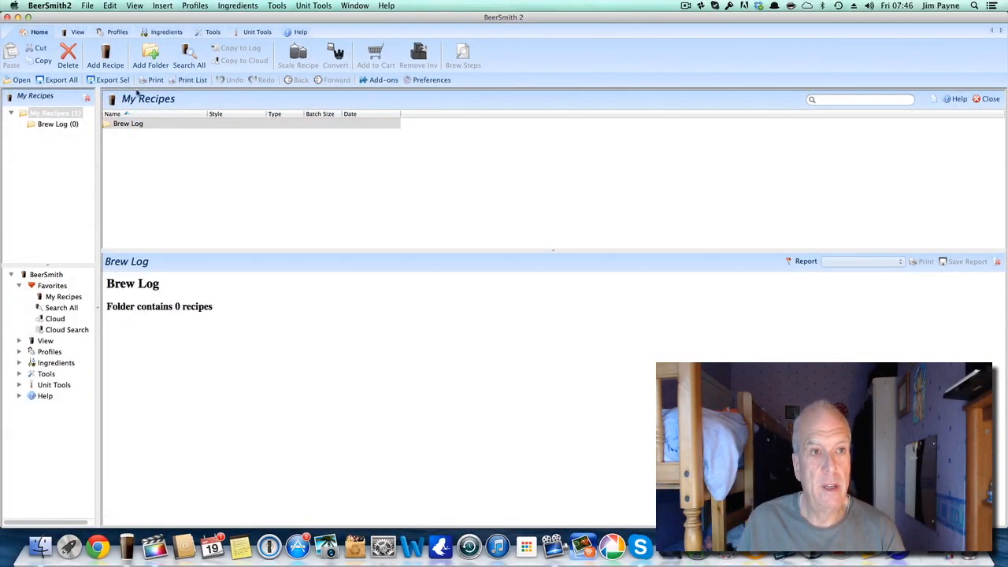
click(51, 6)
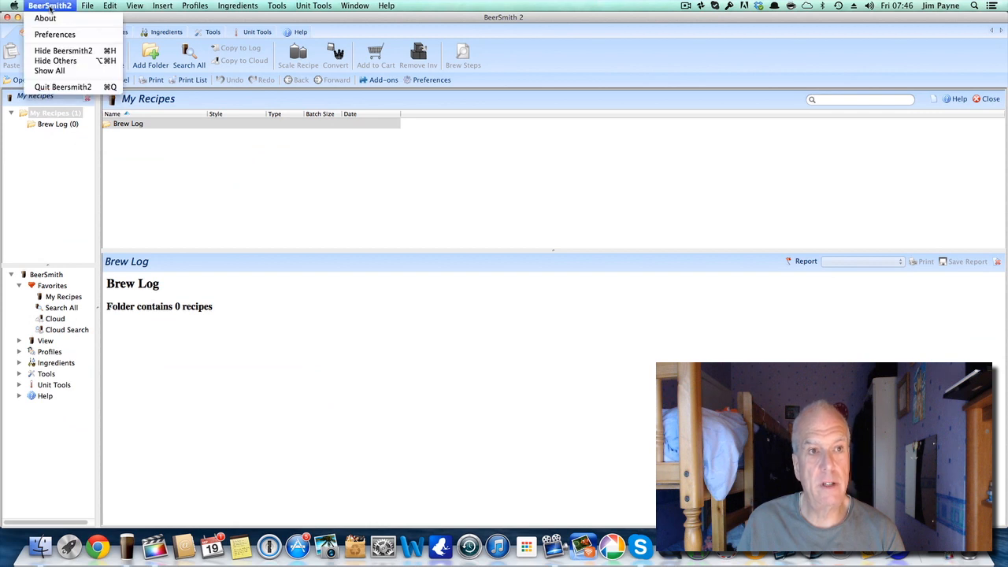
mouse_move(55, 35)
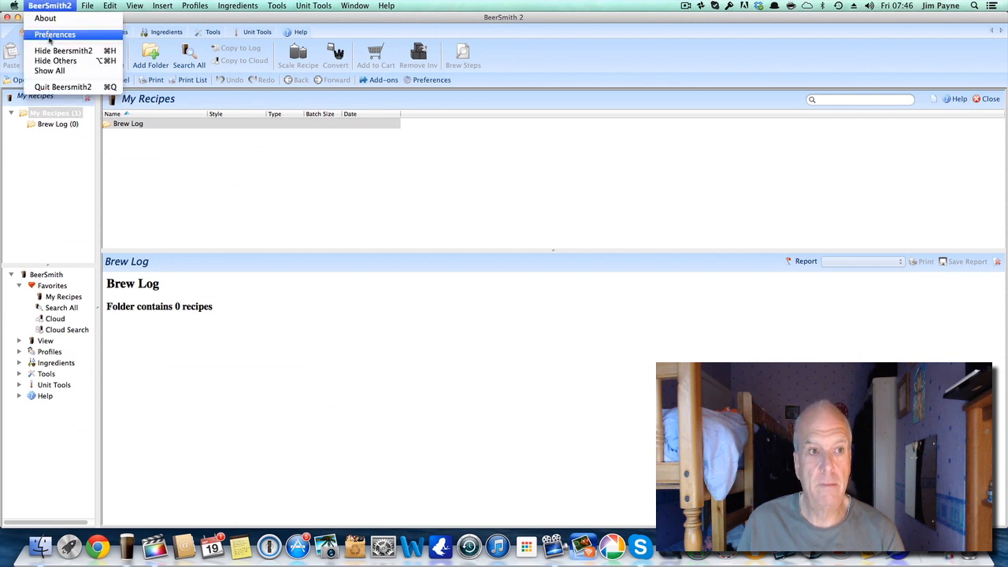
click(55, 34)
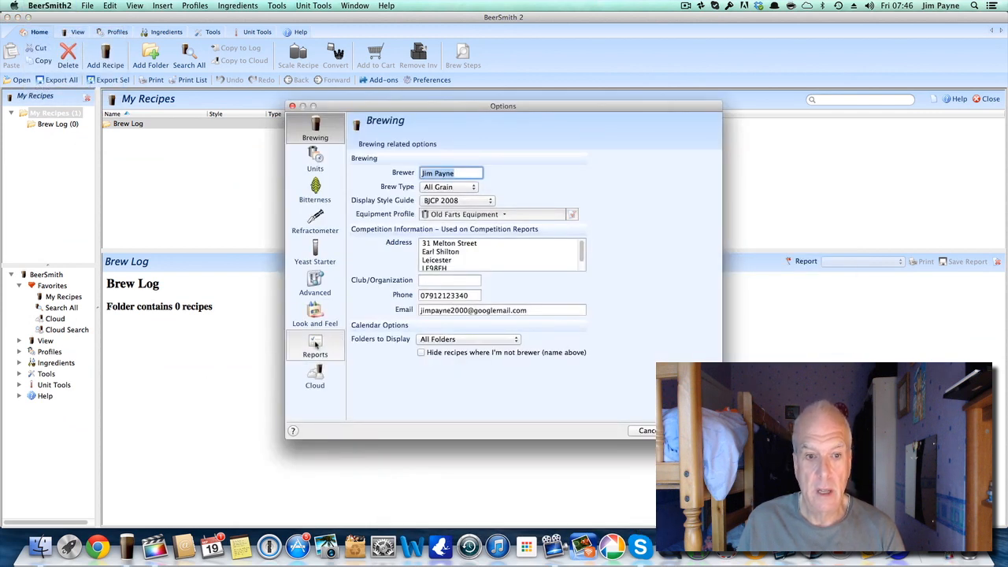
click(315, 346)
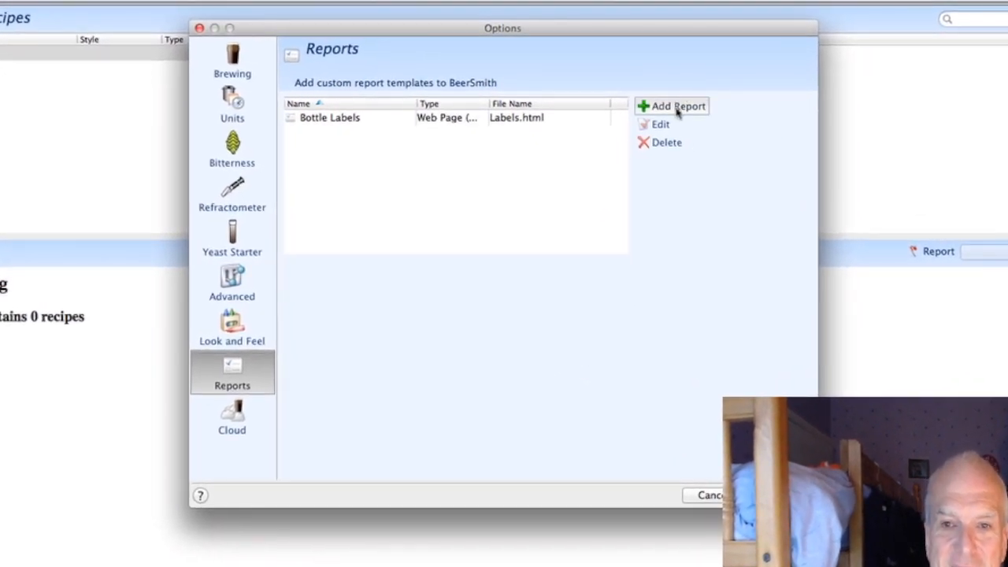
Add a new custom report named 'Bottling for the Vlog'.
click(671, 106)
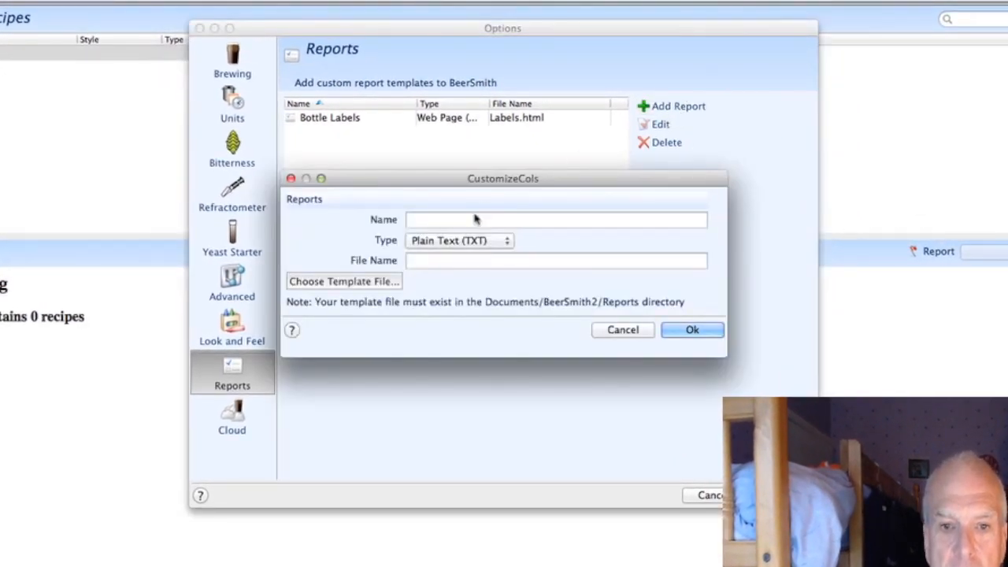
click(554, 221)
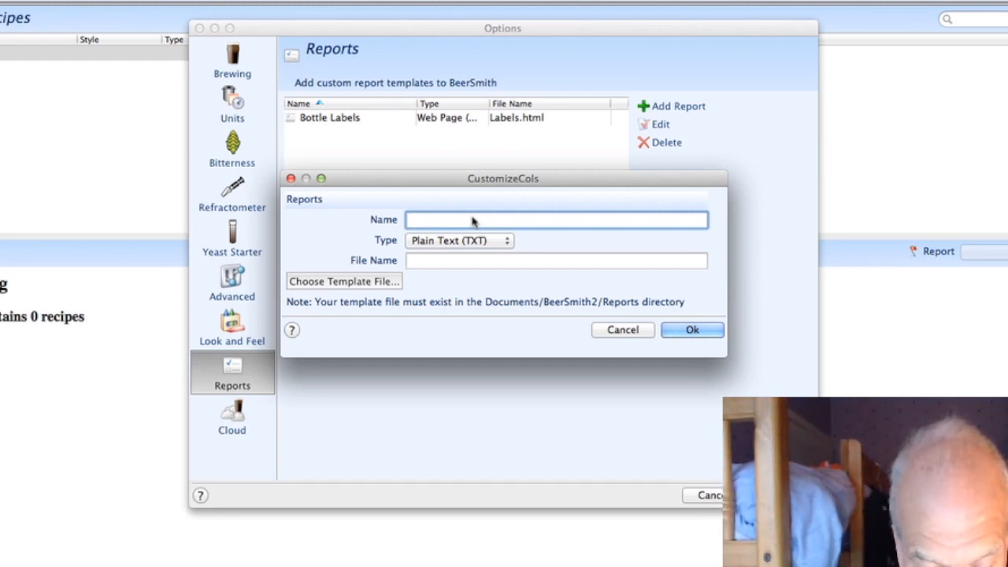
text(Bottling for the Vlo)
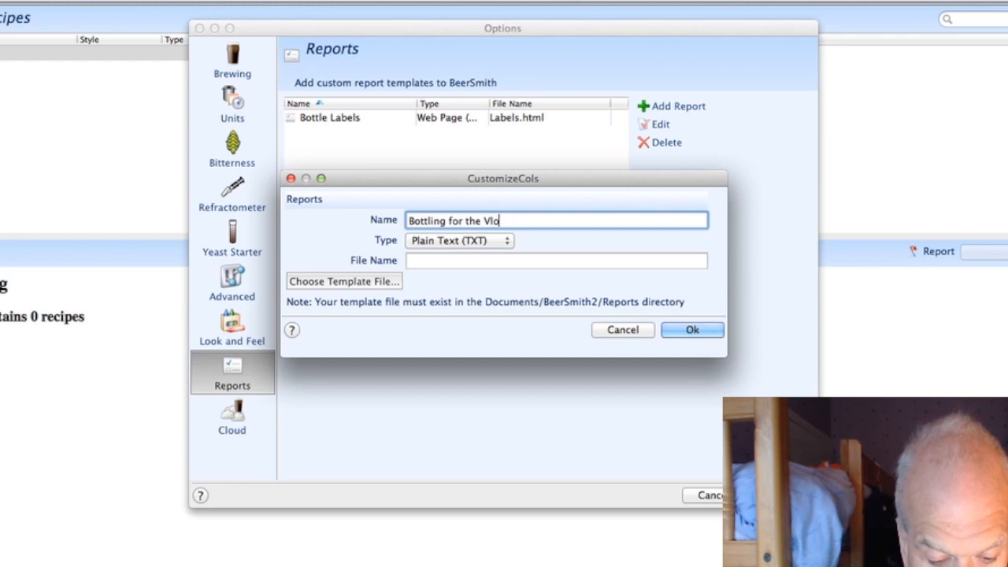
text(g)
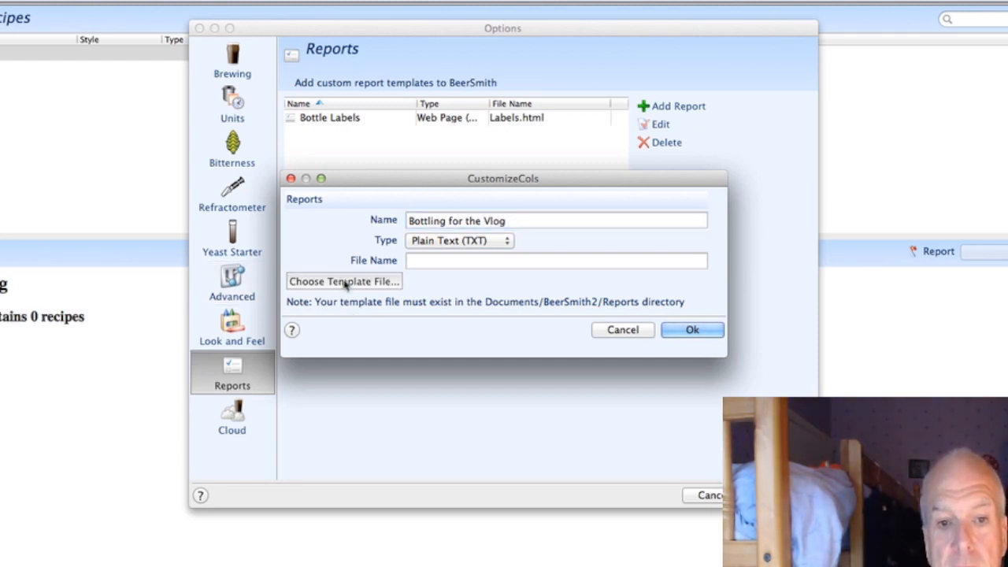
Pick Bottle Labels for Vlog.html as the report's template file.
click(344, 281)
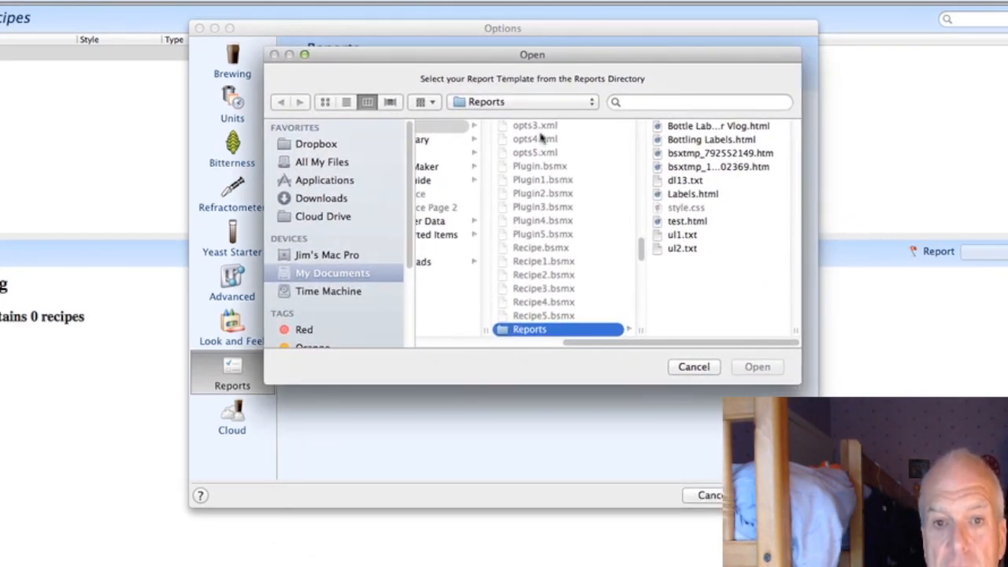
mouse_move(355, 315)
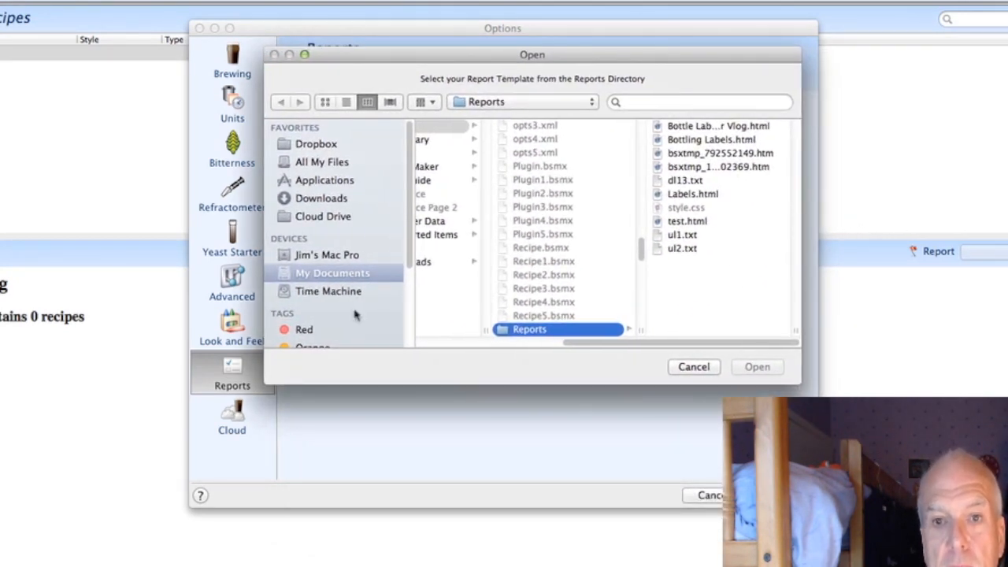
mouse_move(880, 160)
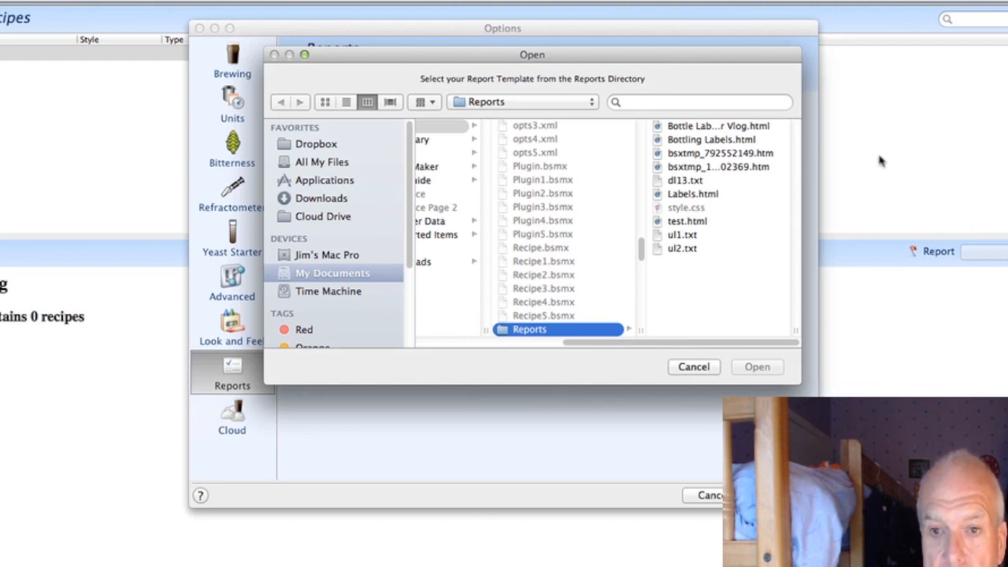
click(716, 126)
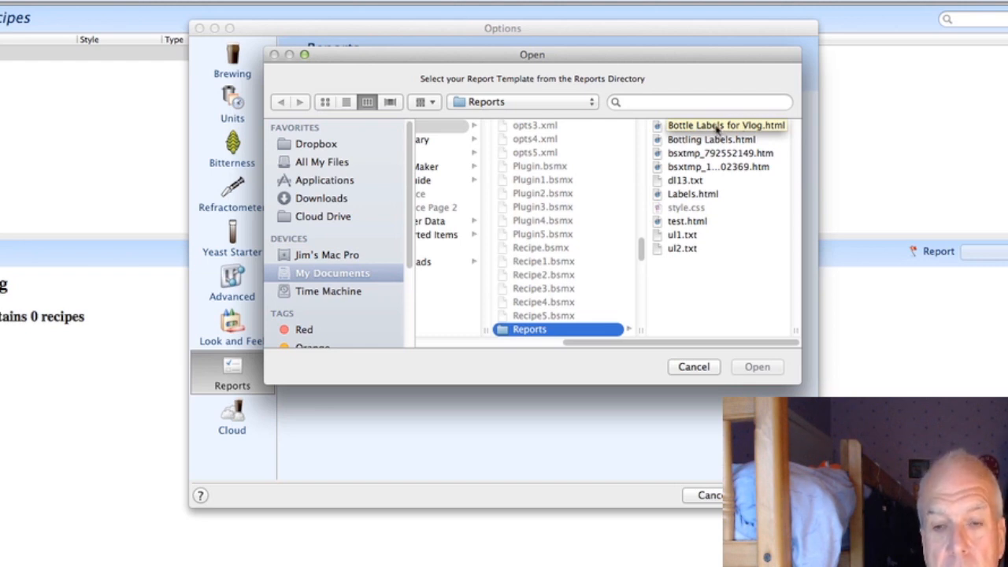
click(725, 126)
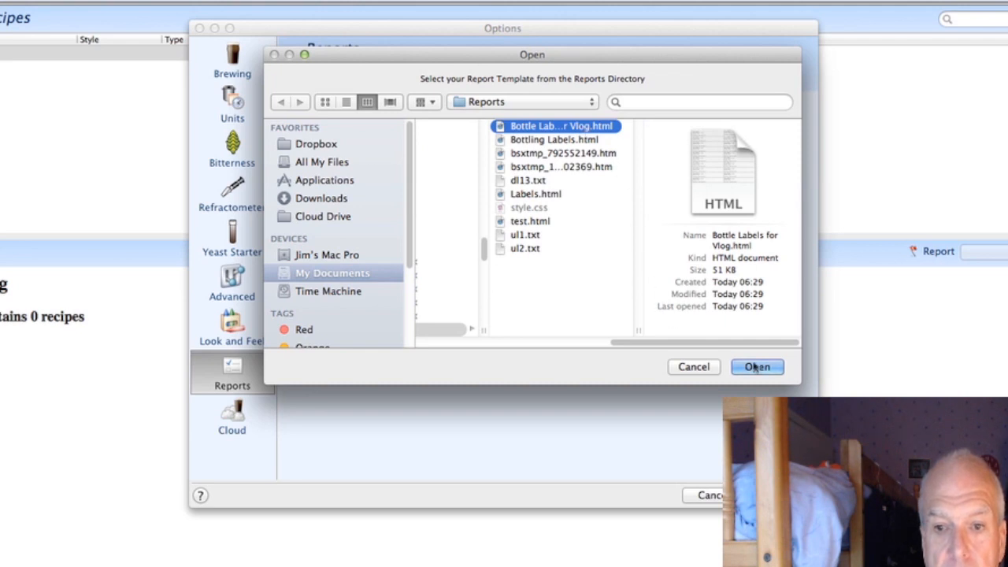
Confirm the template, set the type to Web Page (HTML), and save the report.
click(756, 367)
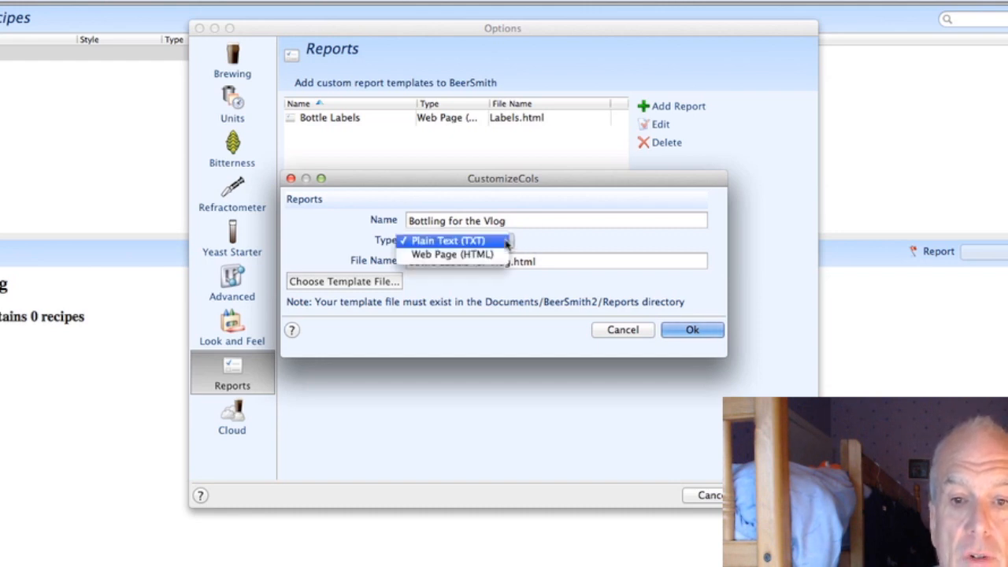
mouse_move(450, 255)
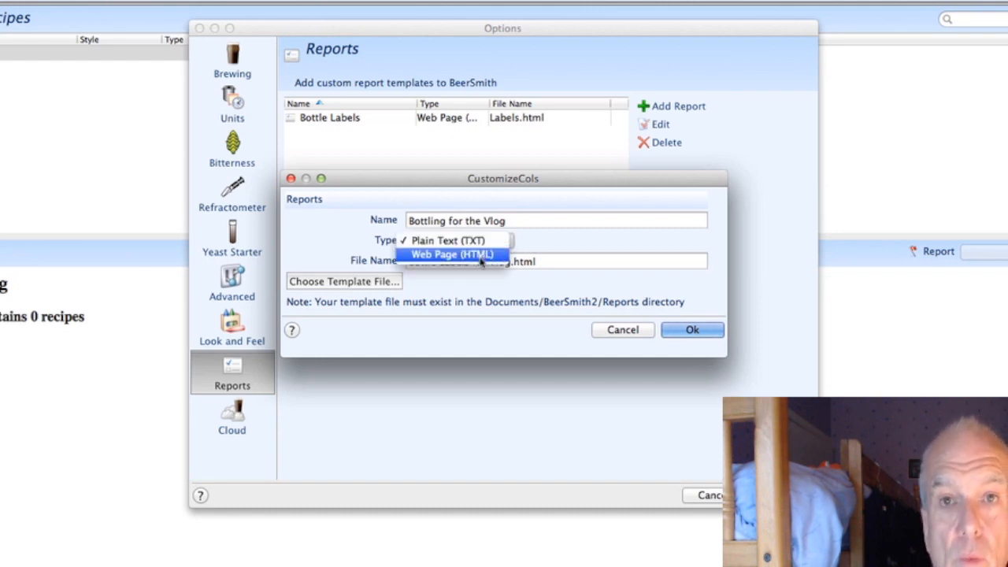
click(451, 255)
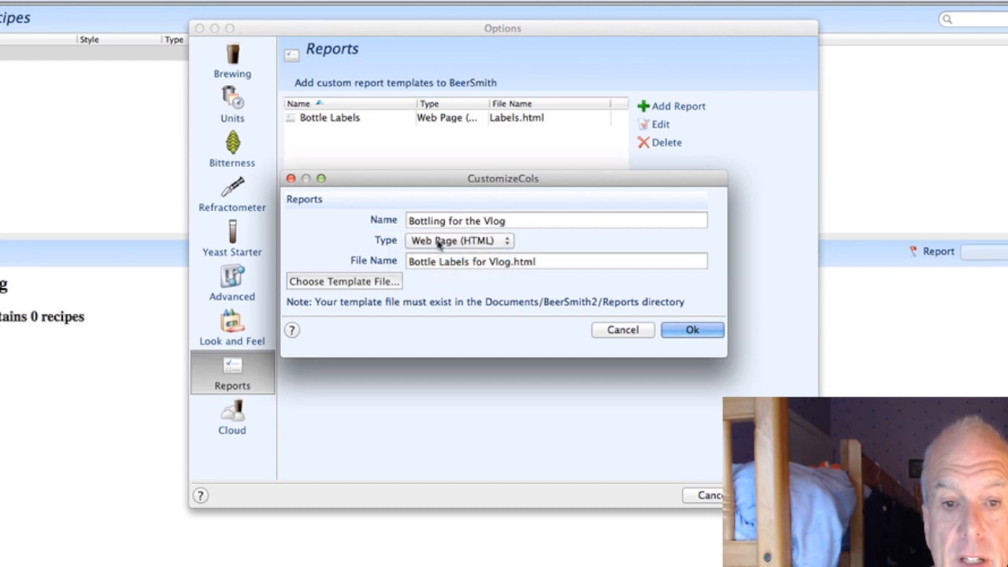
mouse_move(460, 255)
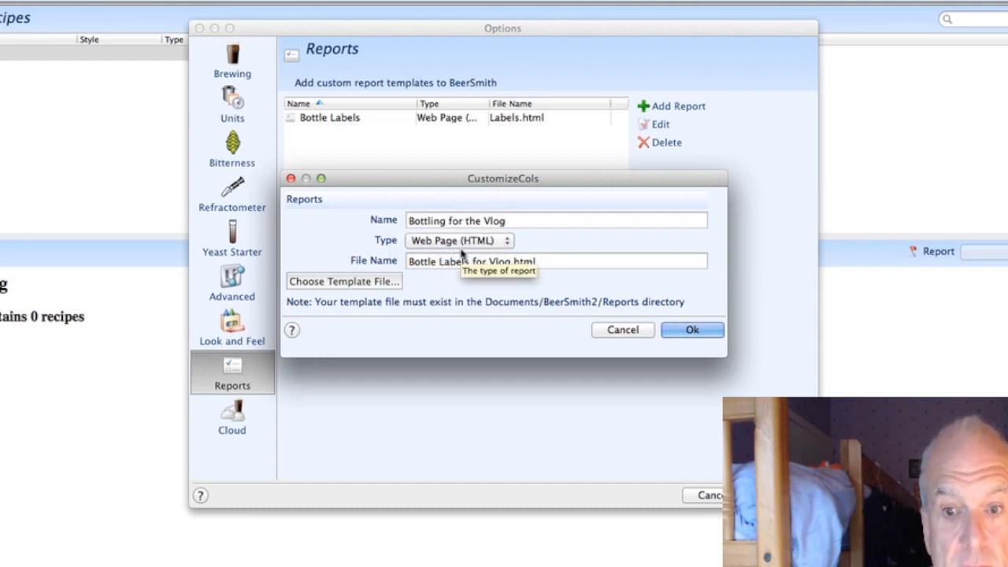
mouse_move(692, 329)
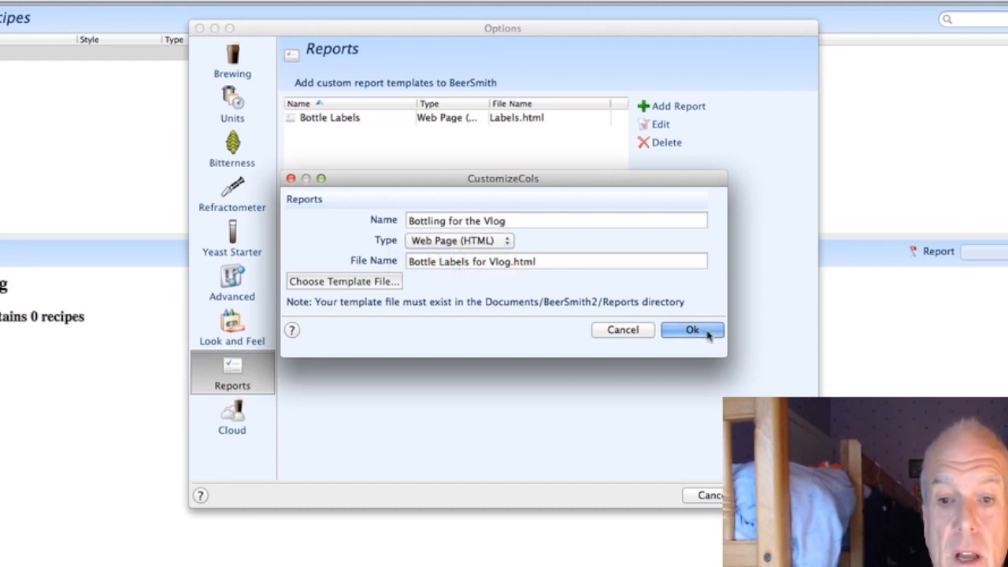
click(691, 330)
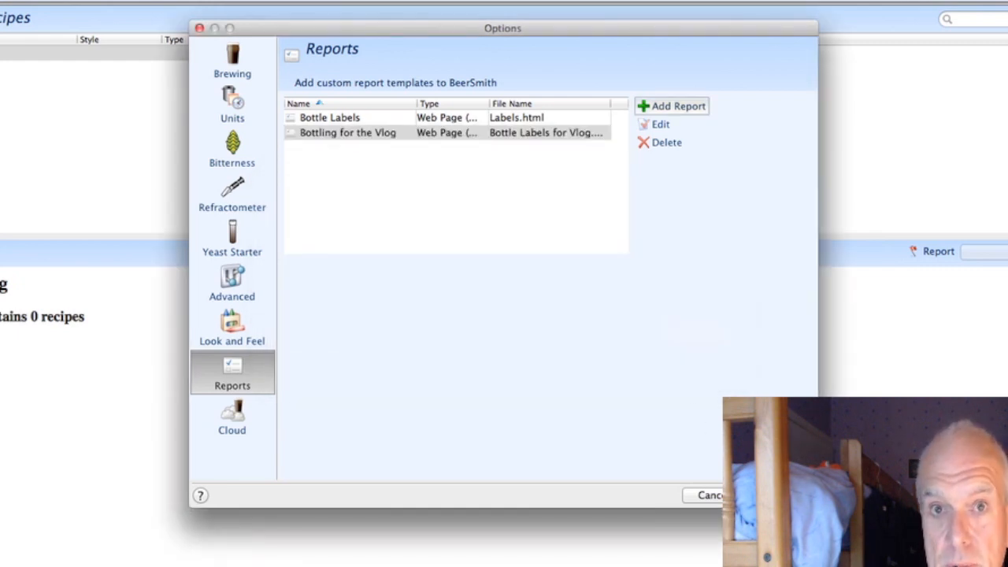
Show the East Kent Smash cloud recipe as the Bottling for the Vlog label report.
click(708, 495)
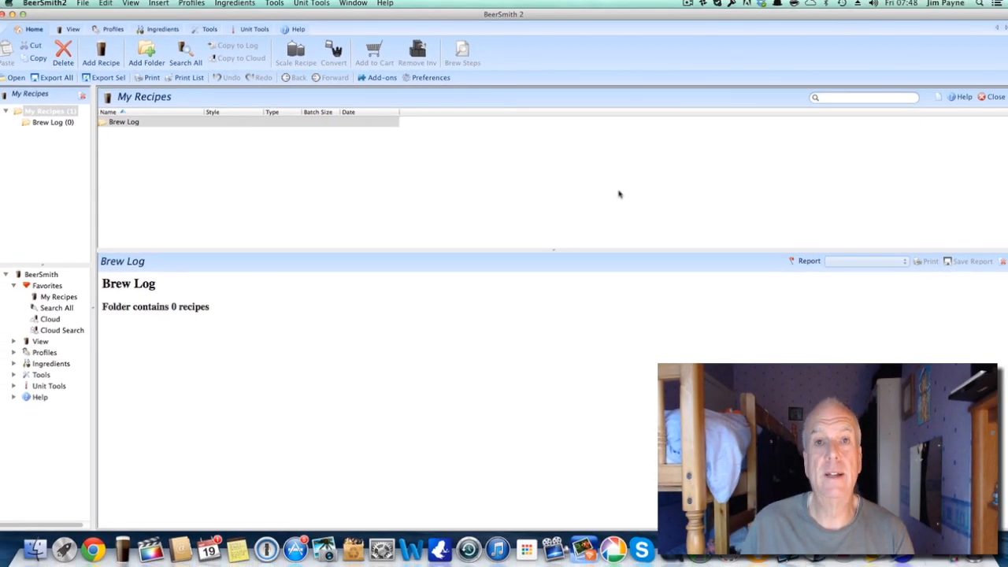
mouse_move(44, 330)
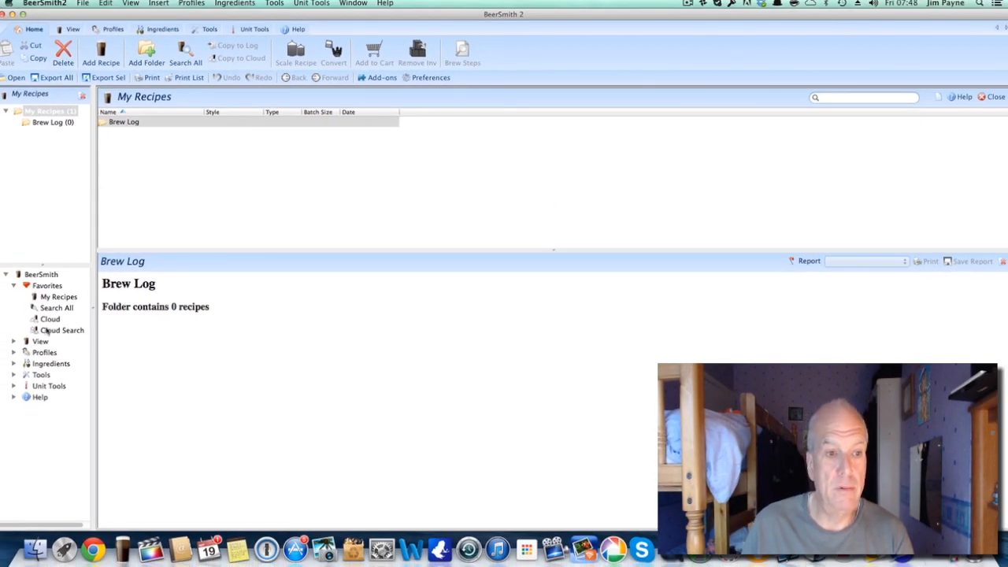
click(51, 318)
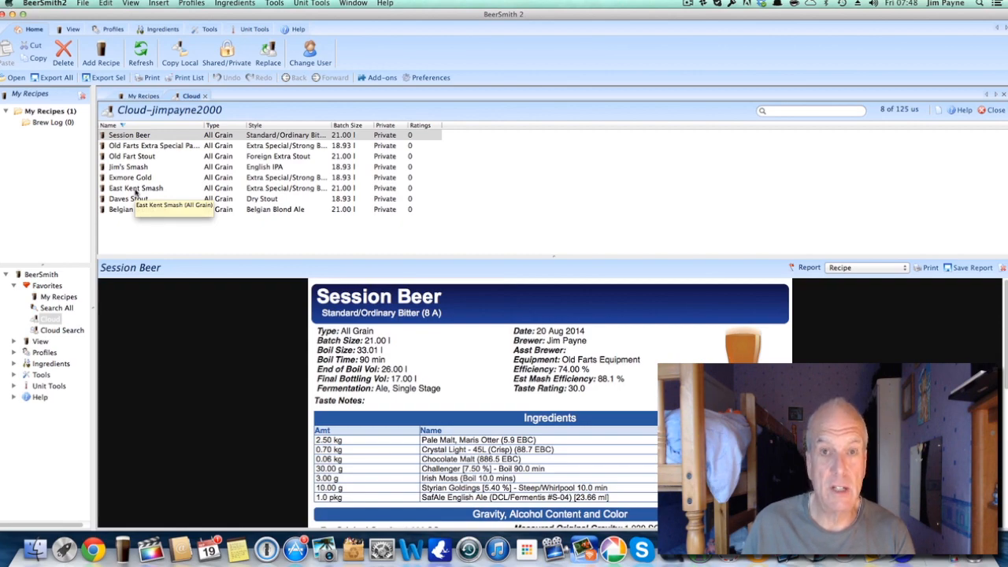
click(136, 188)
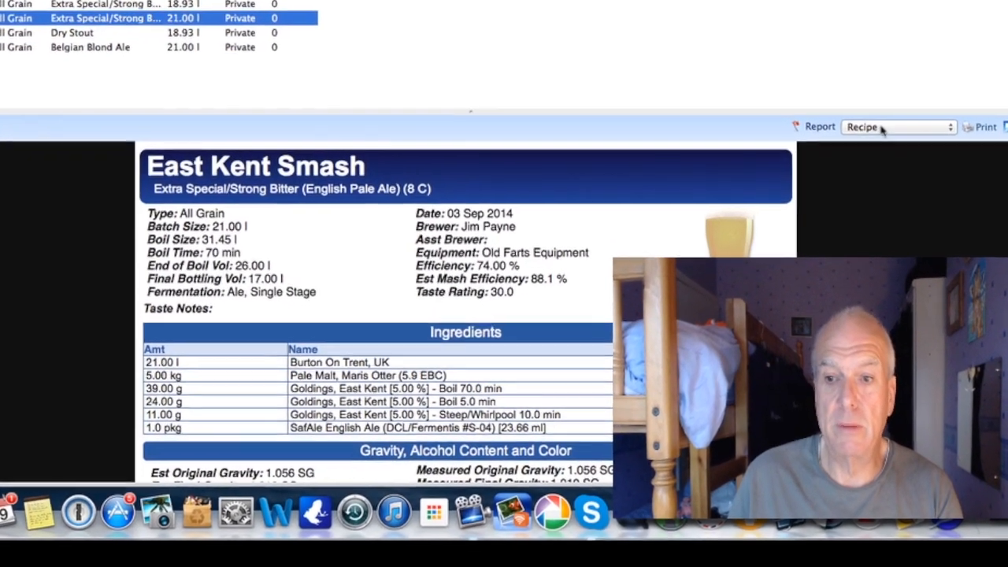
click(898, 126)
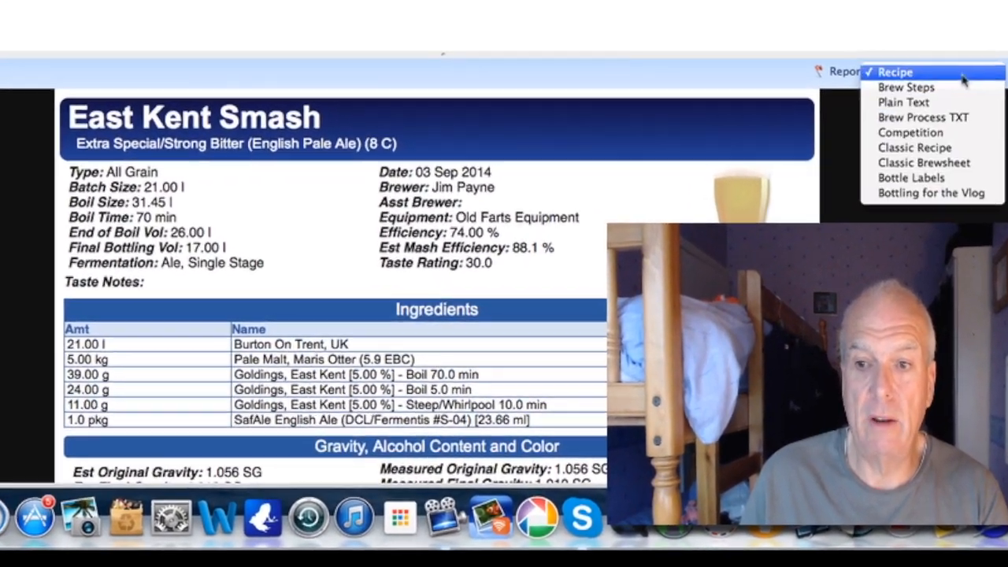
mouse_move(945, 192)
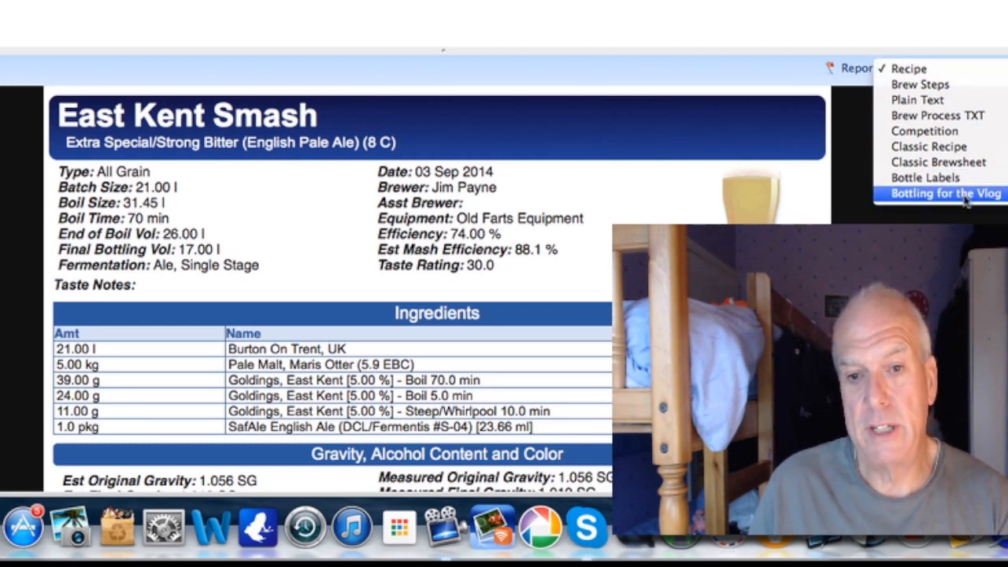
click(946, 194)
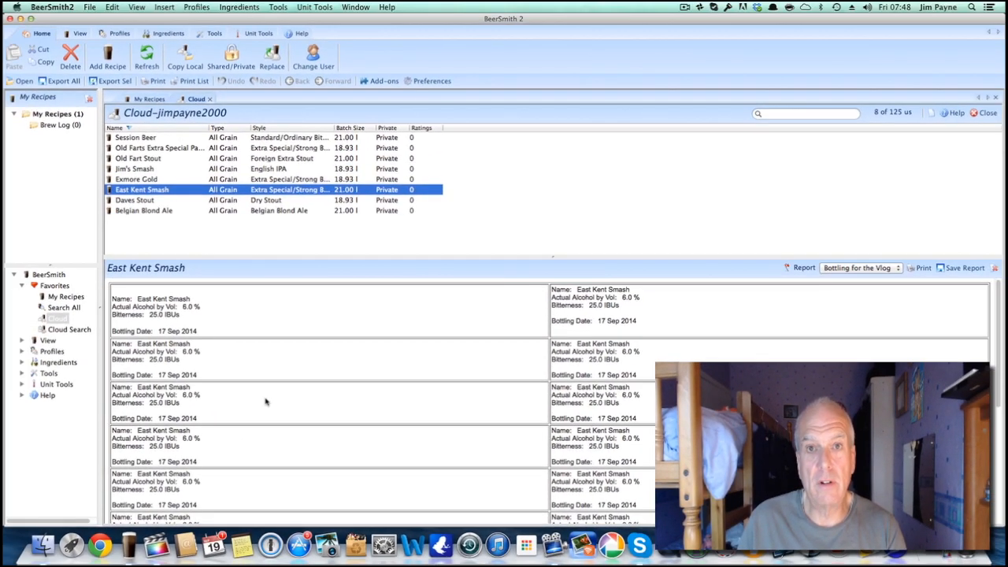
mouse_move(930, 307)
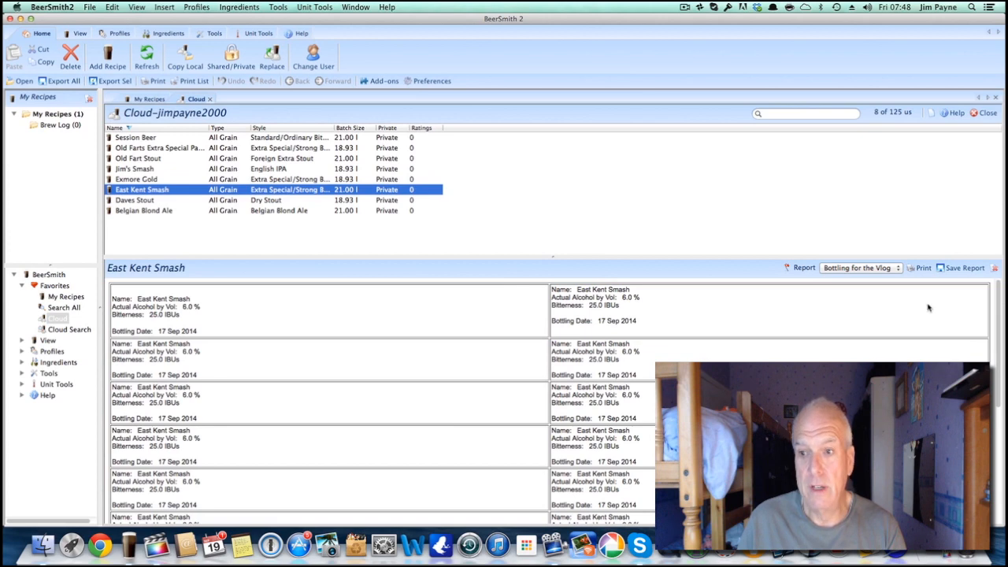
Print the East Kent Smash bottling label sheet.
click(920, 267)
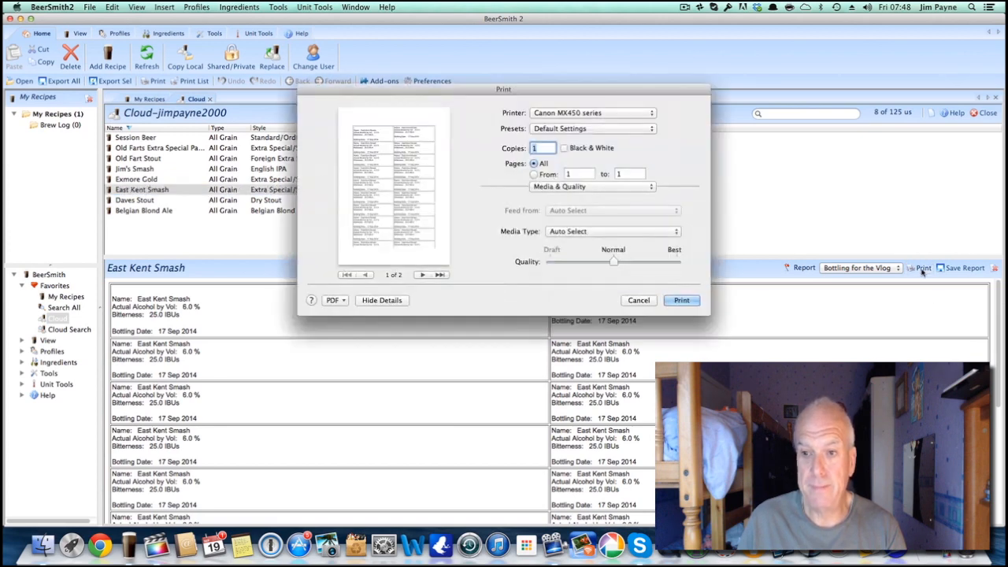
mouse_move(469, 242)
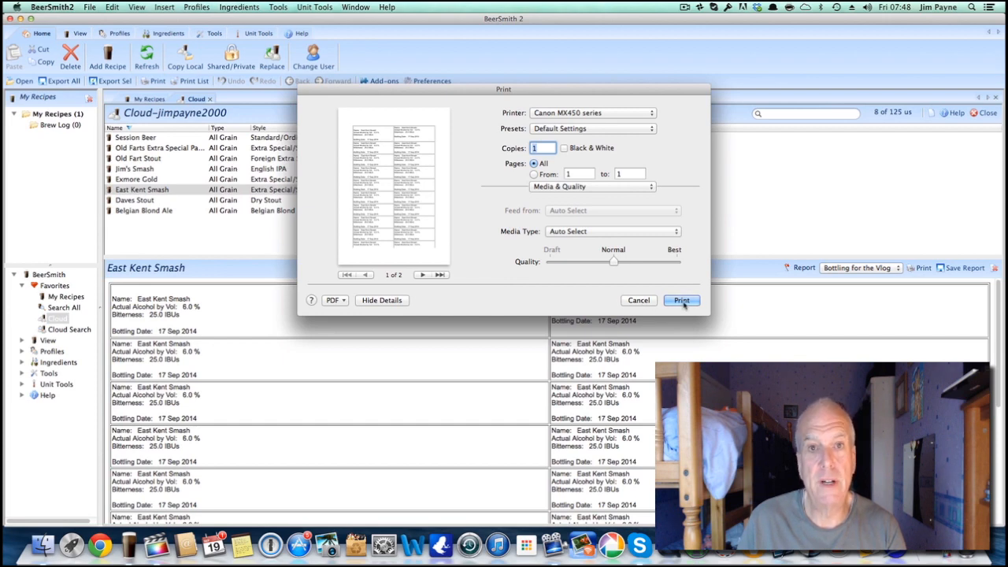
click(680, 299)
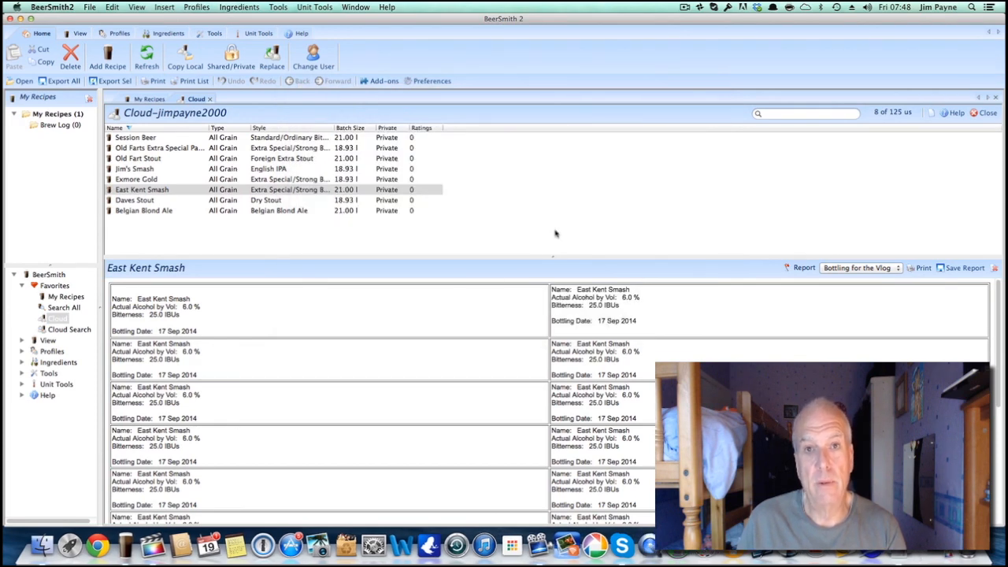